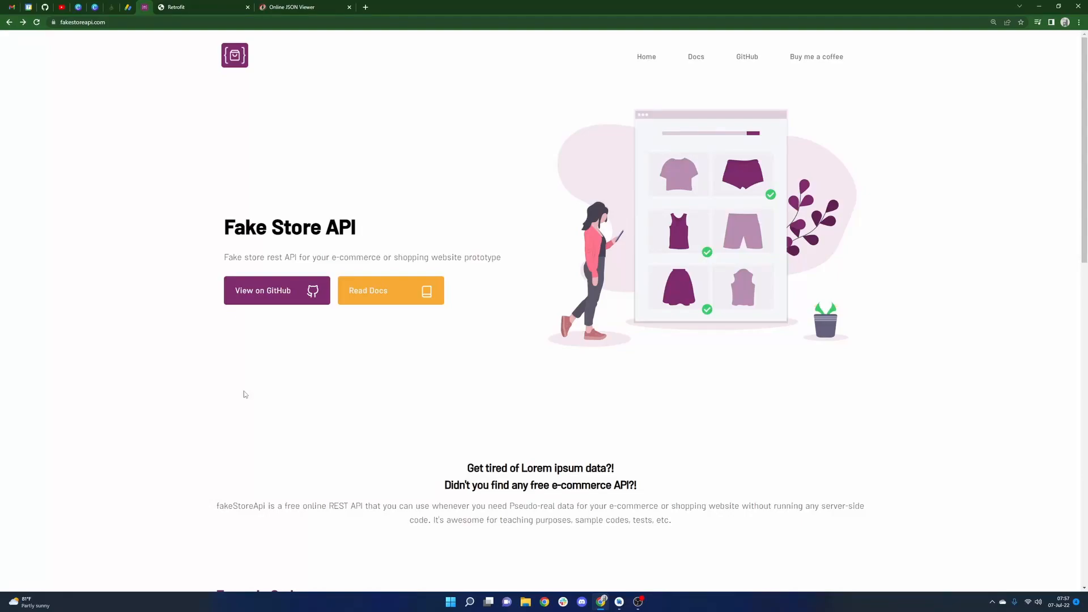
mouse_move(254, 380)
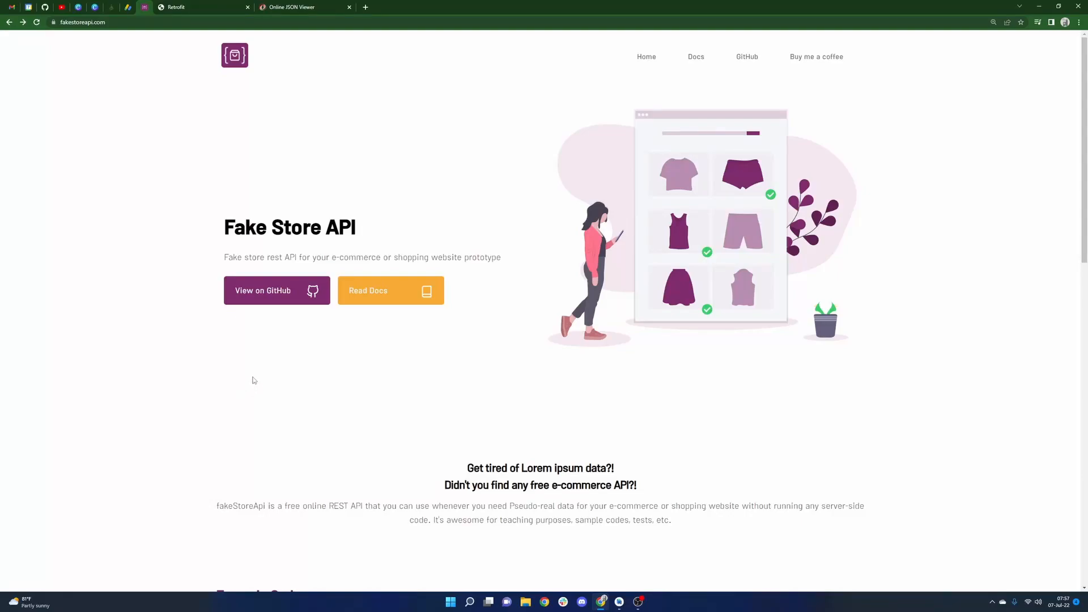
mouse_move(236, 390)
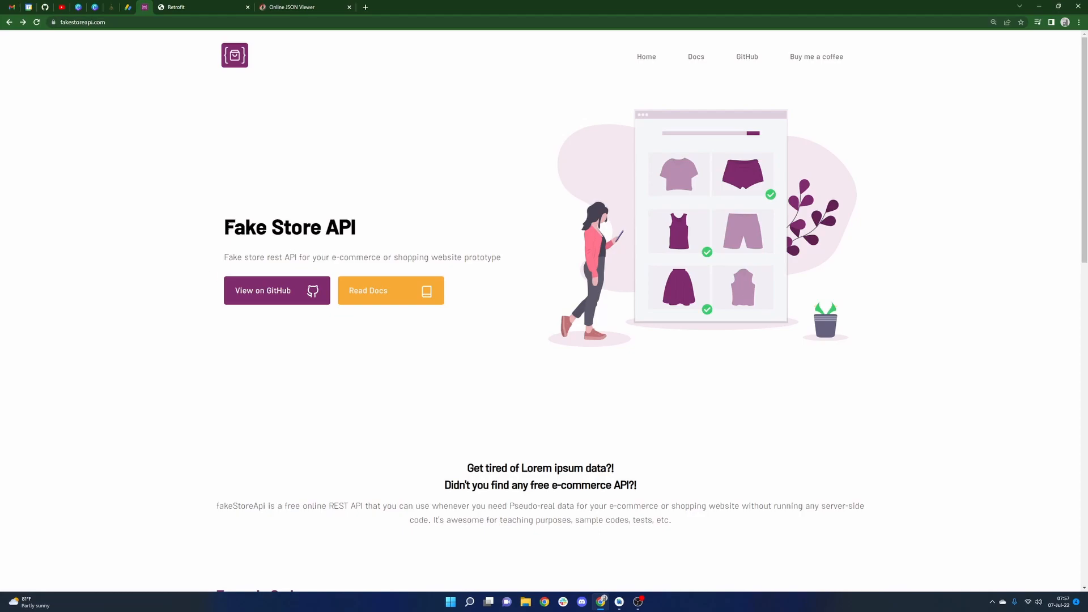
Step: Scroll through the Fake Store API homepage's resources and routes, then back to the top
double_click(288, 227)
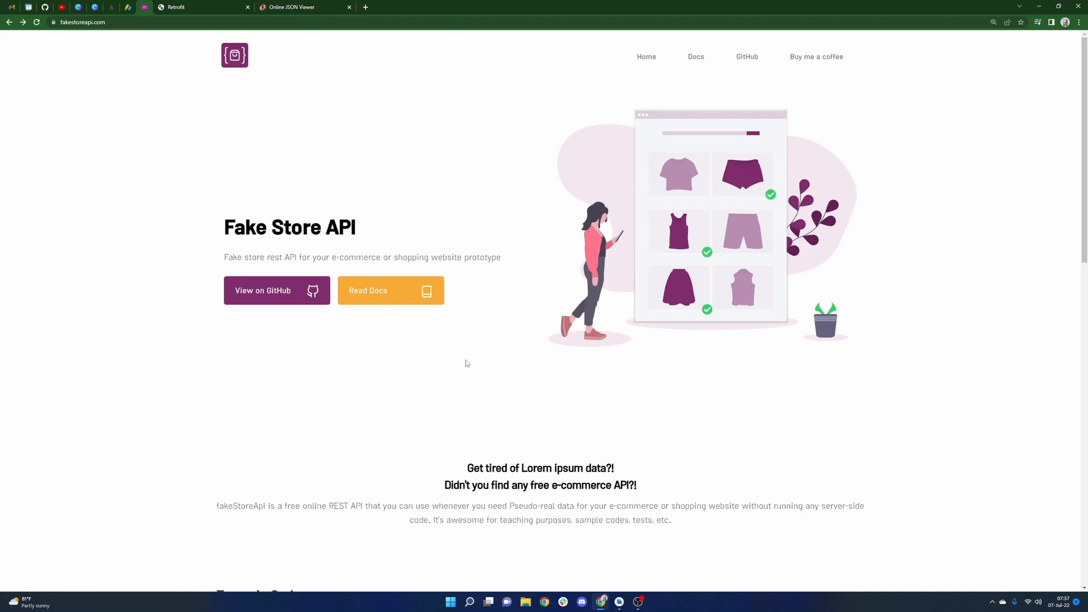
mouse_move(414, 362)
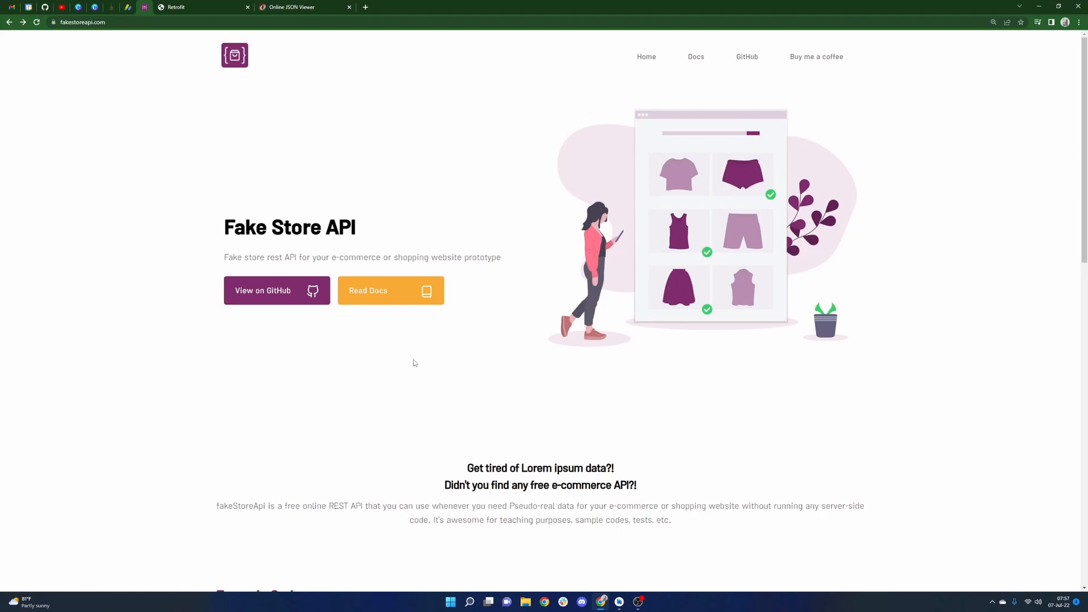
mouse_move(353, 356)
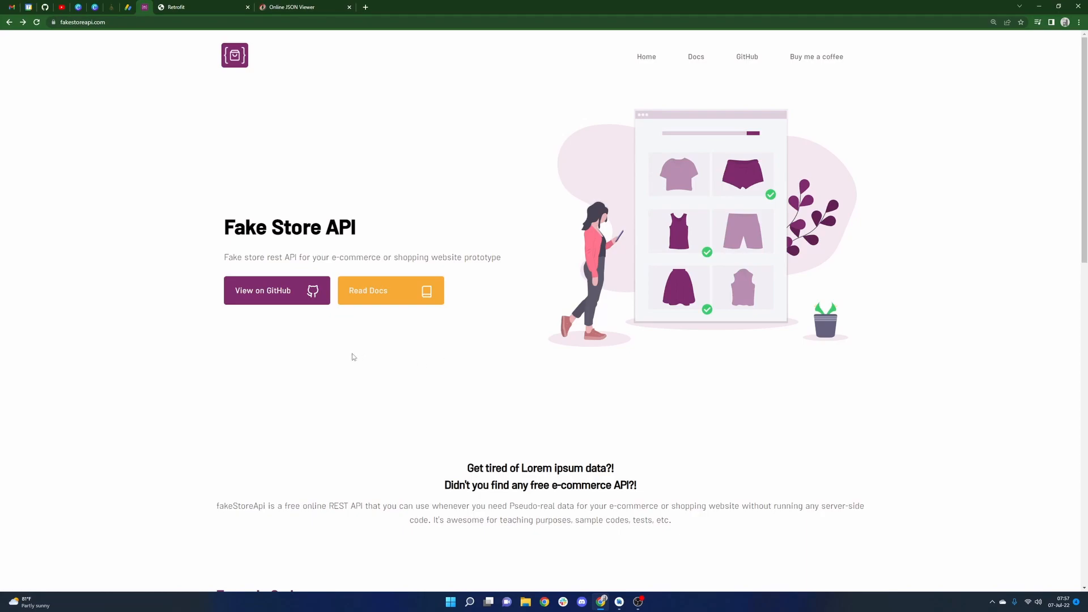
mouse_move(346, 359)
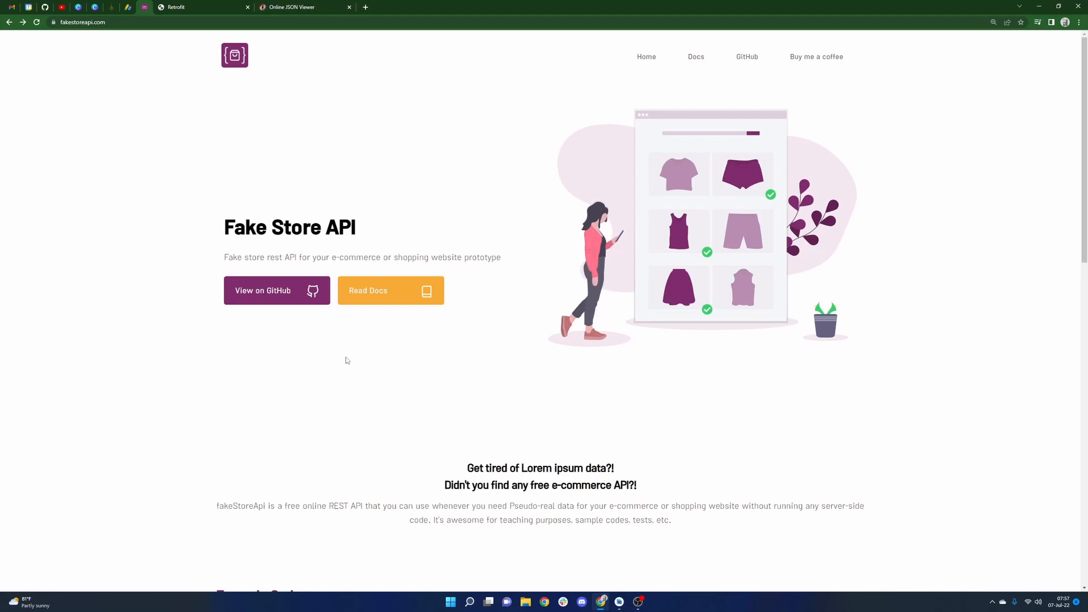
scroll("down", 3)
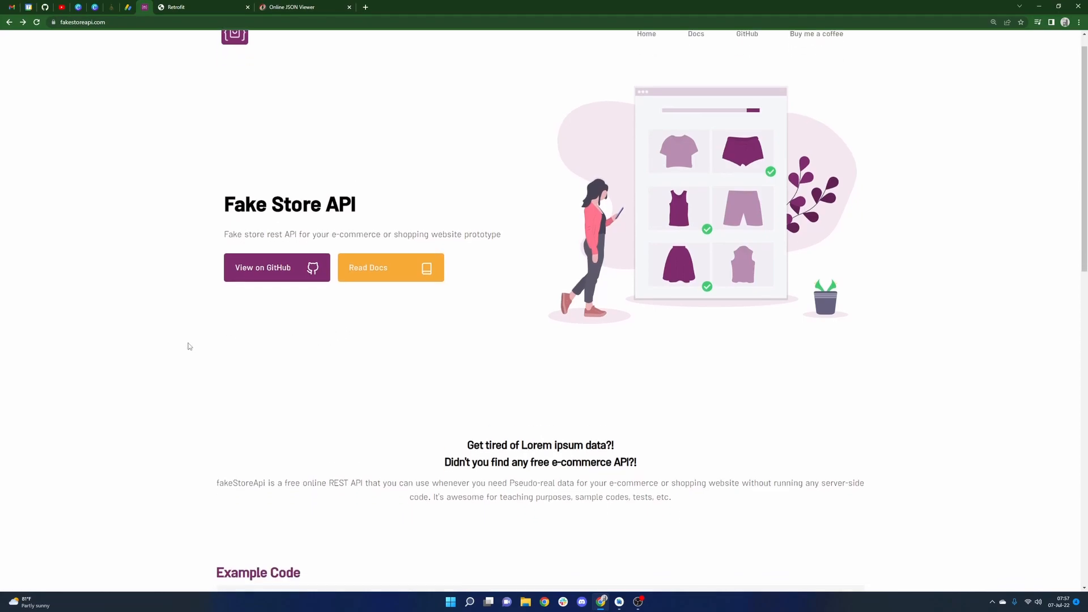
scroll("down", 3)
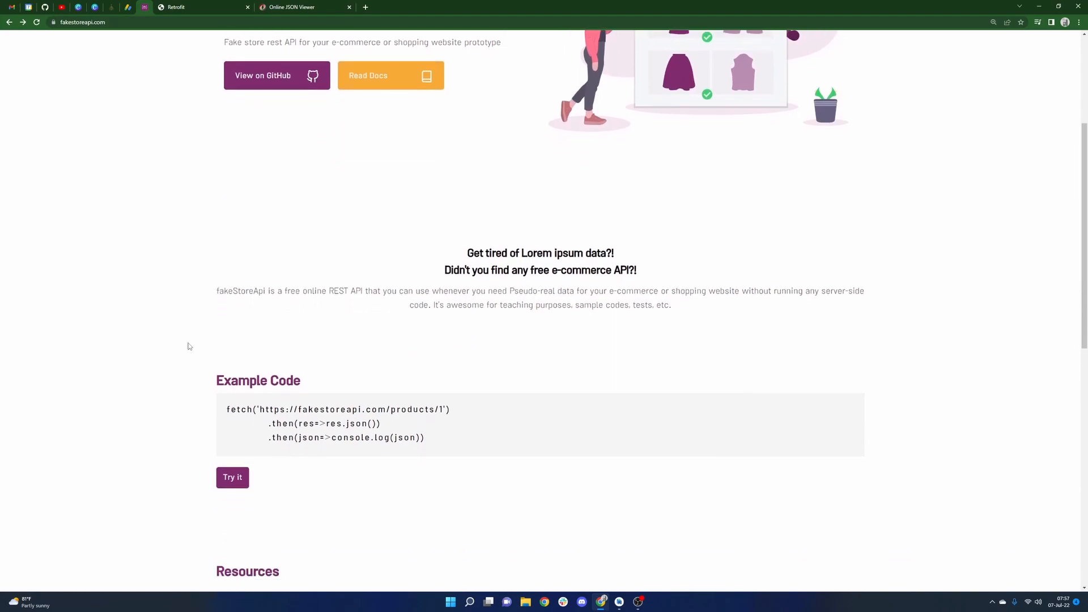
scroll("down", 3)
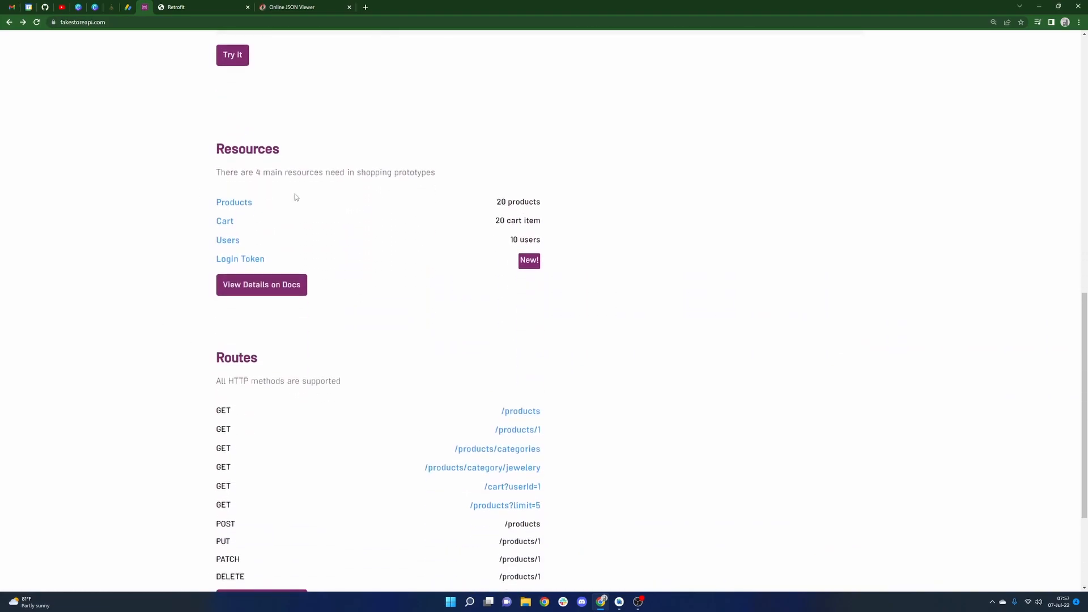
scroll("down", 3)
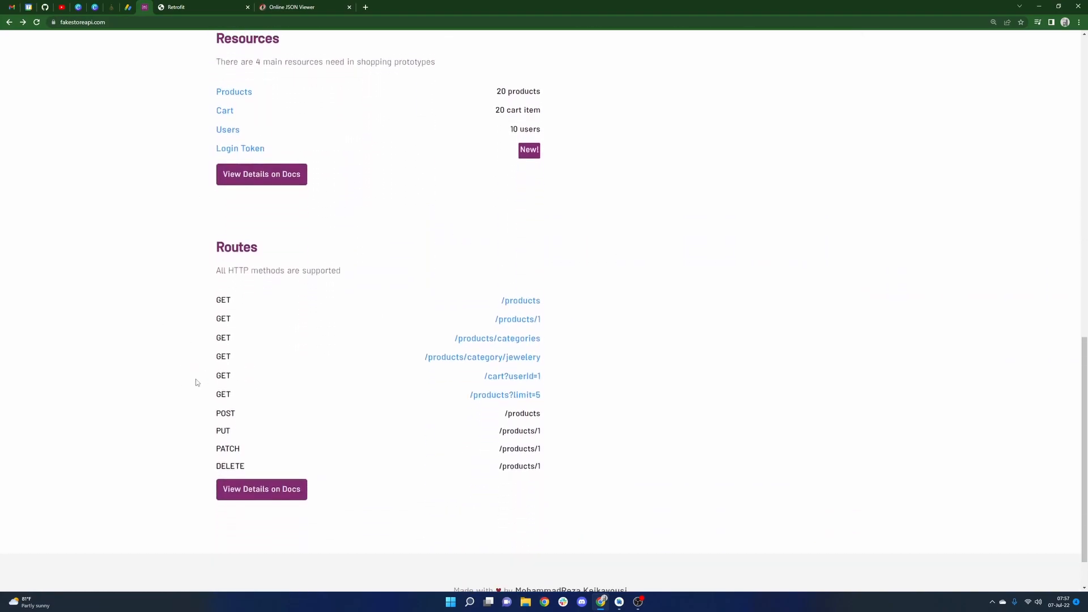
scroll("down", 3)
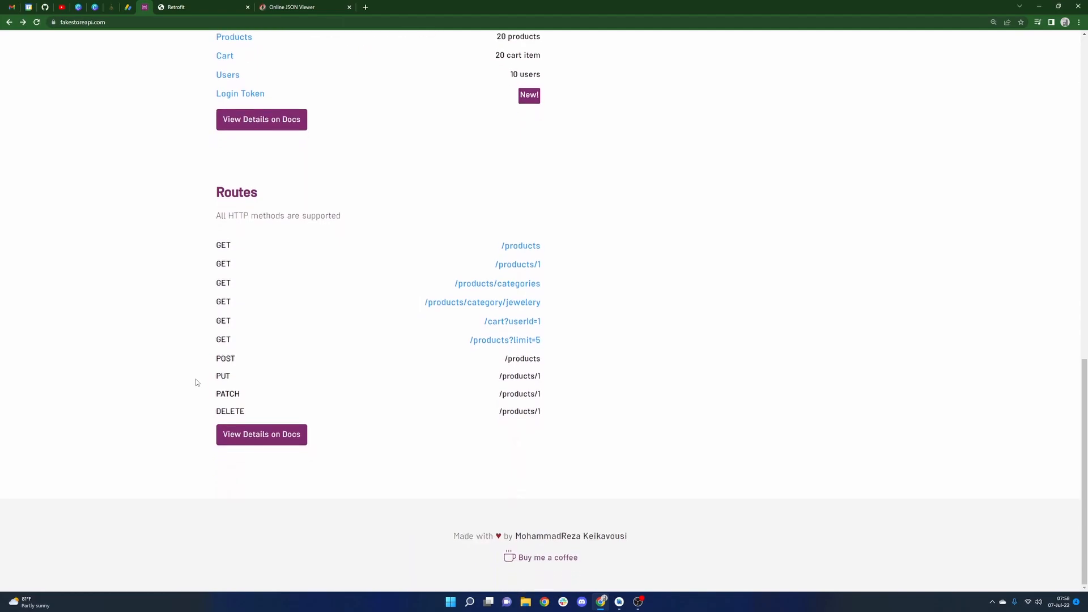
scroll("up", 3)
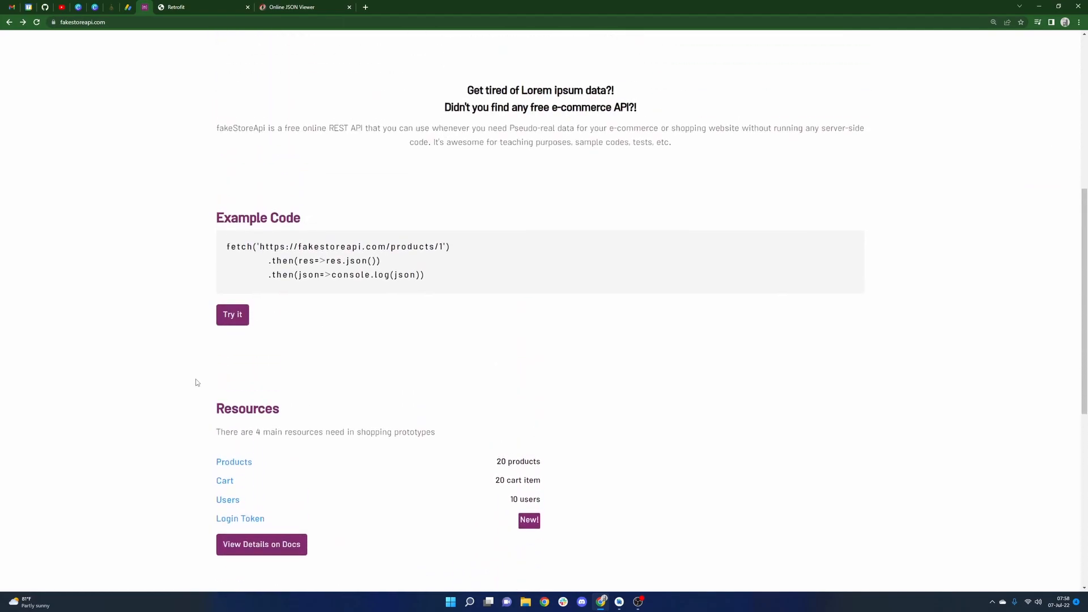
scroll("up", 3)
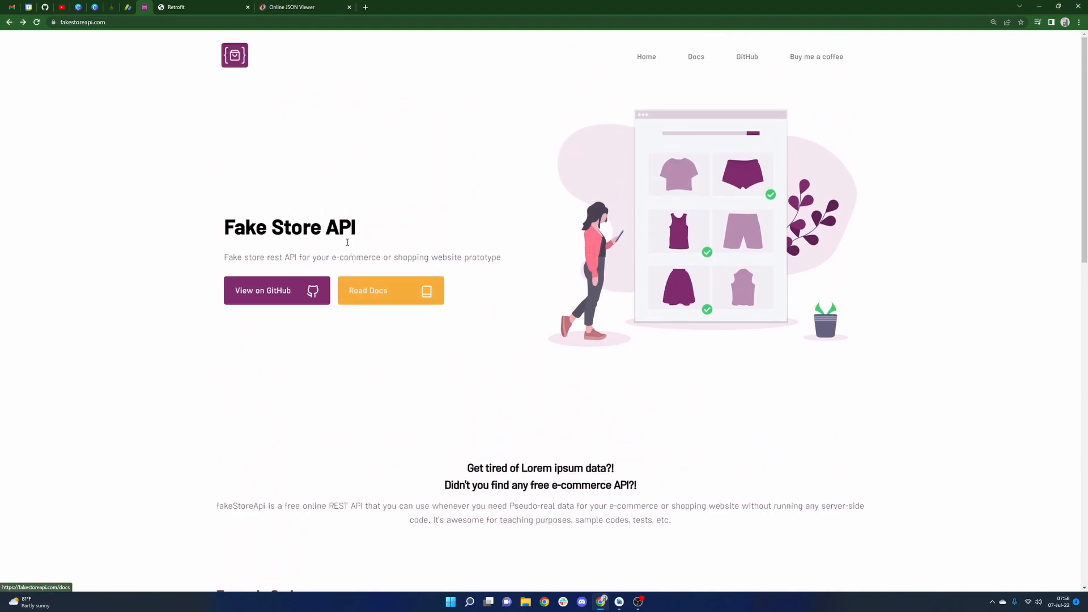
mouse_move(392, 244)
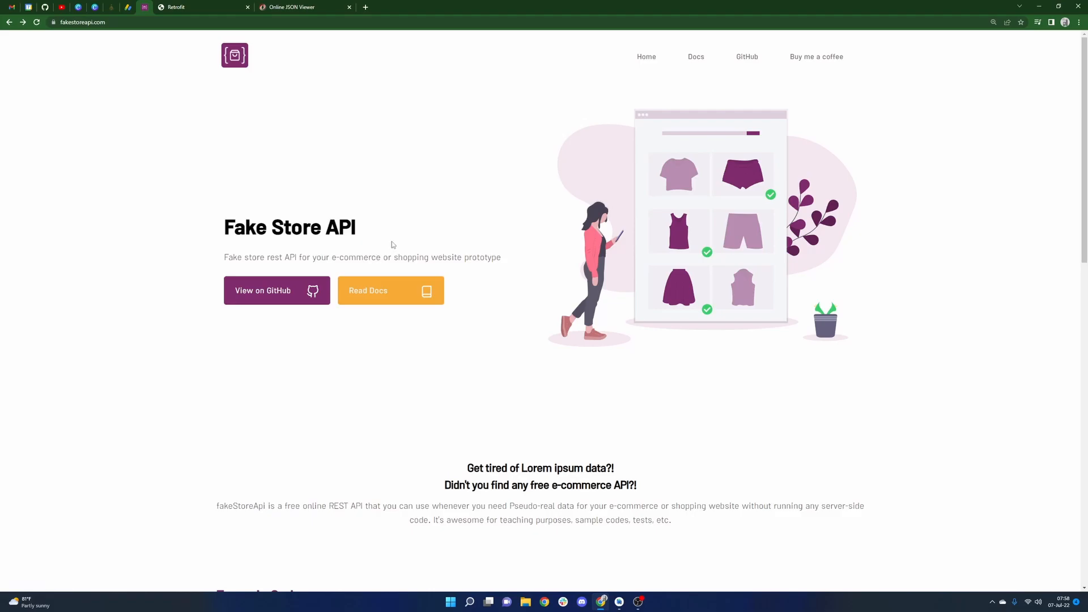
mouse_move(386, 251)
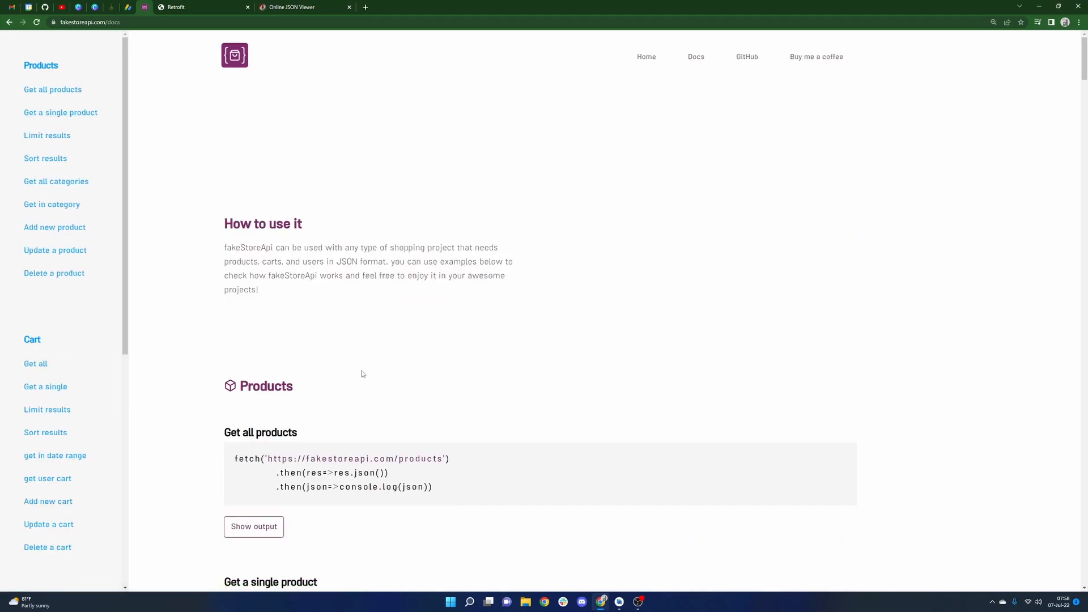
scroll("down", 3)
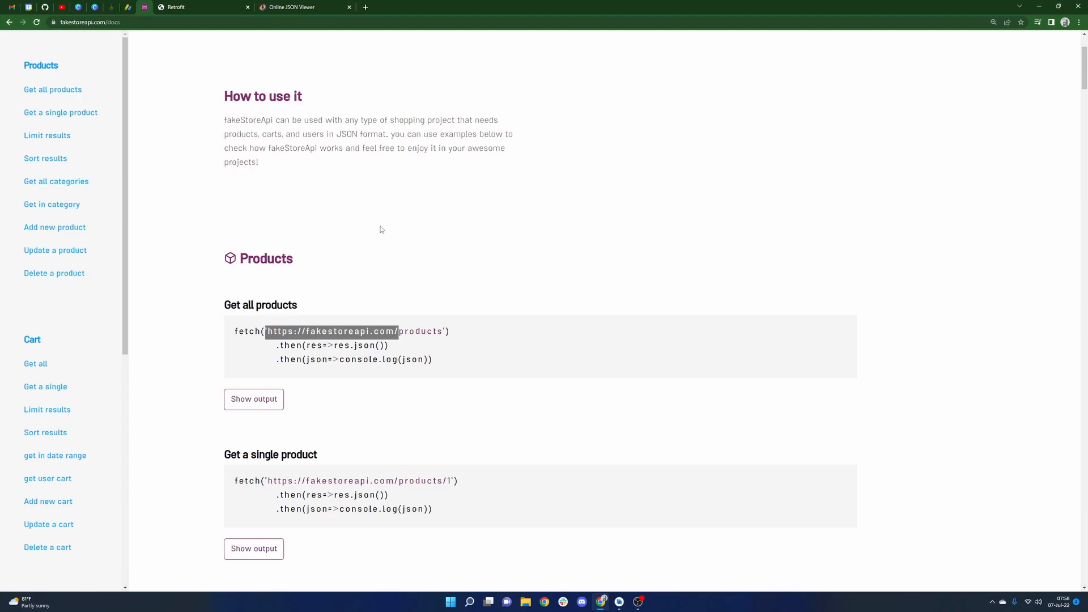
mouse_move(422, 334)
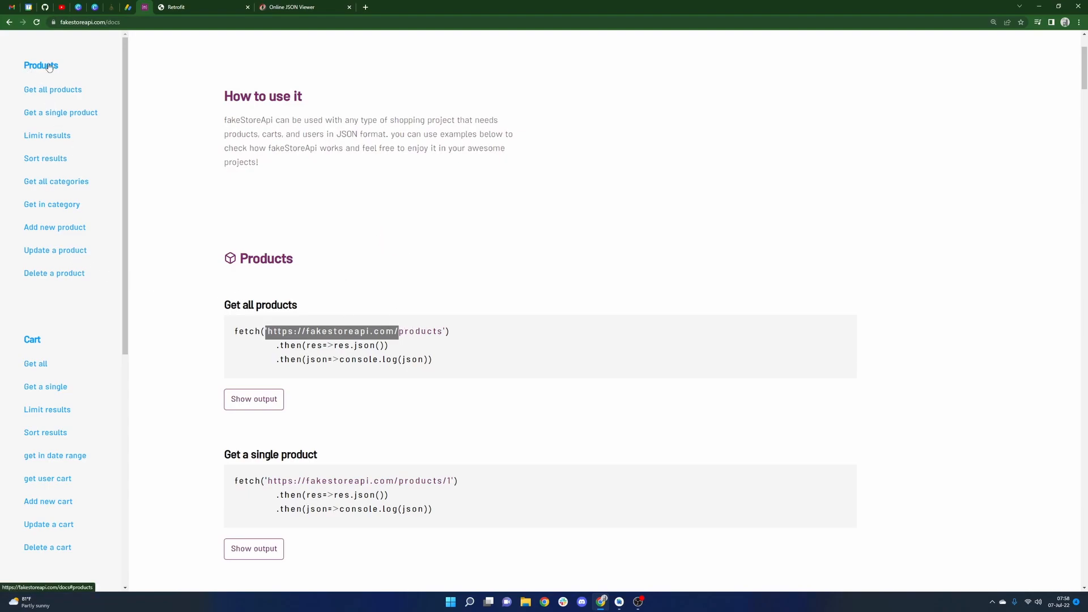
mouse_move(62, 338)
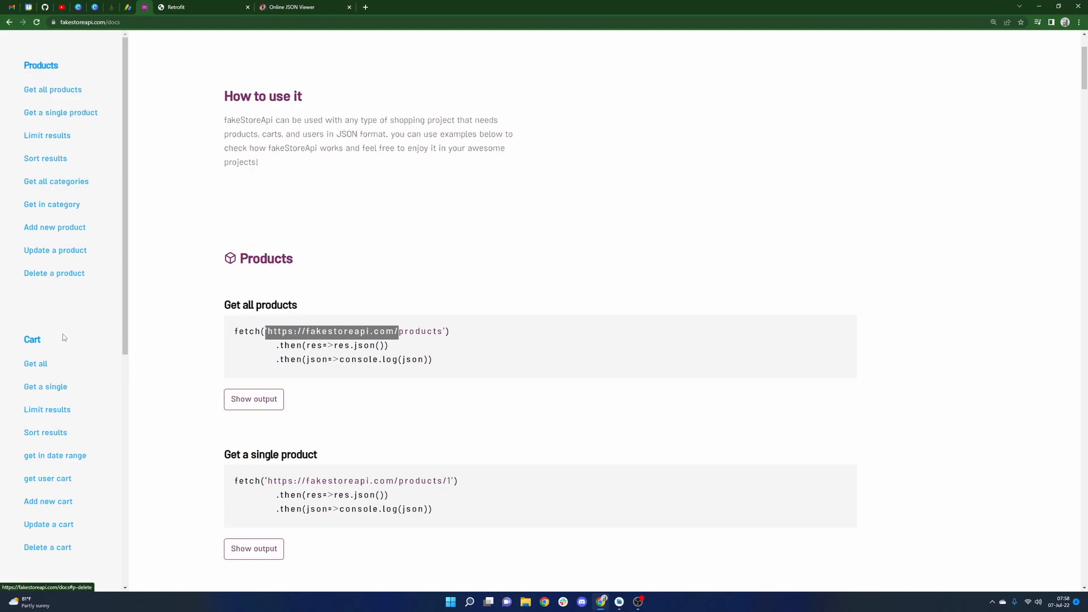
scroll("down", 3)
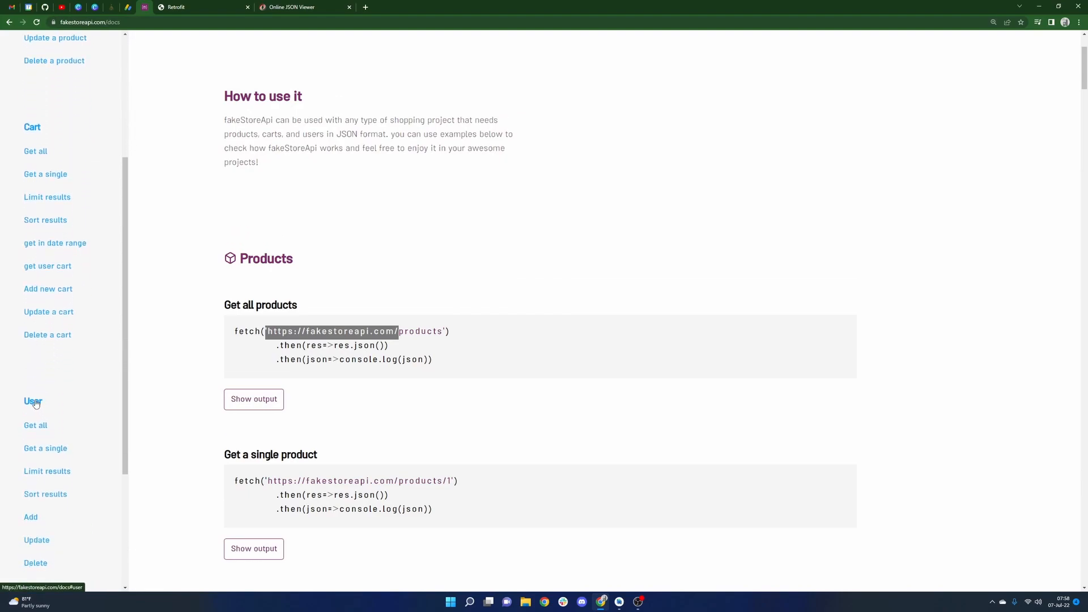
scroll("down", 3)
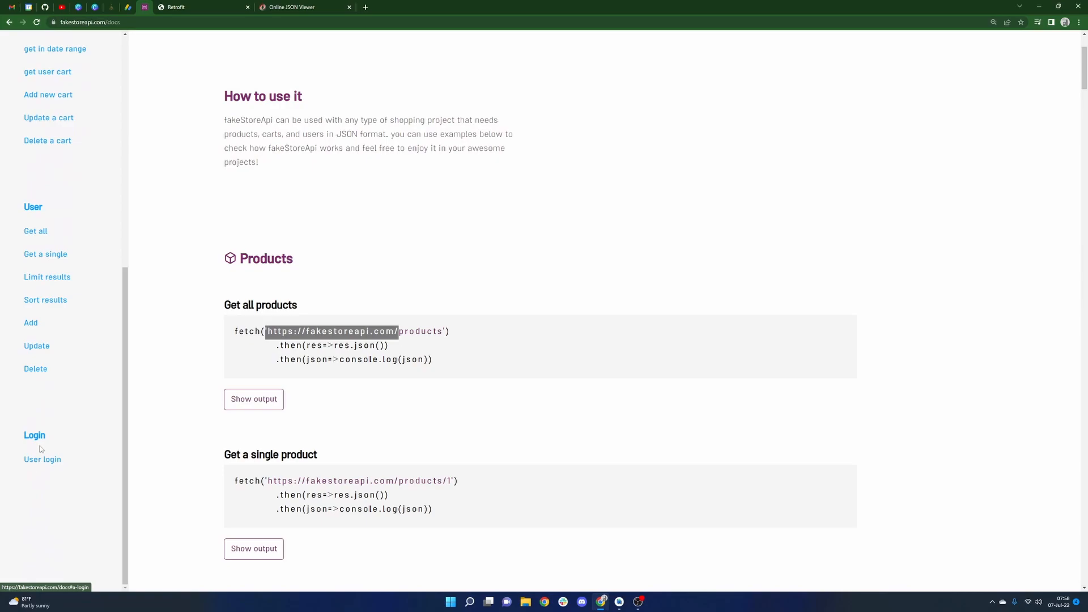
mouse_move(197, 415)
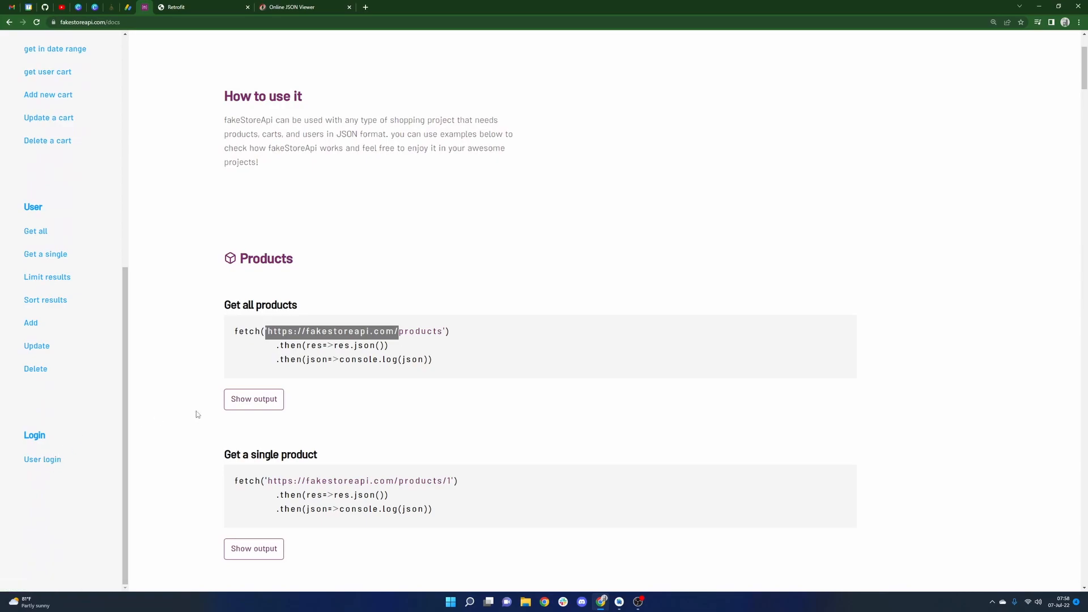
scroll("down", 3)
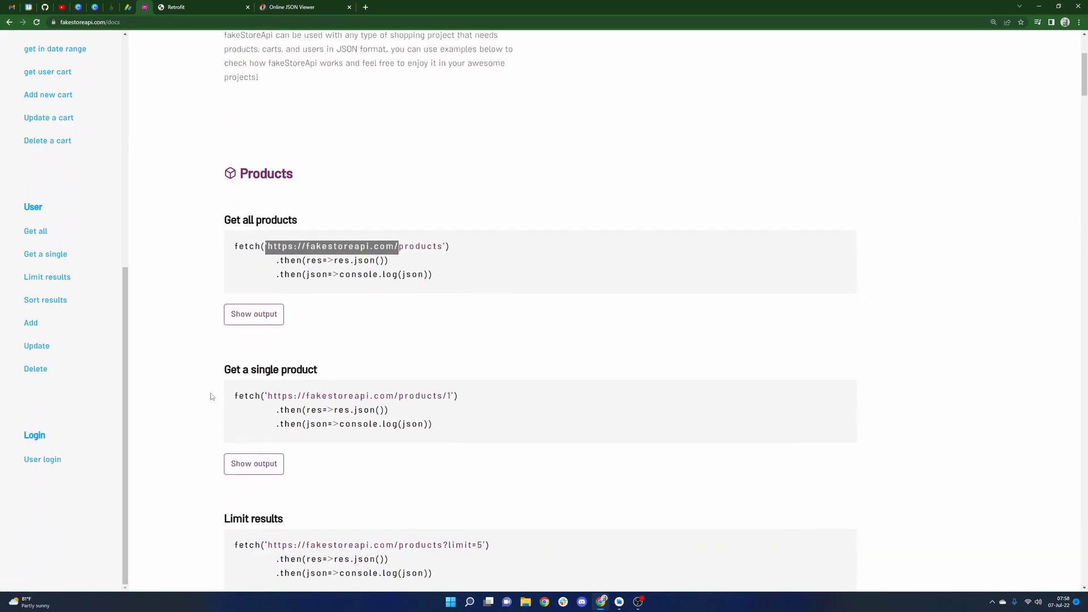
scroll("up", 3)
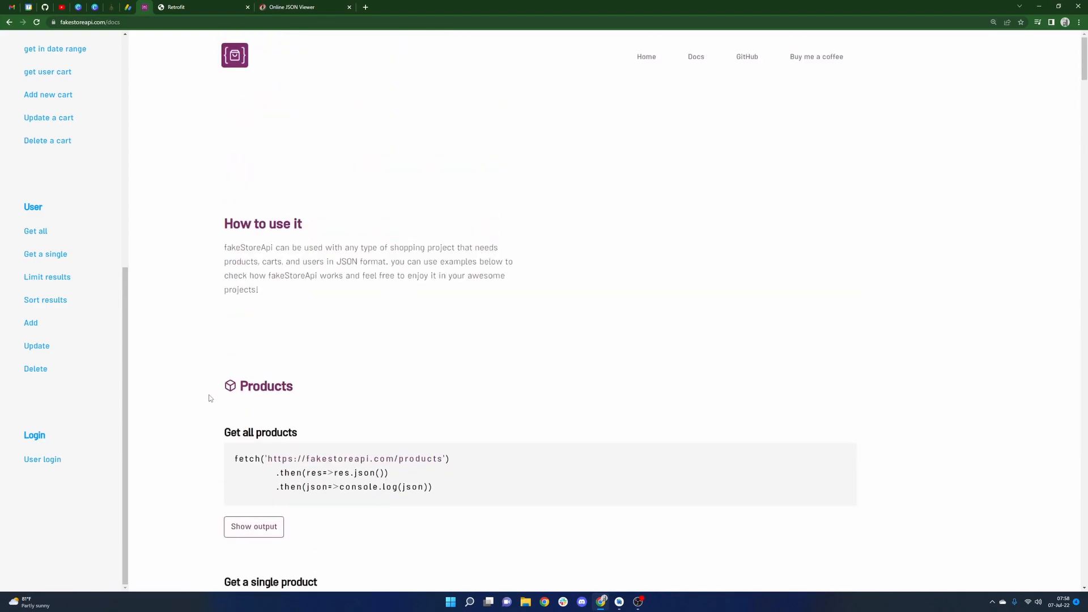
scroll("down", 3)
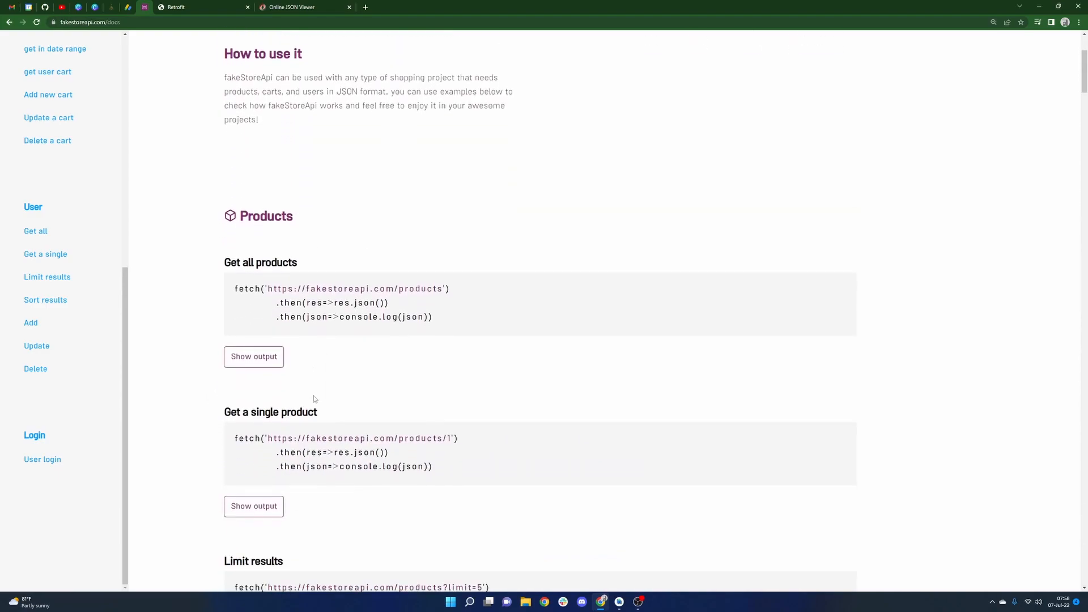
mouse_move(310, 391)
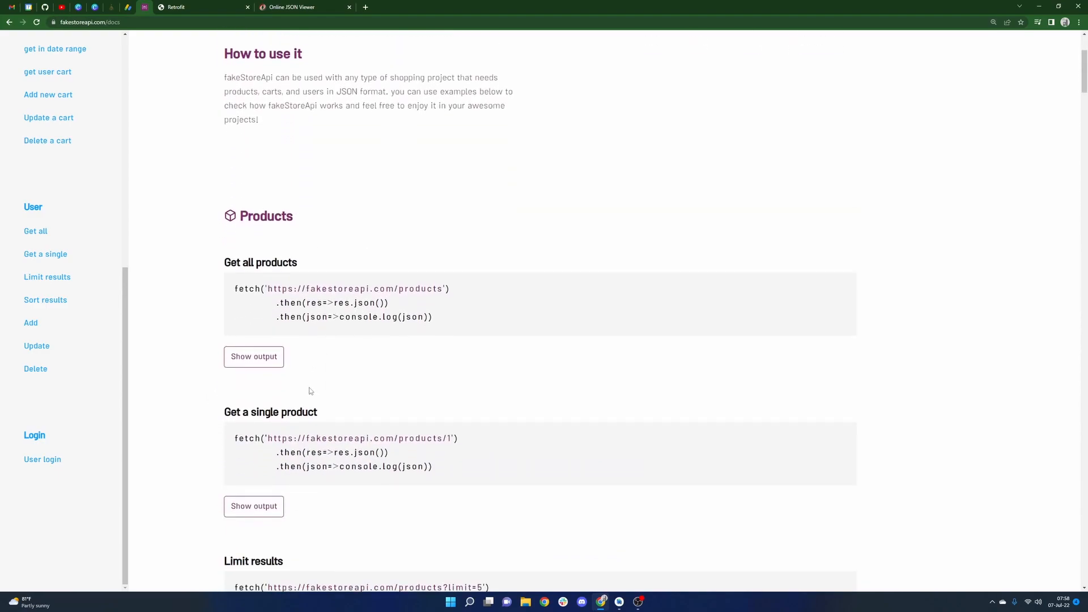
mouse_move(204, 382)
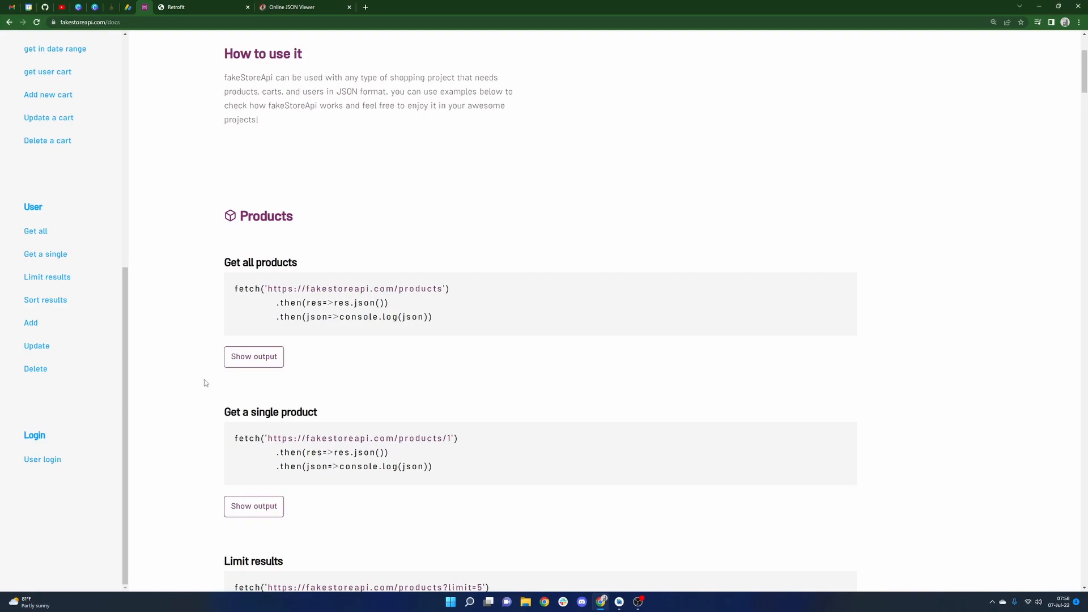
scroll("down", 3)
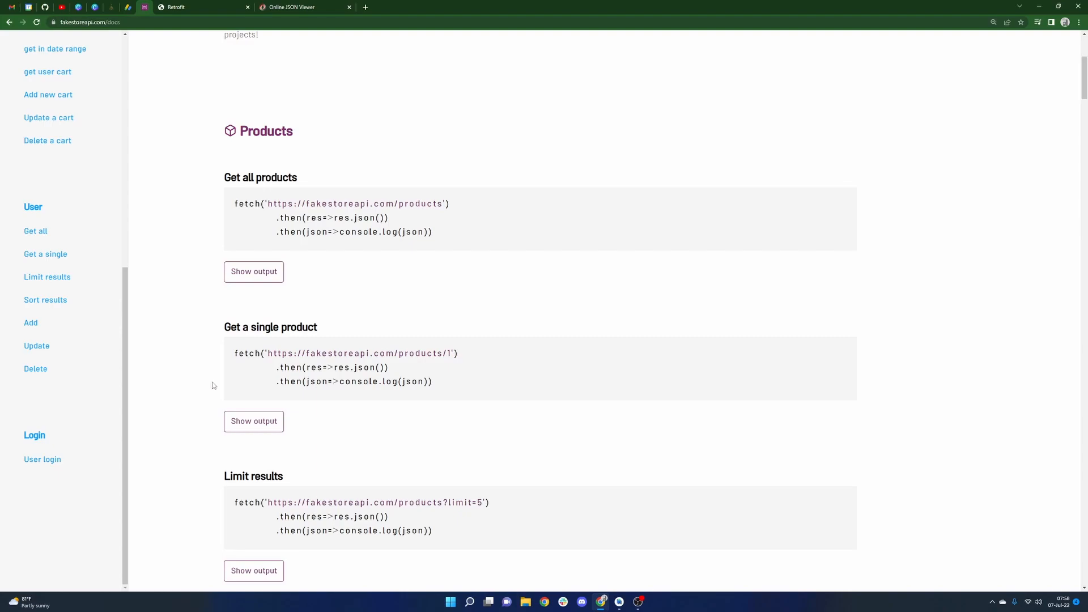
scroll("down", 3)
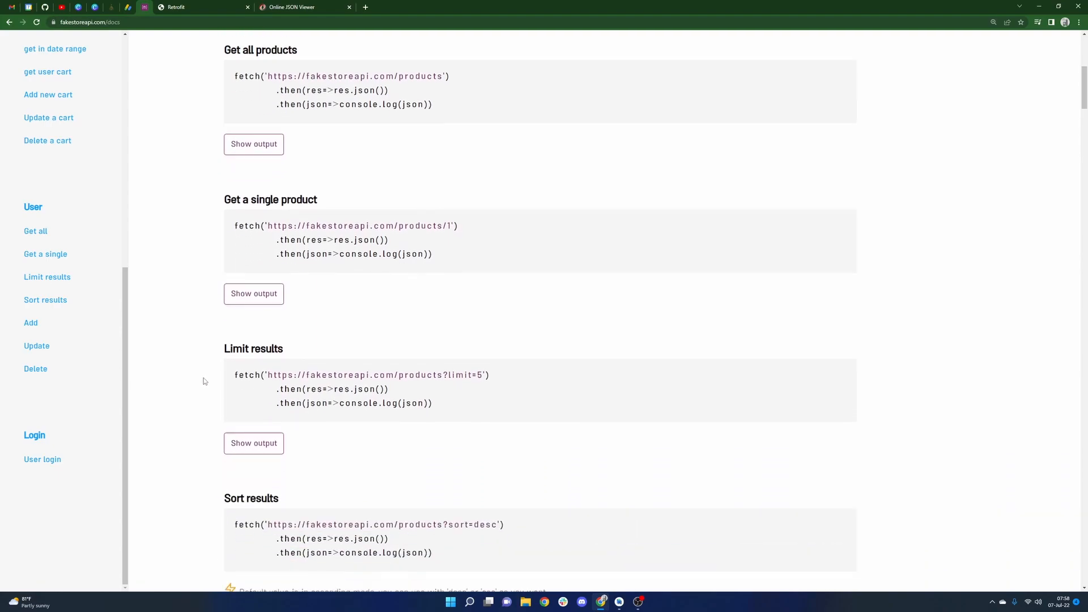
scroll("up", 3)
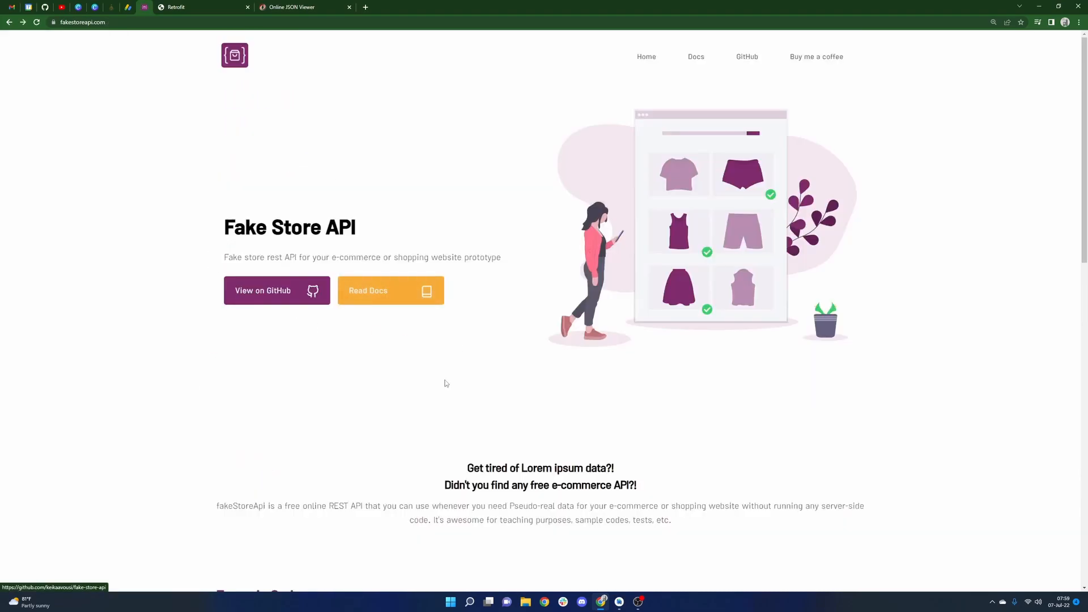
scroll("down", 3)
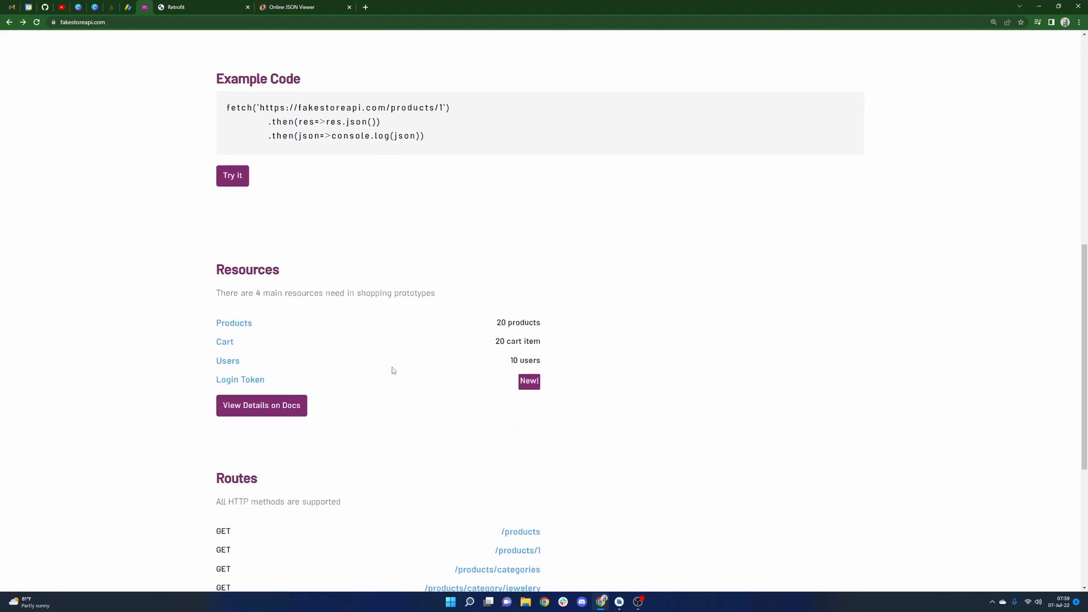
scroll("down", 3)
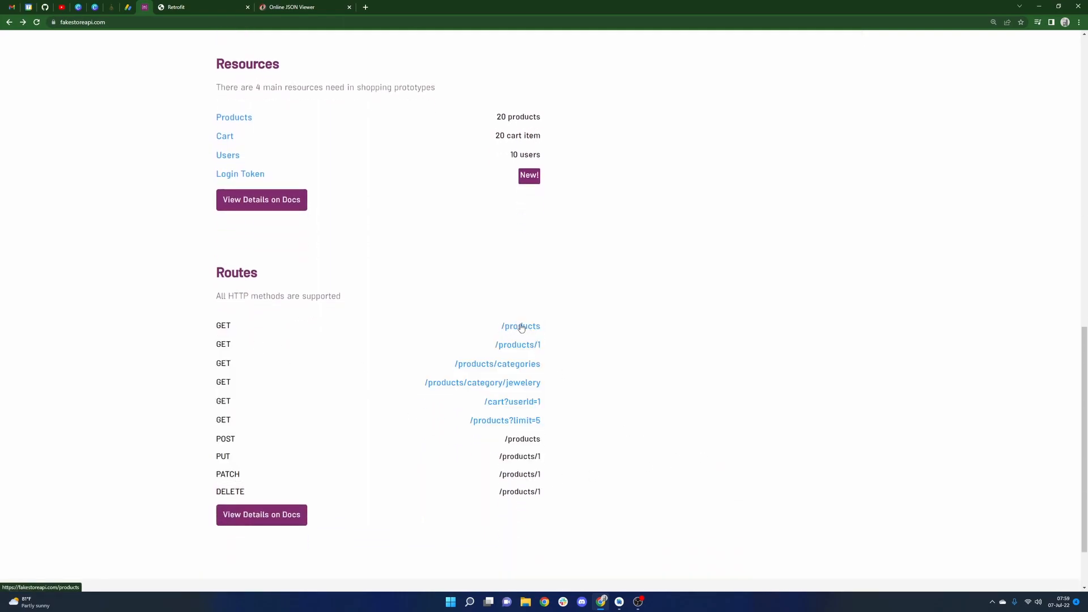
mouse_move(556, 365)
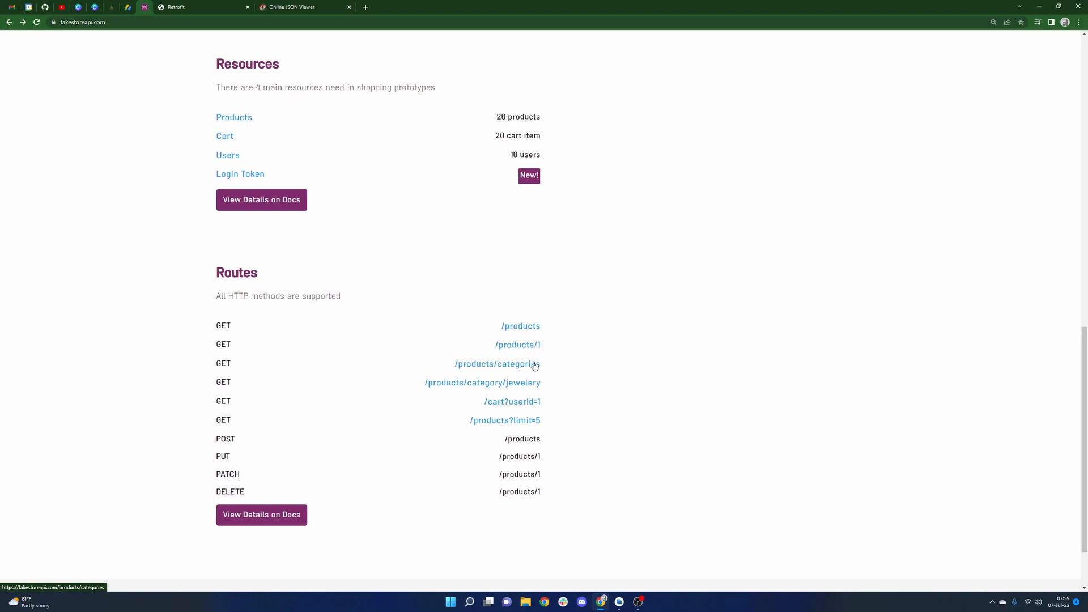
mouse_move(512, 401)
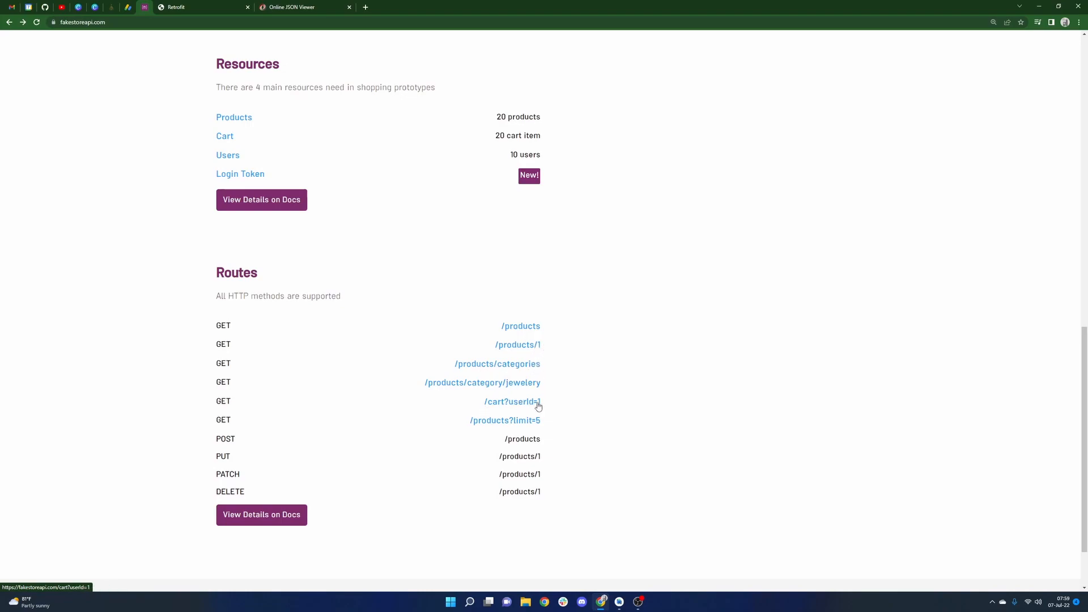
mouse_move(526, 430)
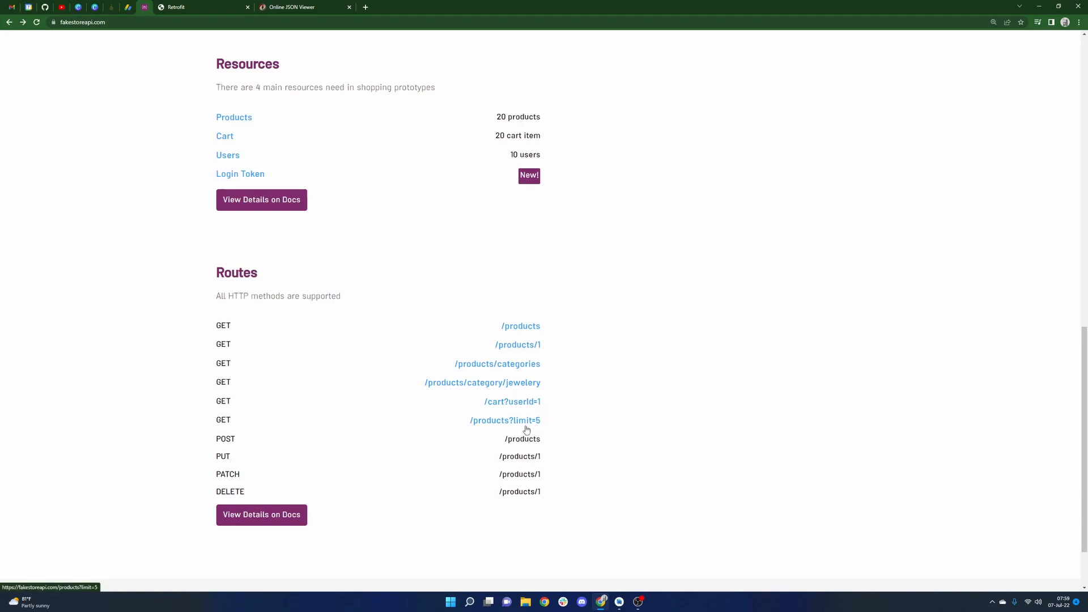
mouse_move(530, 426)
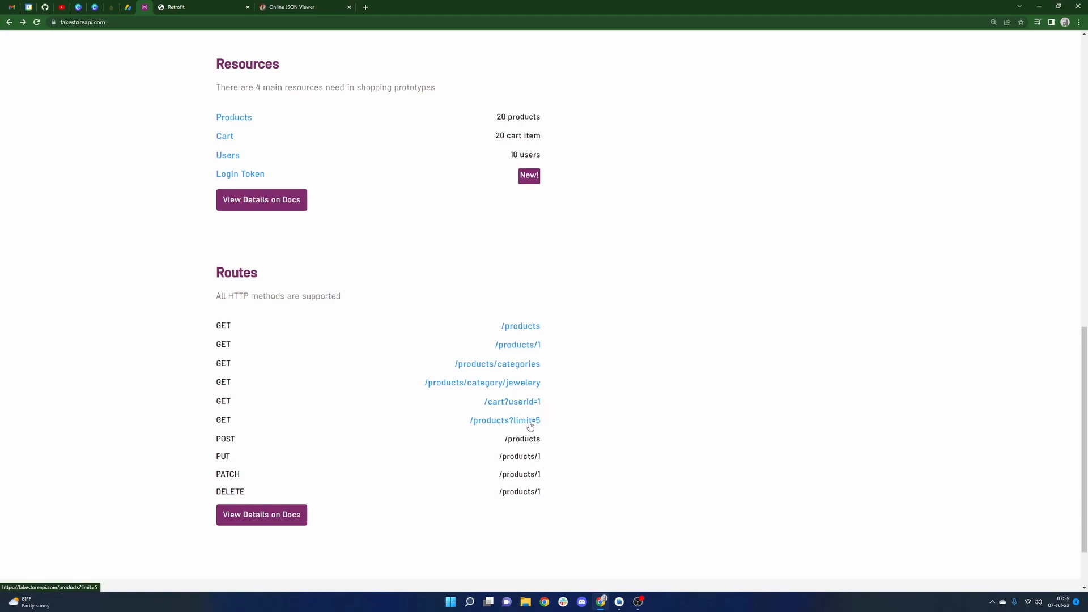
mouse_move(605, 424)
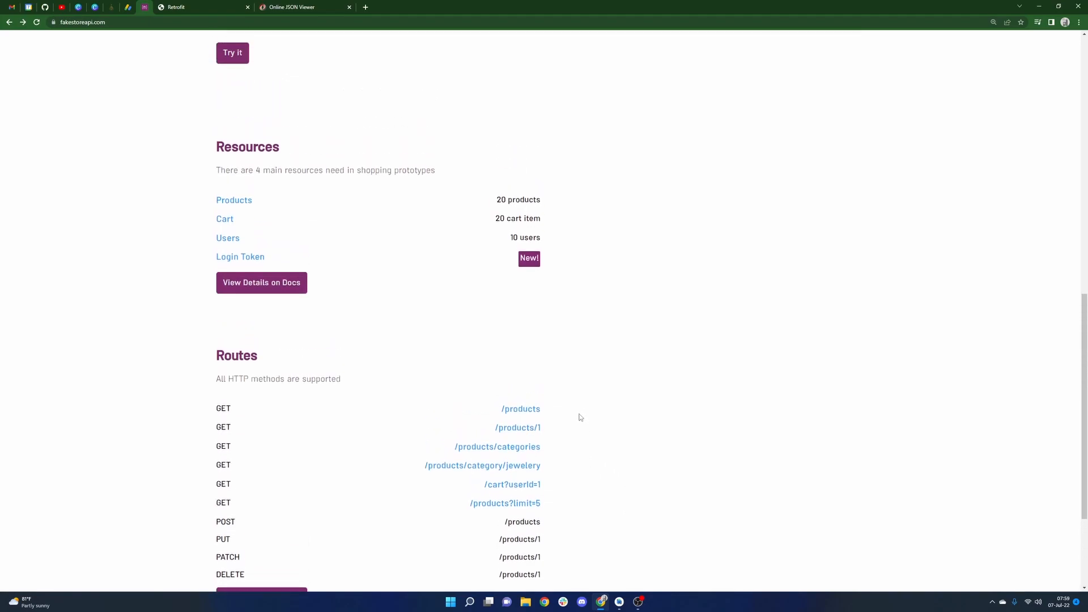
scroll("up", 3)
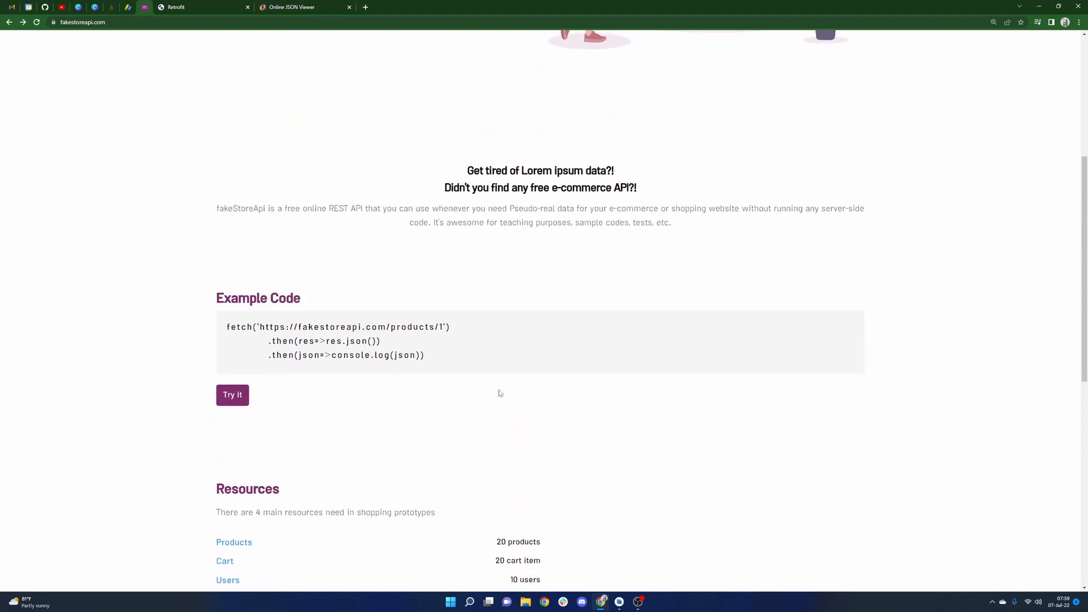
scroll("up", 3)
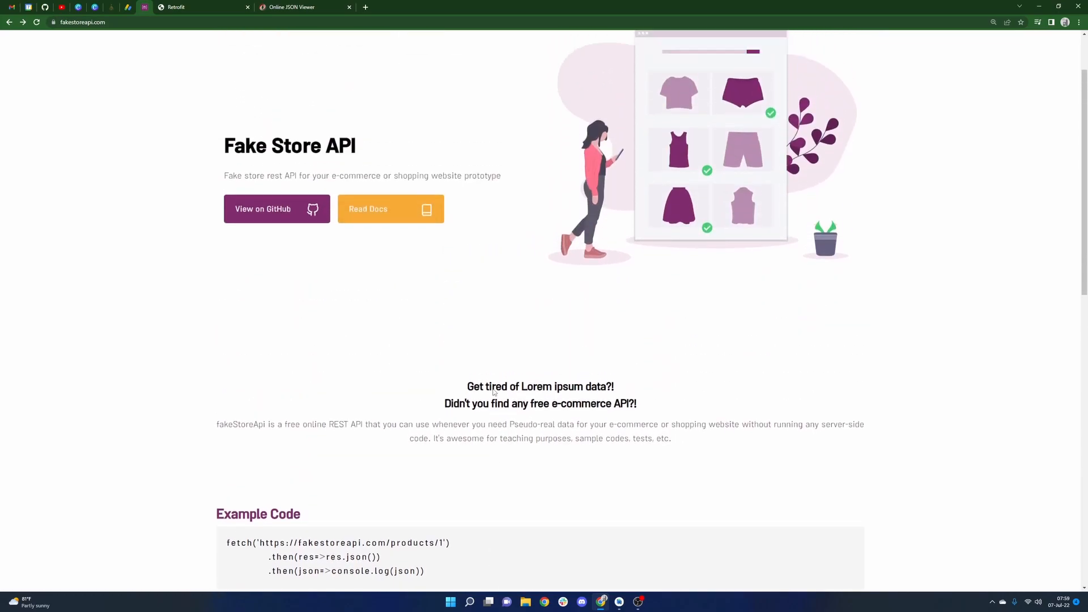
scroll("up", 3)
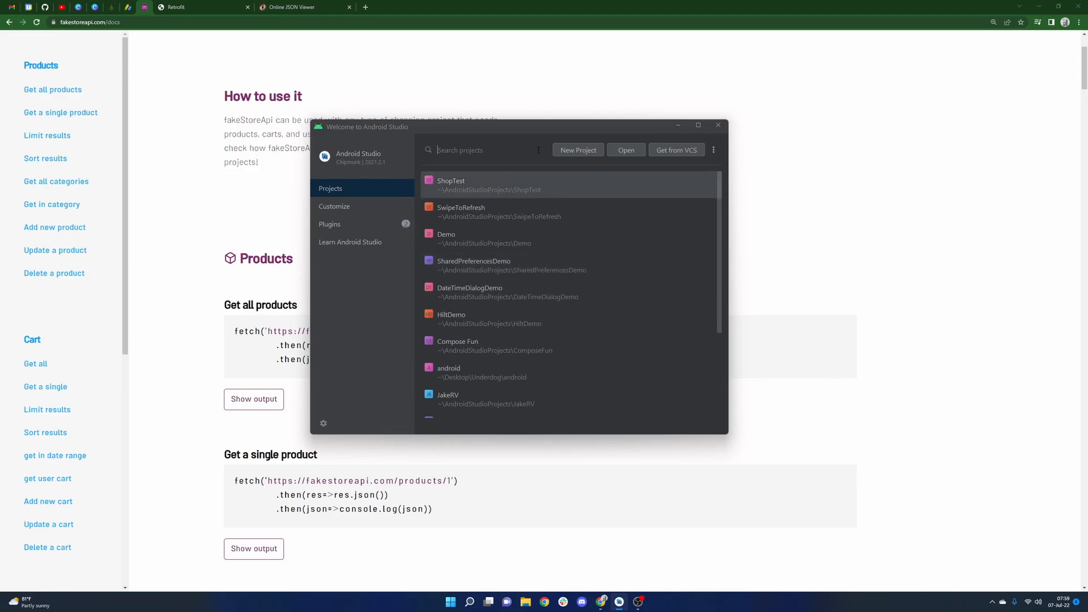
Step: Start an Empty Activity project named FakeStore, keeping Kotlin and minimum SDK API 26
left_click(577, 150)
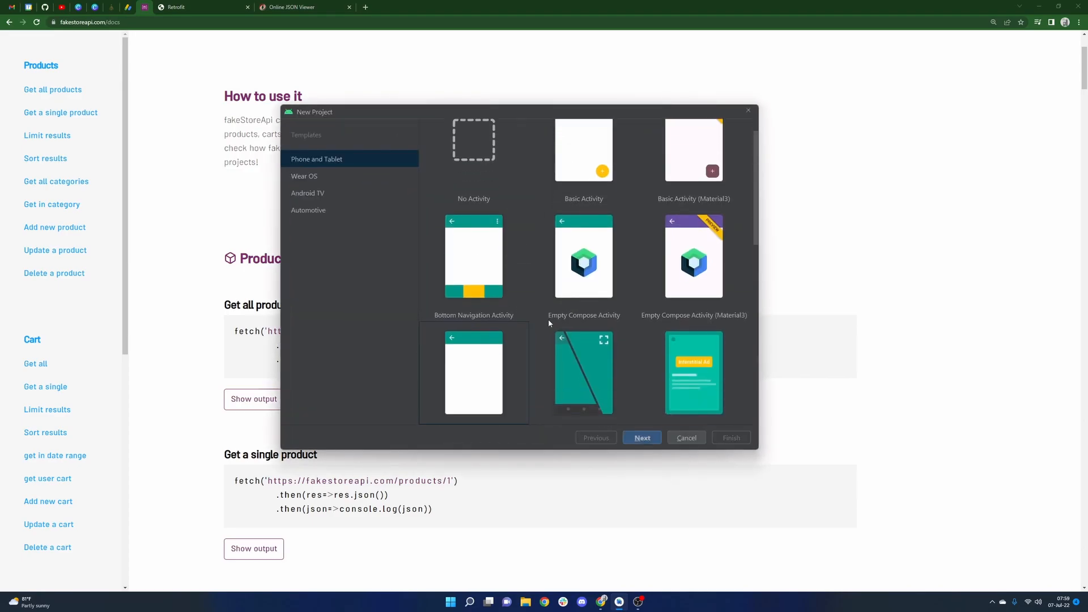
left_click(641, 437)
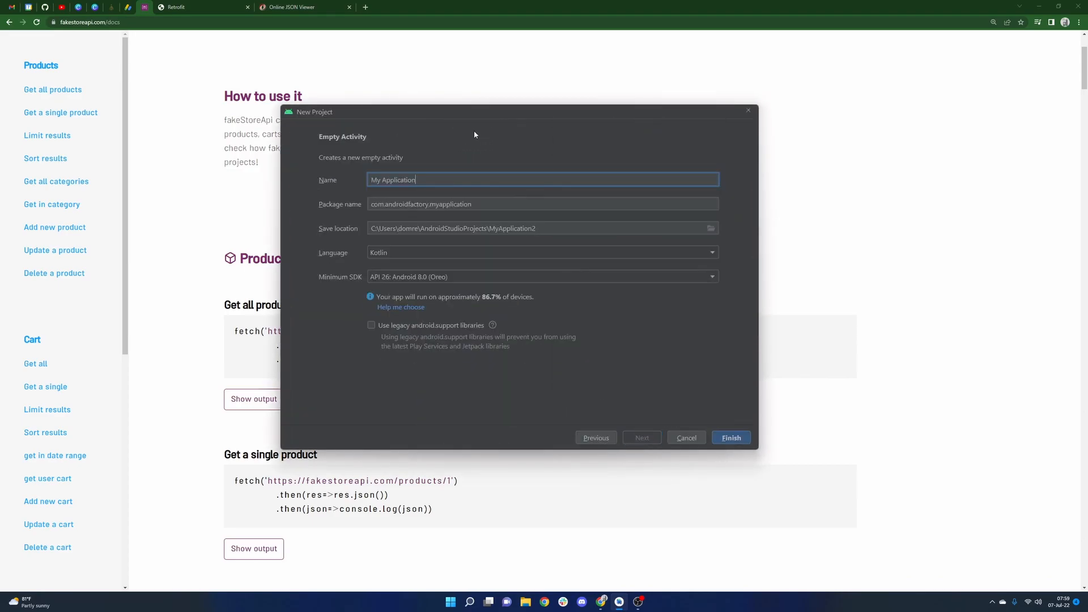
triple_click(392, 180)
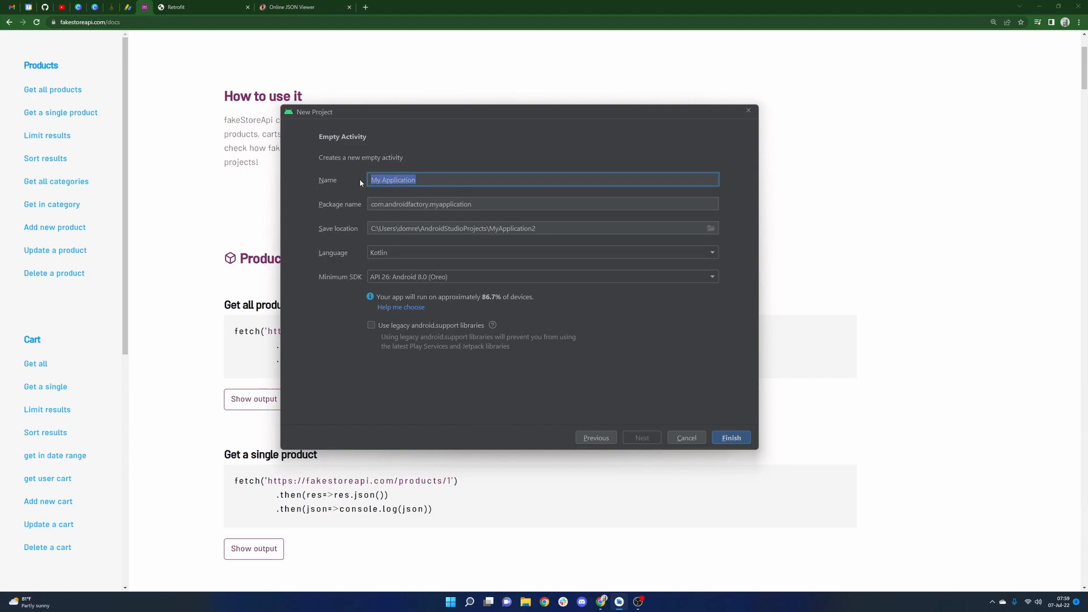
type("FakeStore")
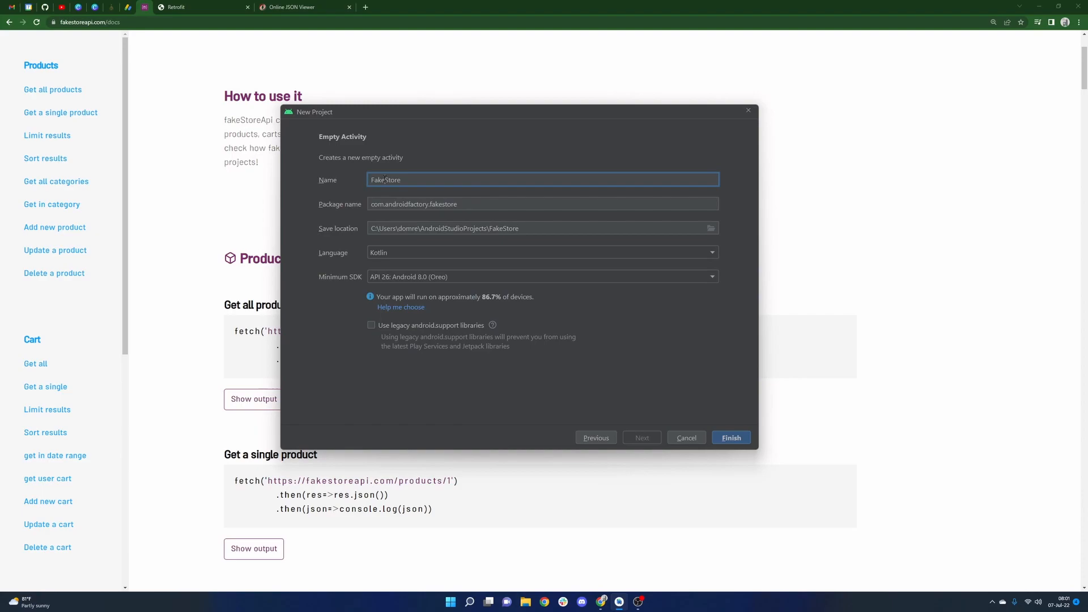
triple_click(402, 180)
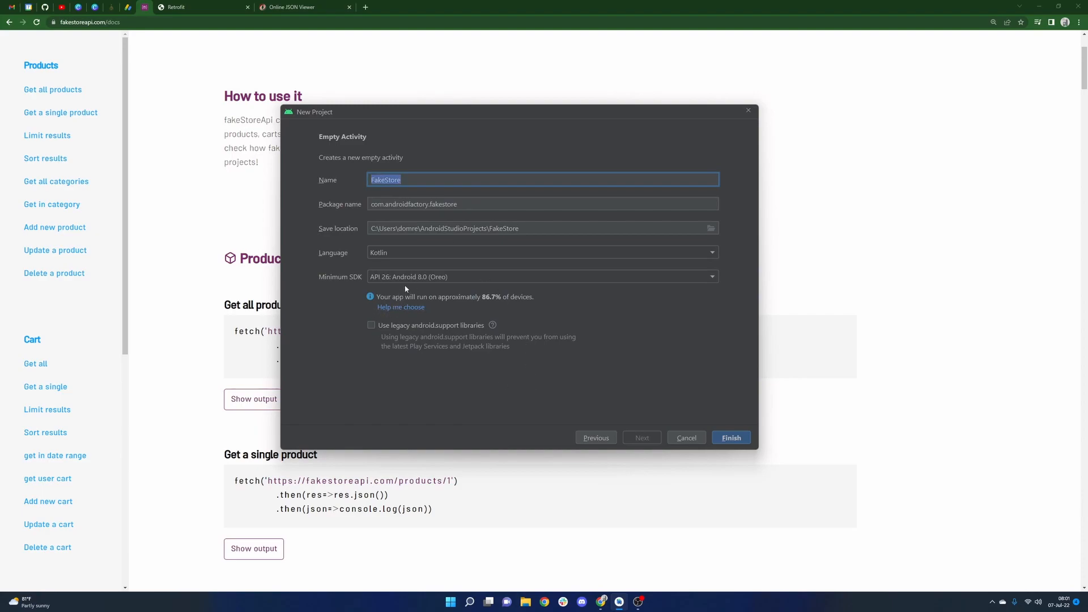
mouse_move(481, 295)
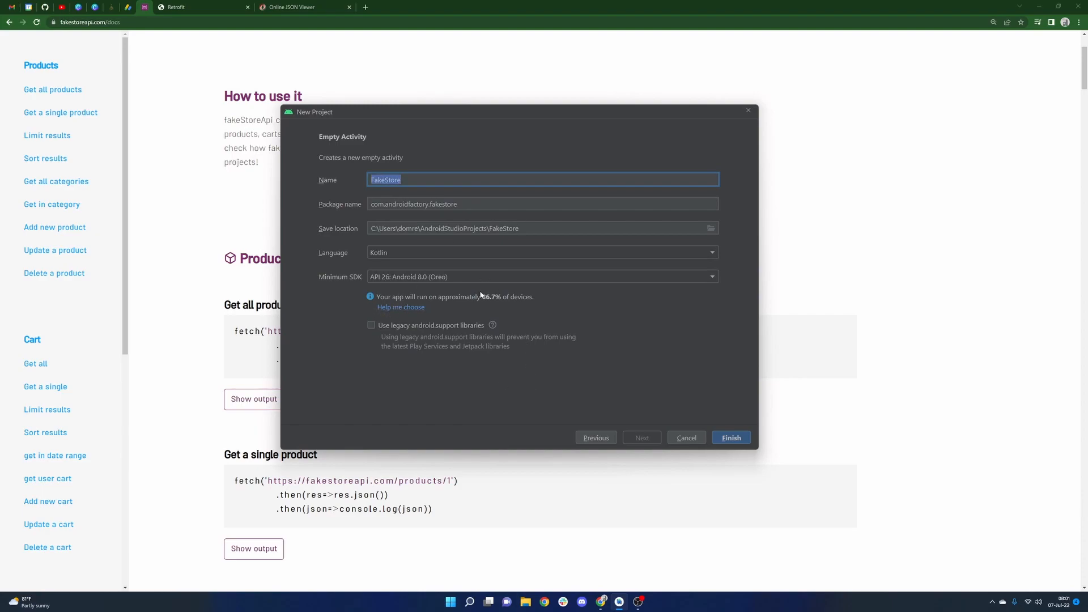
mouse_move(538, 309)
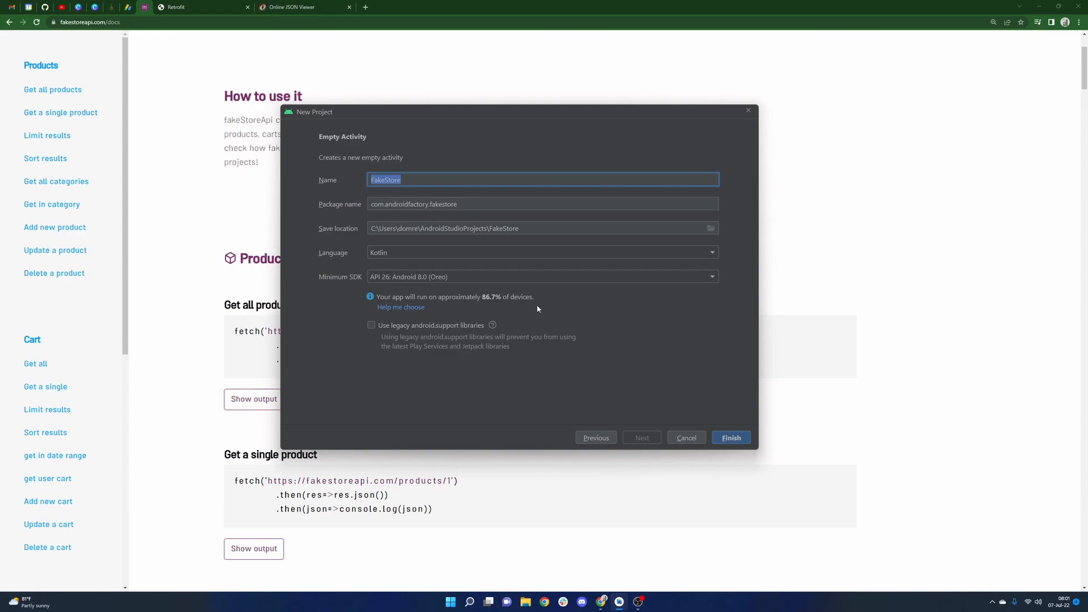
mouse_move(453, 284)
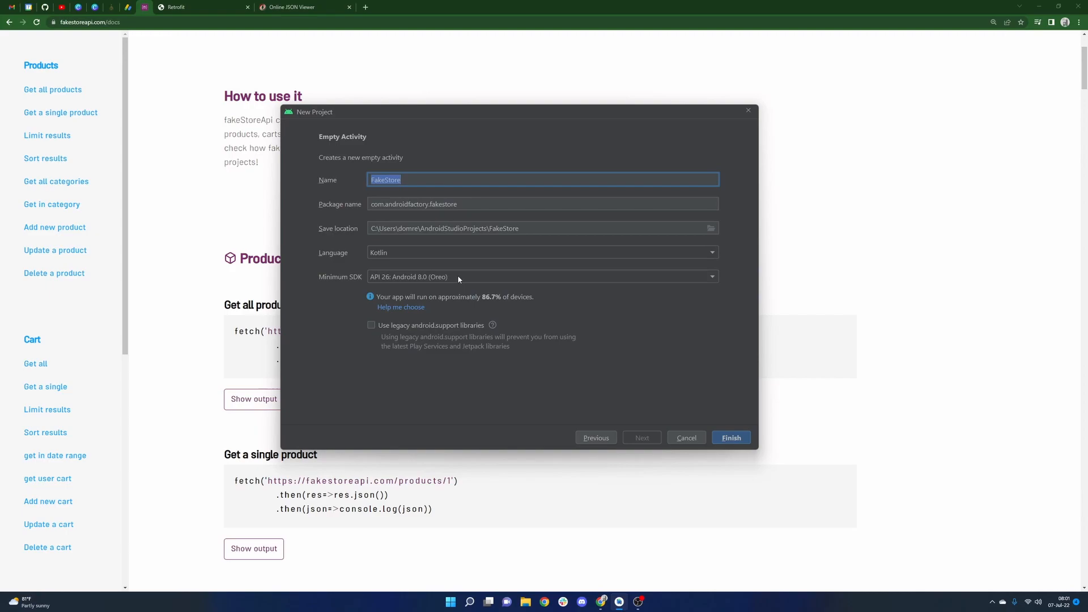
mouse_move(473, 279)
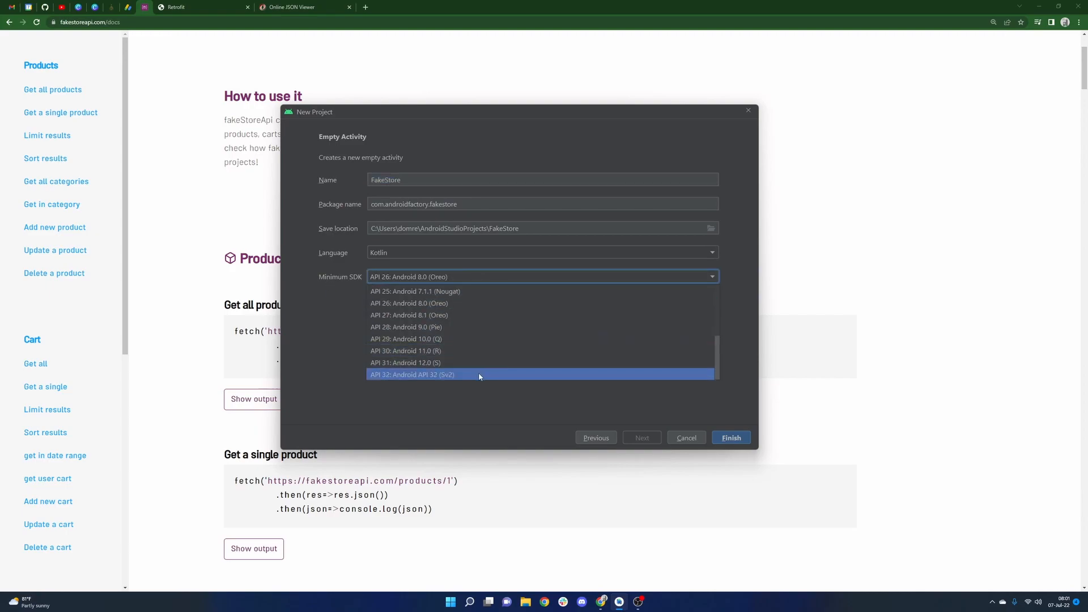
mouse_move(491, 397)
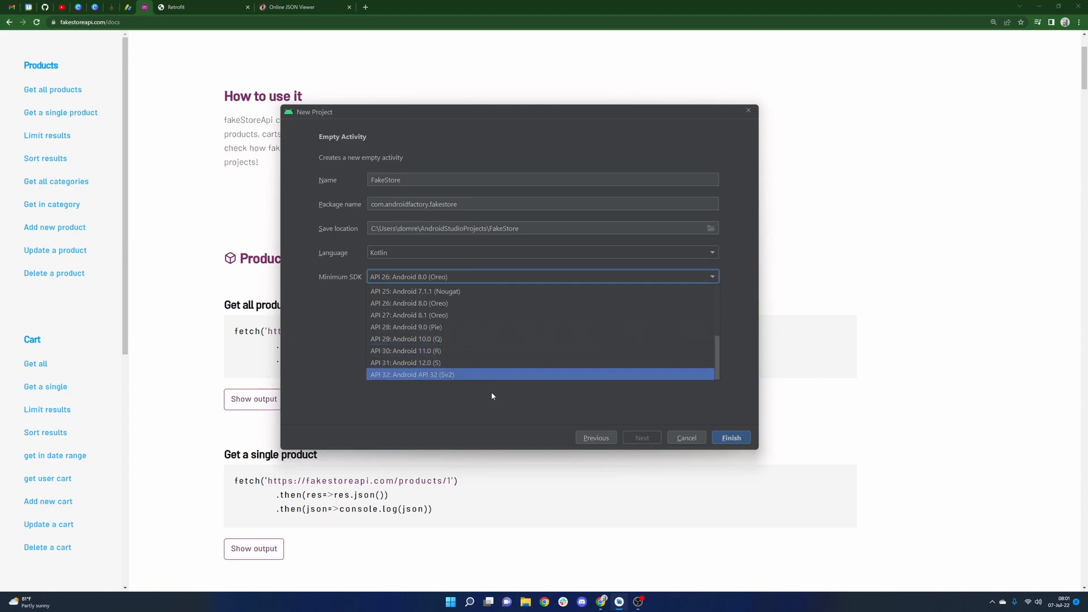
left_click(408, 304)
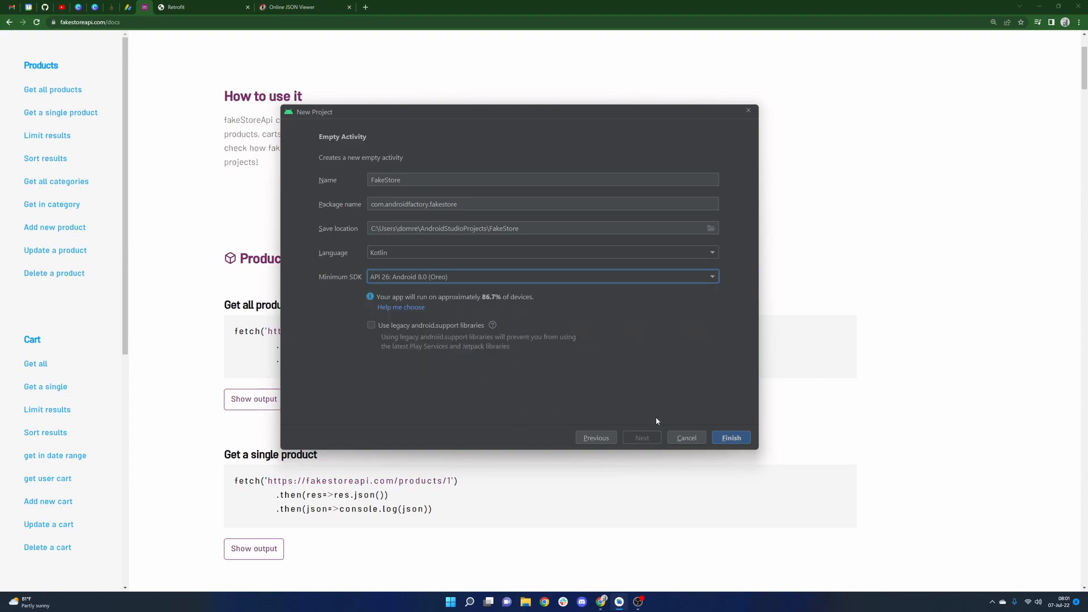
left_click(730, 437)
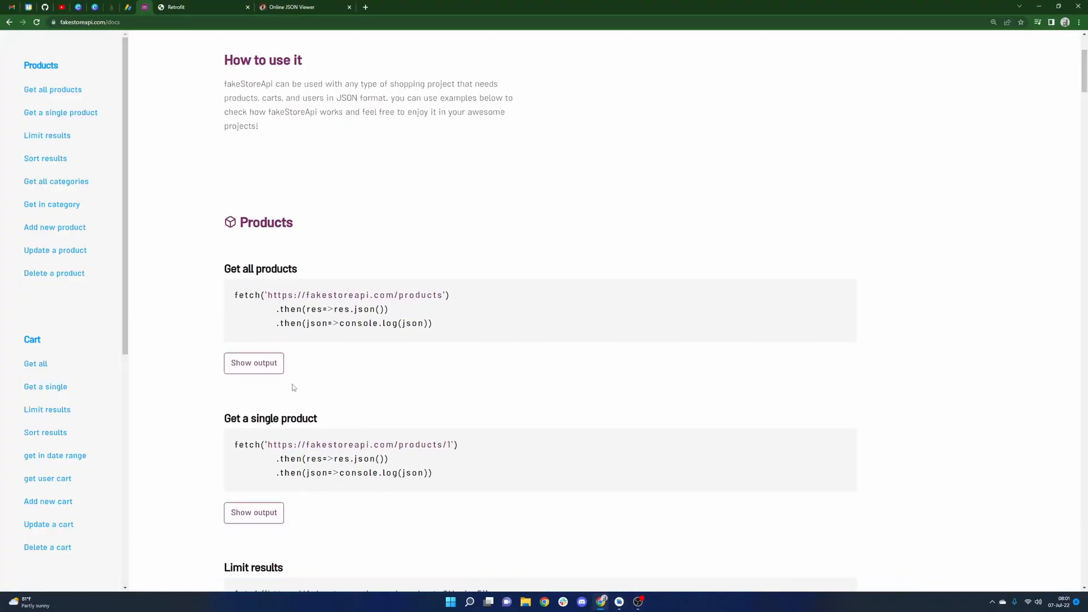
Step: Inspect the formatted product JSON, highlighting the first product's title, rating and backpack image
left_click(304, 7)
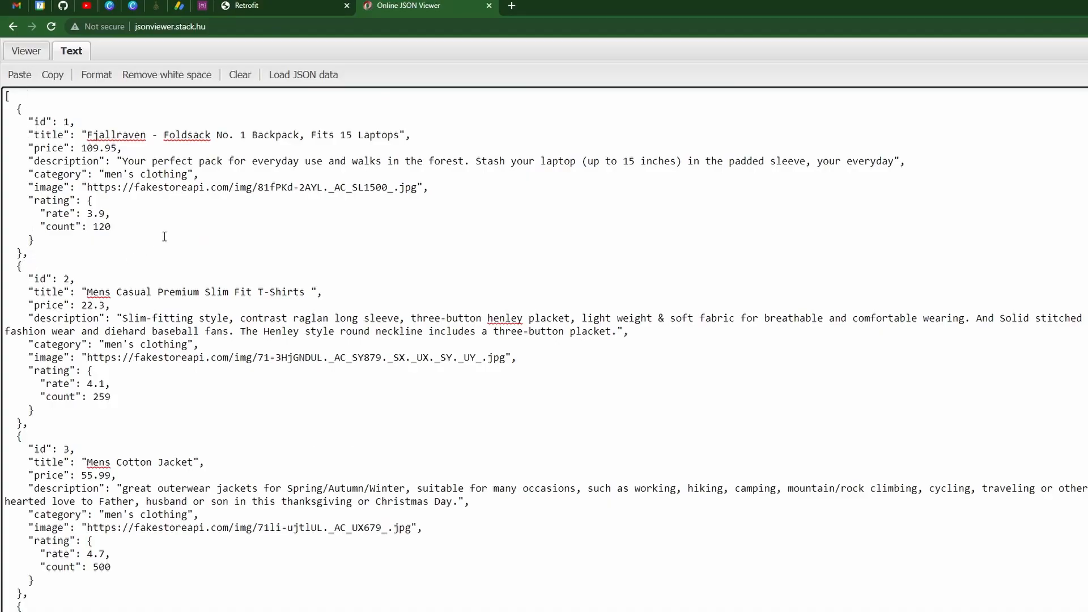
mouse_move(101, 256)
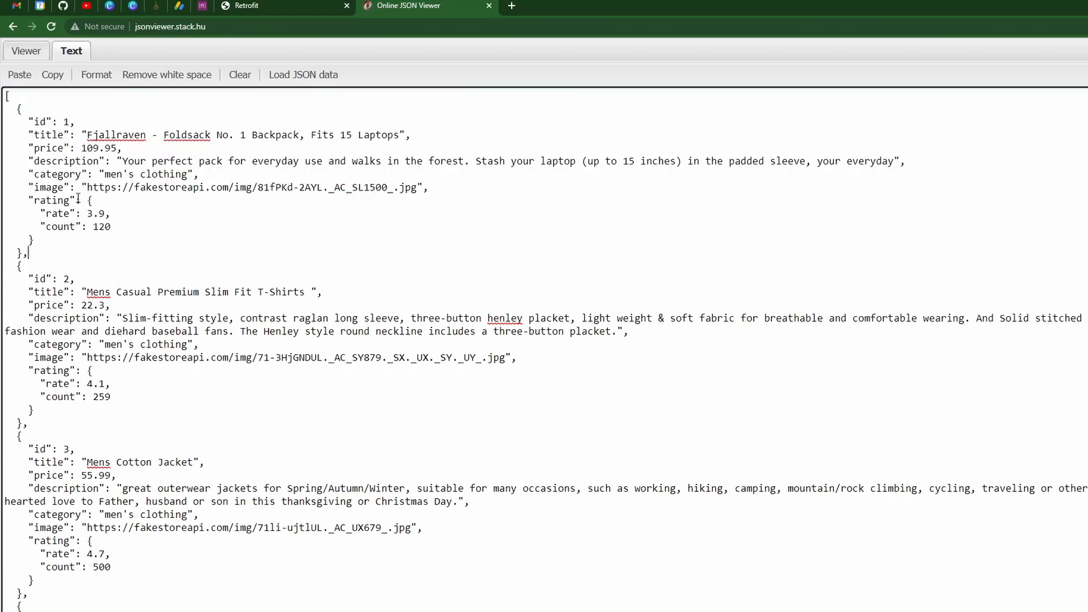
double_click(50, 122)
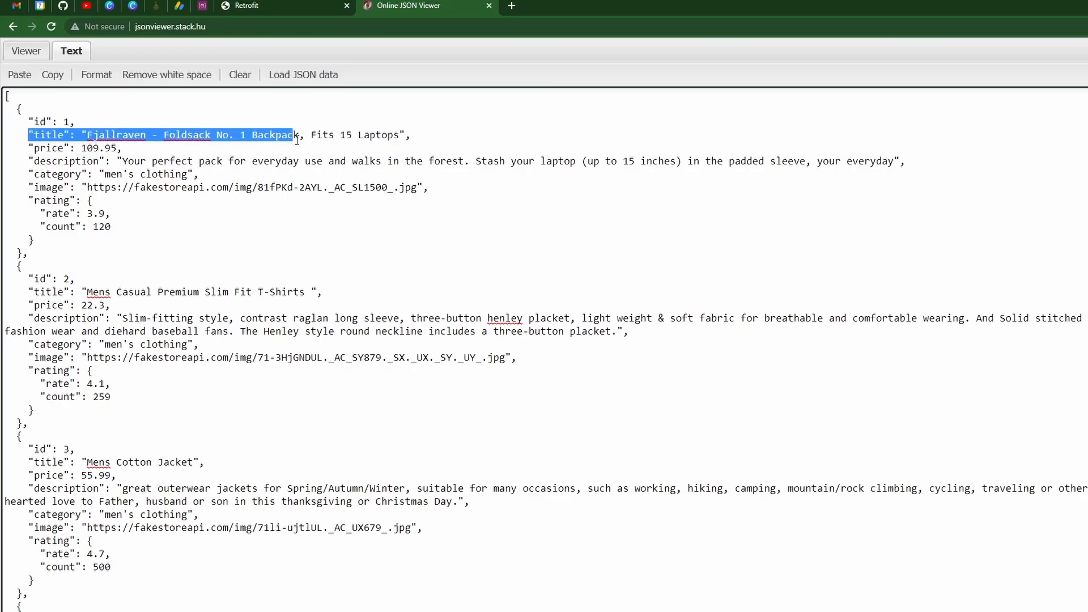
left_click(63, 201)
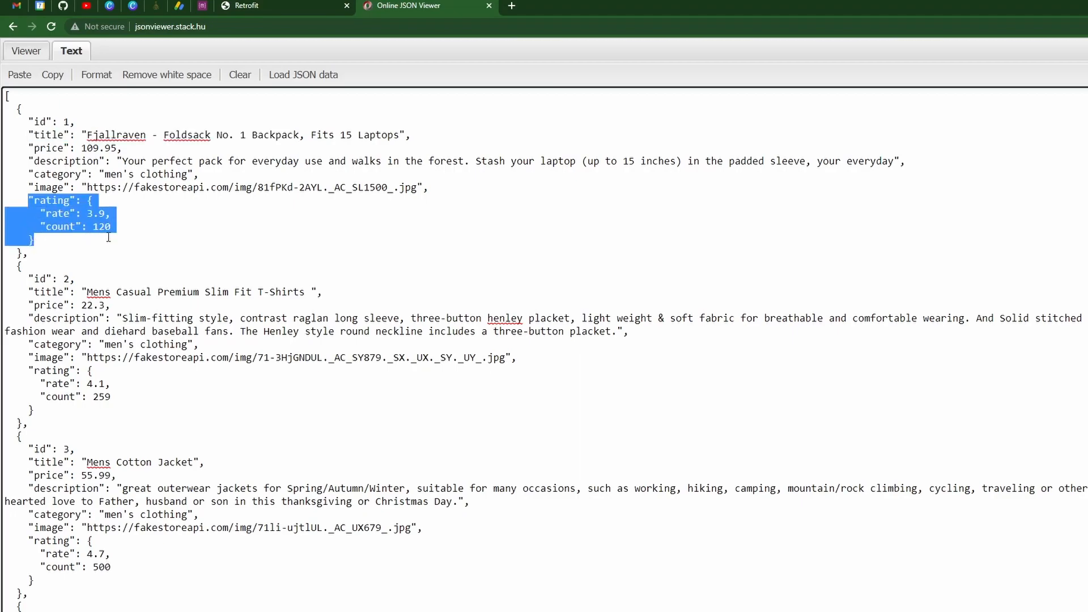
mouse_move(90, 241)
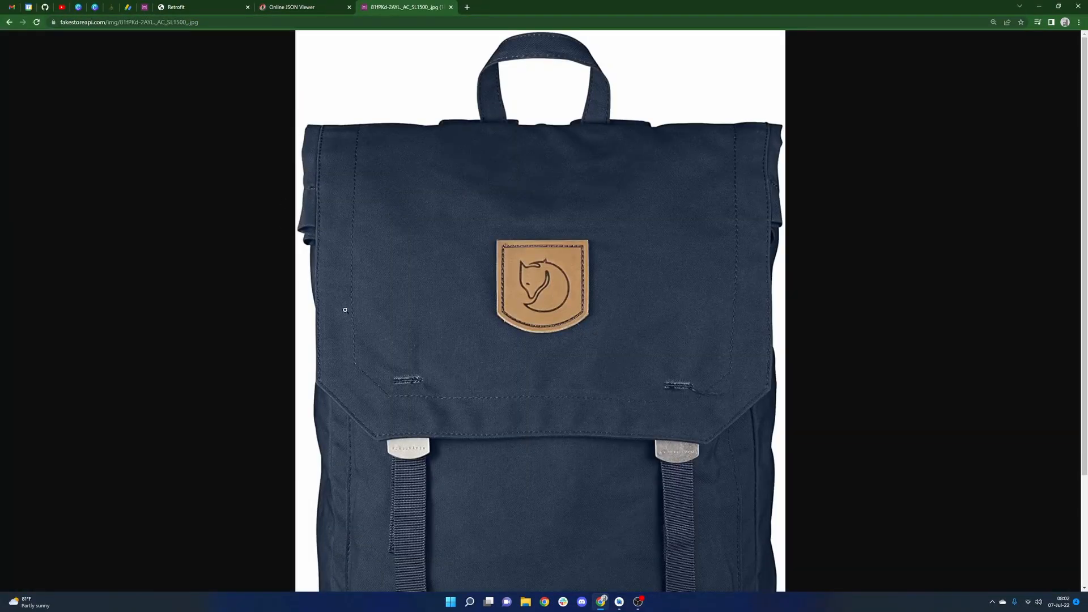
mouse_move(475, 34)
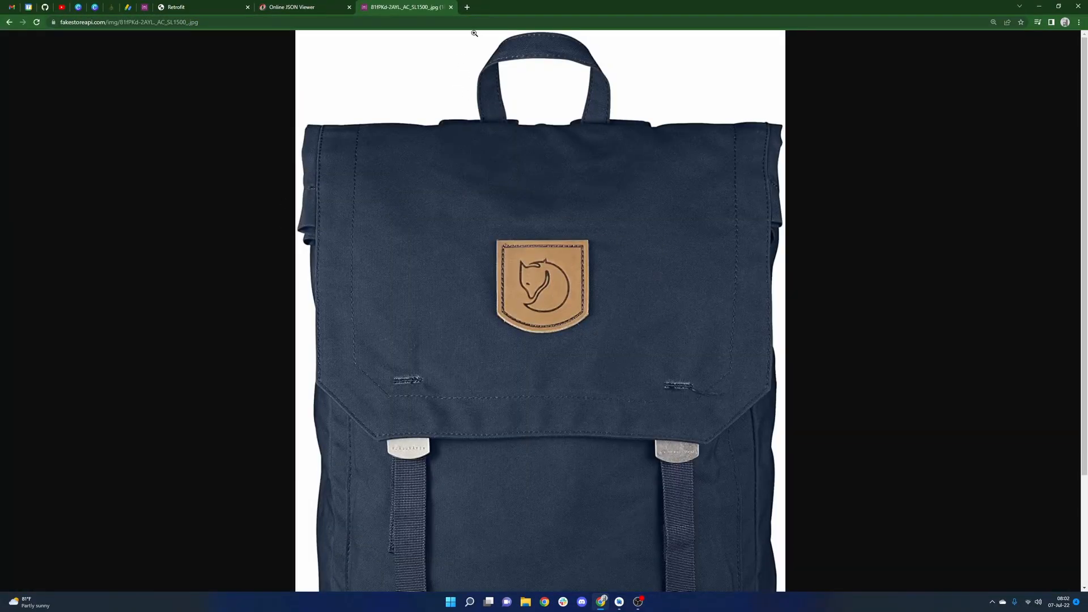
left_click(300, 7)
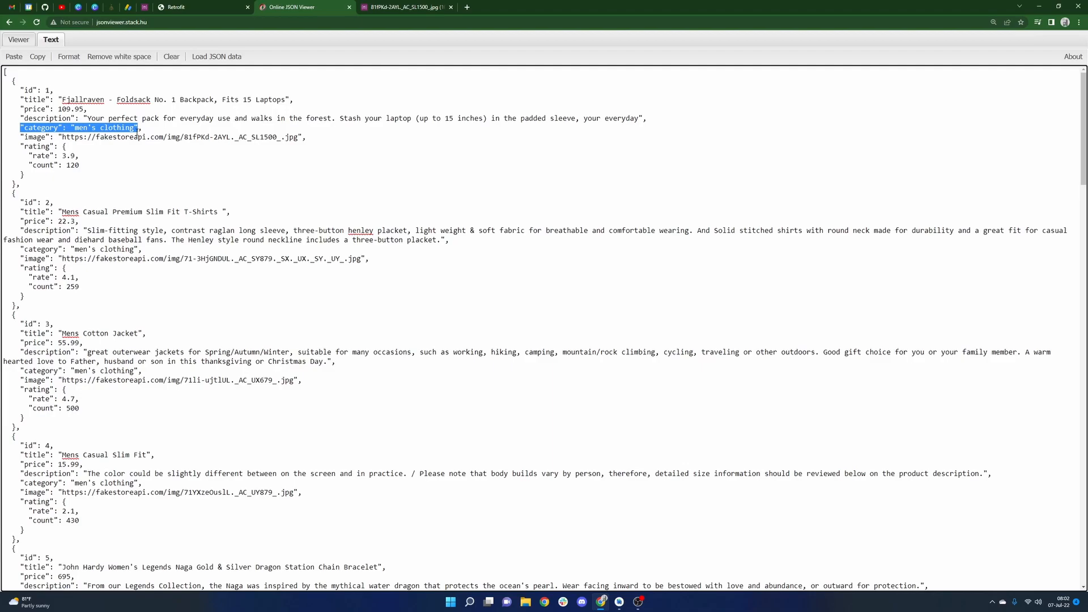
mouse_move(590, 369)
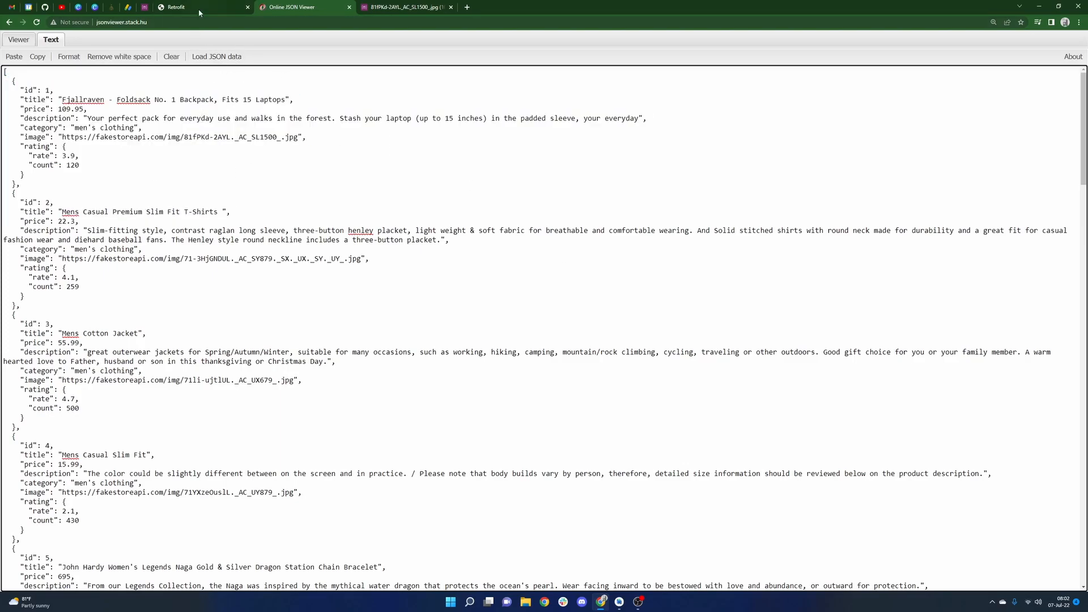
Step: Study the Retrofit Builder example, highlighting baseUrl, build, Builder and the service variable
left_click(202, 7)
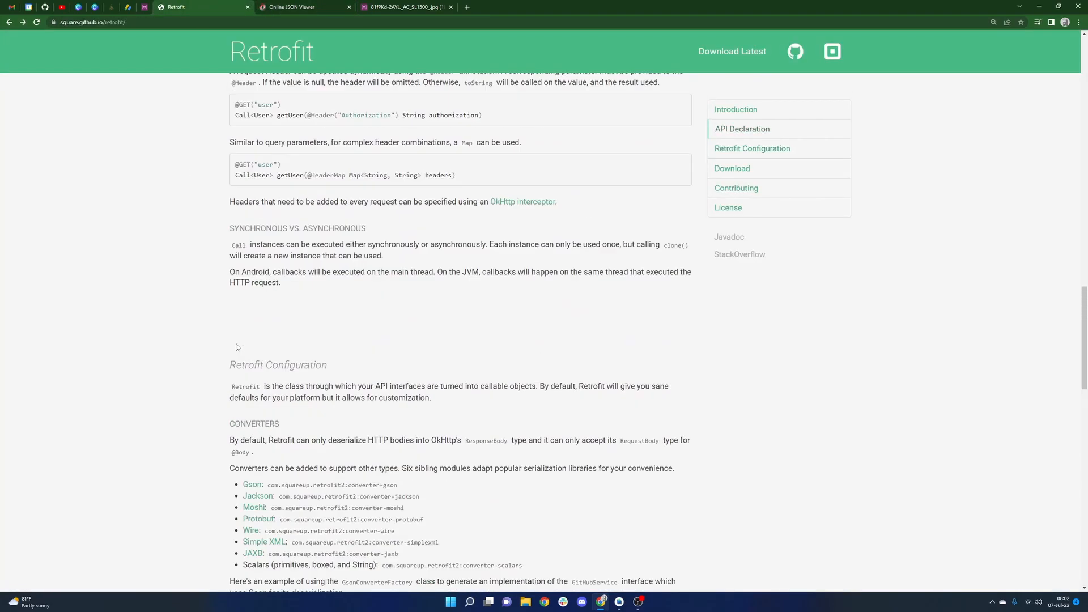
scroll("up", 3)
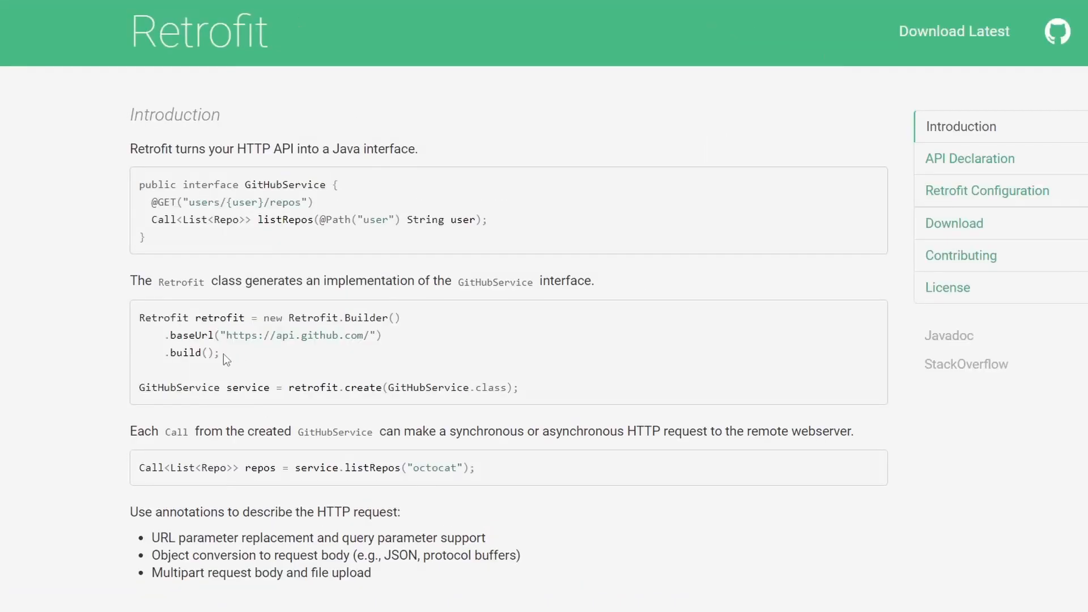
mouse_move(161, 331)
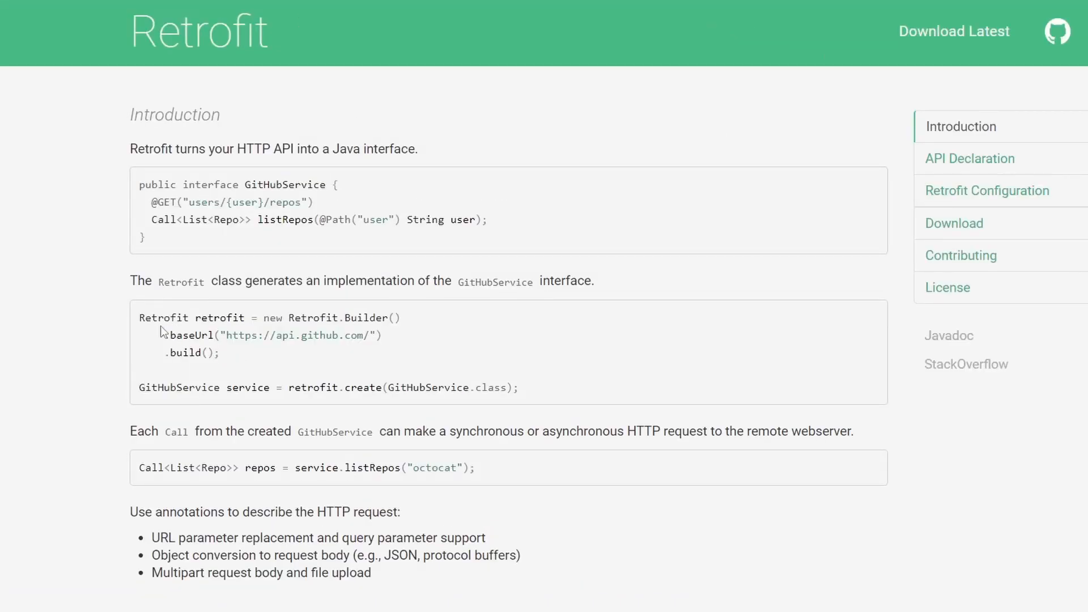
mouse_move(157, 314)
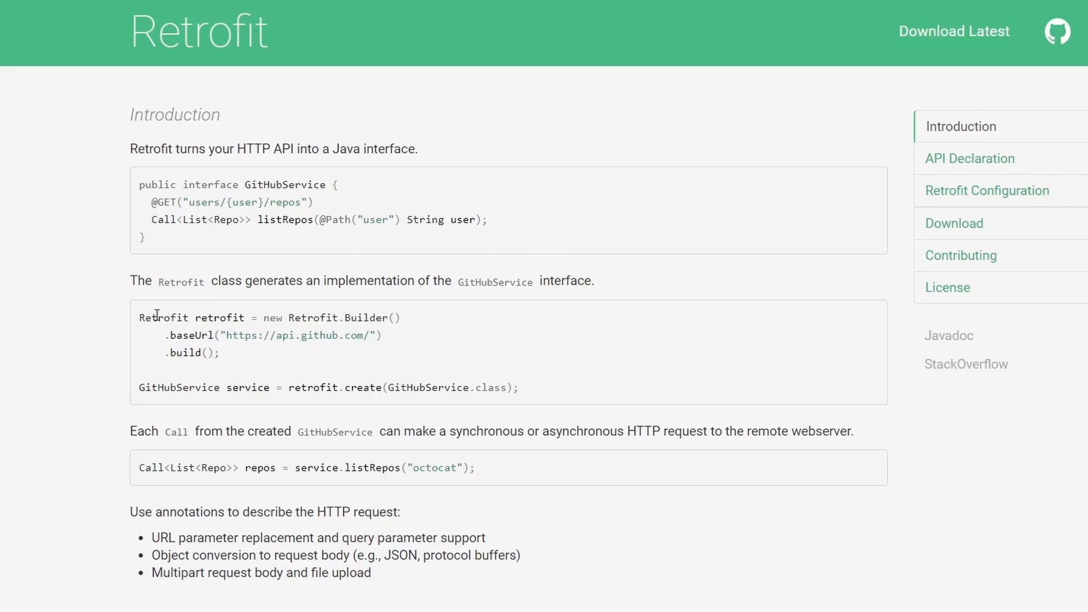
scroll("up", 3)
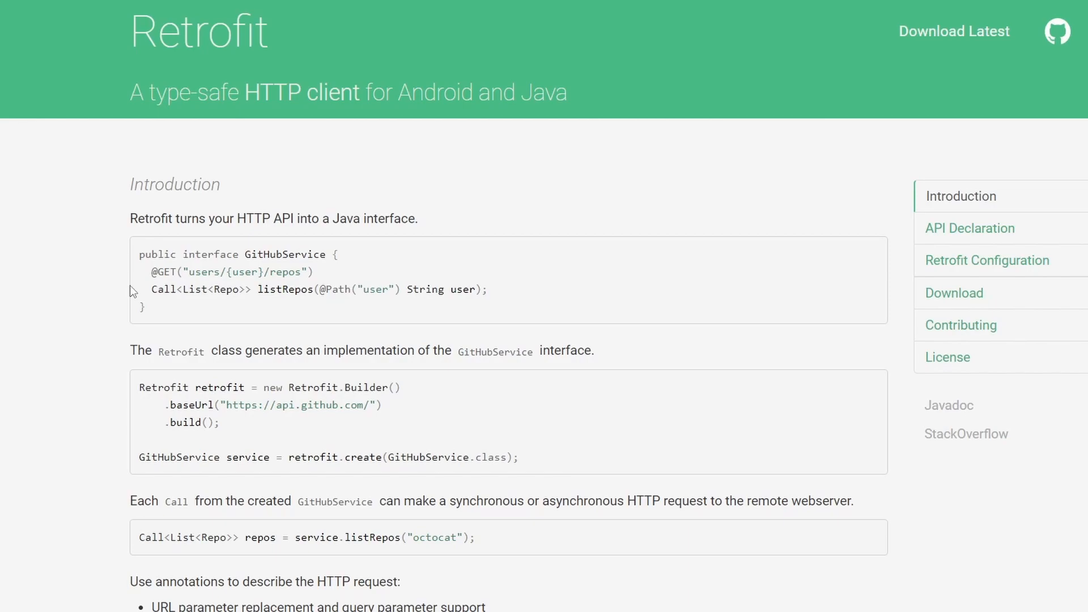
mouse_move(96, 343)
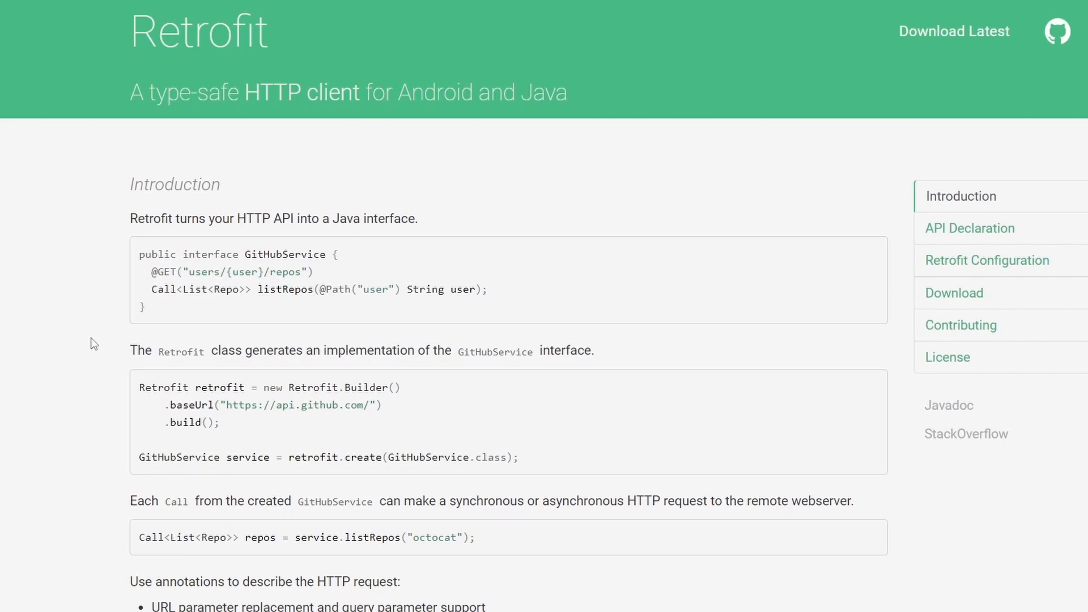
mouse_move(94, 319)
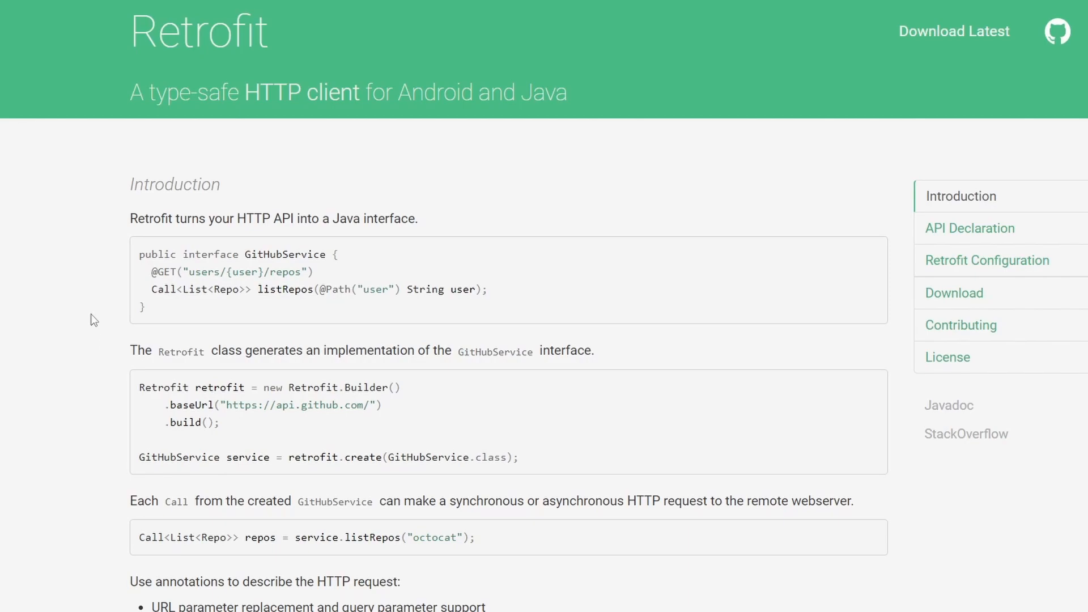
mouse_move(149, 387)
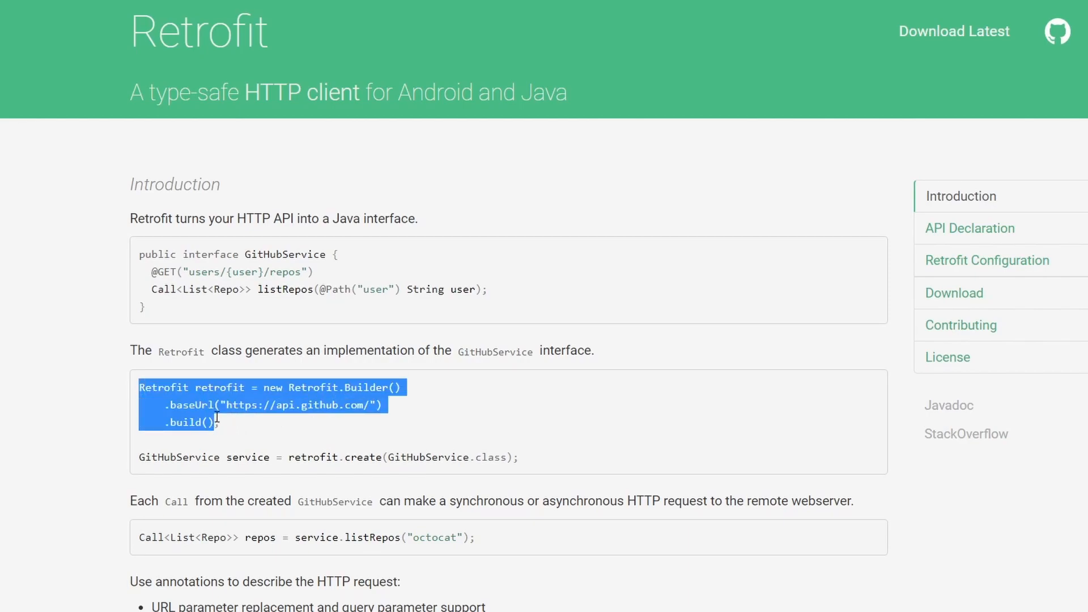
left_click(184, 405)
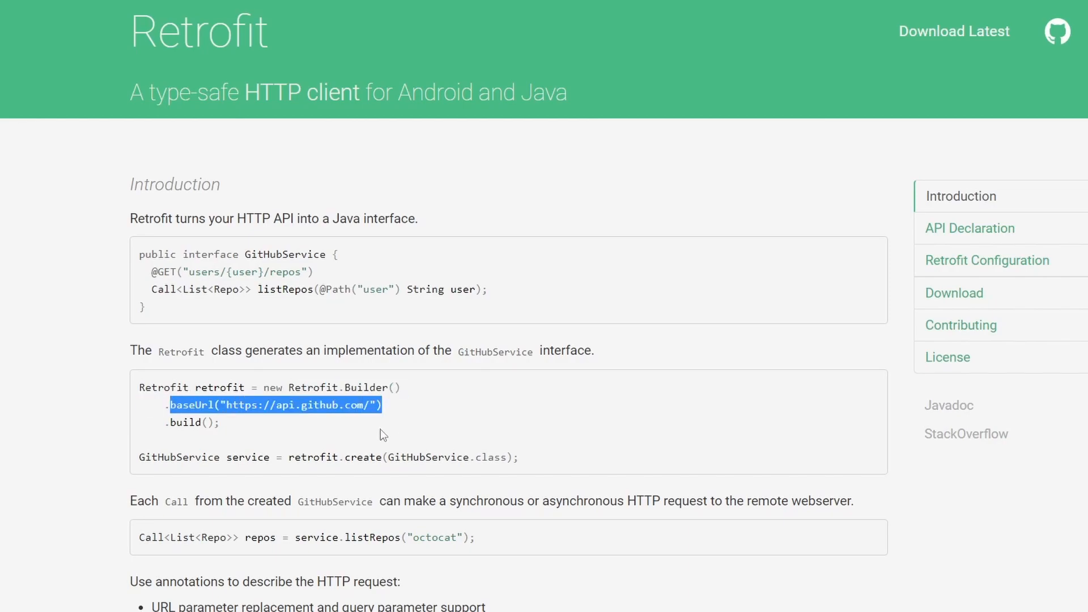
mouse_move(276, 424)
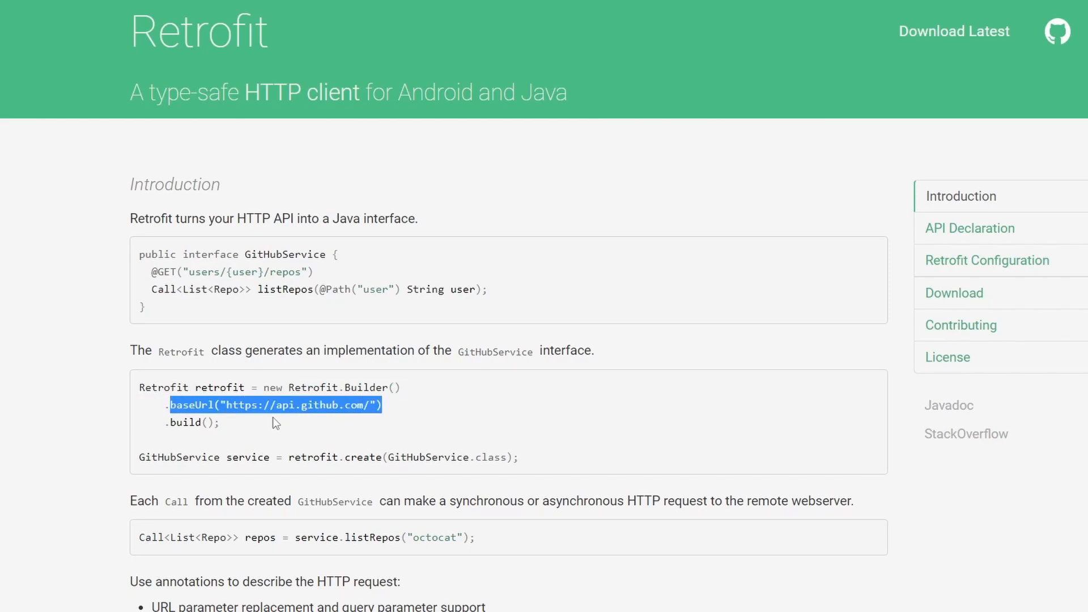
double_click(185, 423)
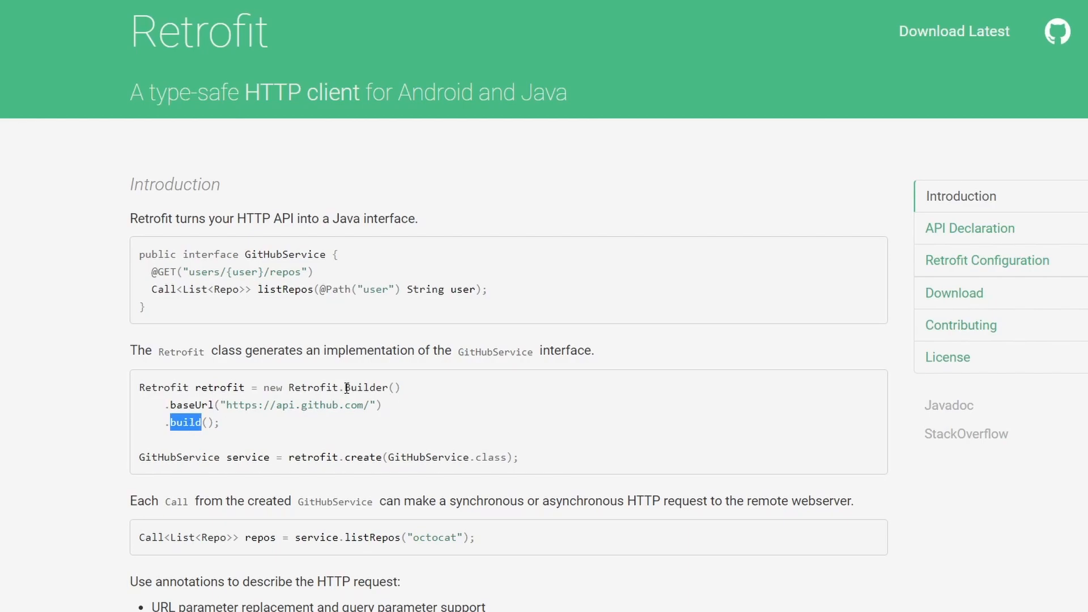
double_click(364, 387)
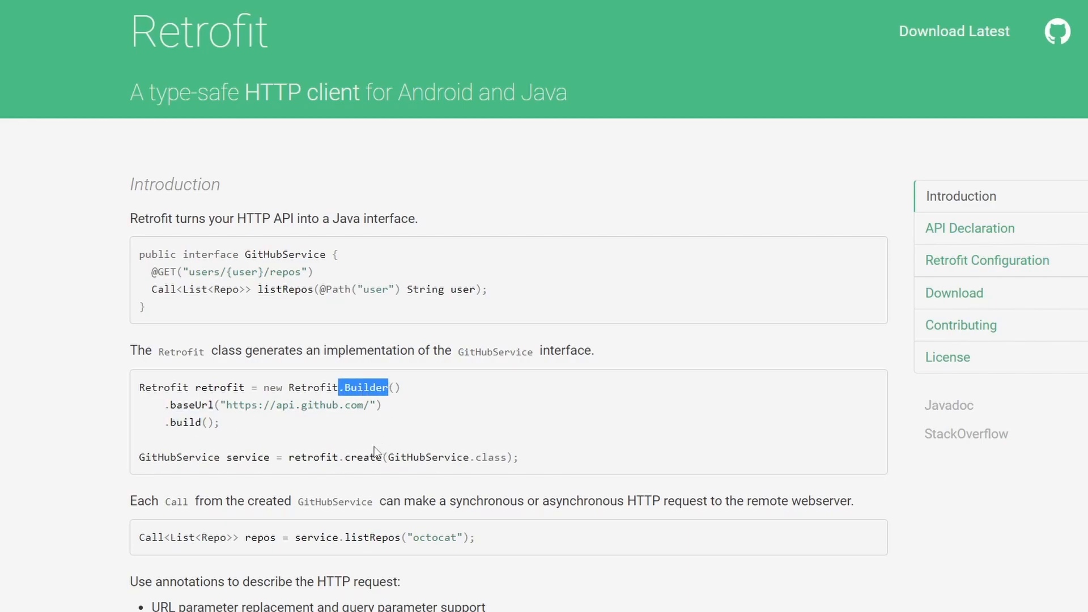
mouse_move(188, 463)
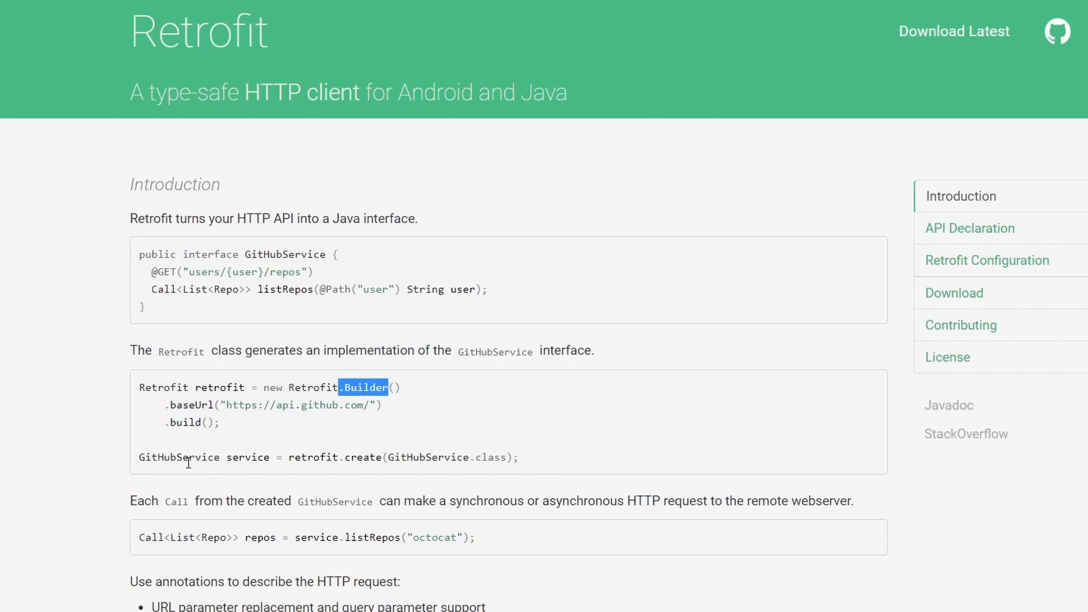
double_click(248, 458)
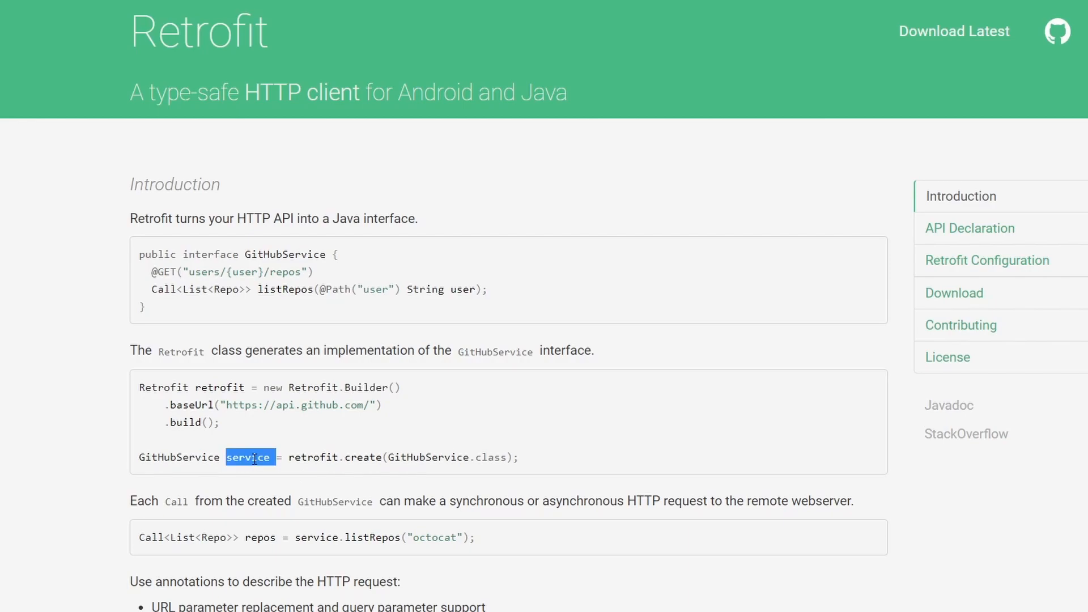
left_click(291, 457)
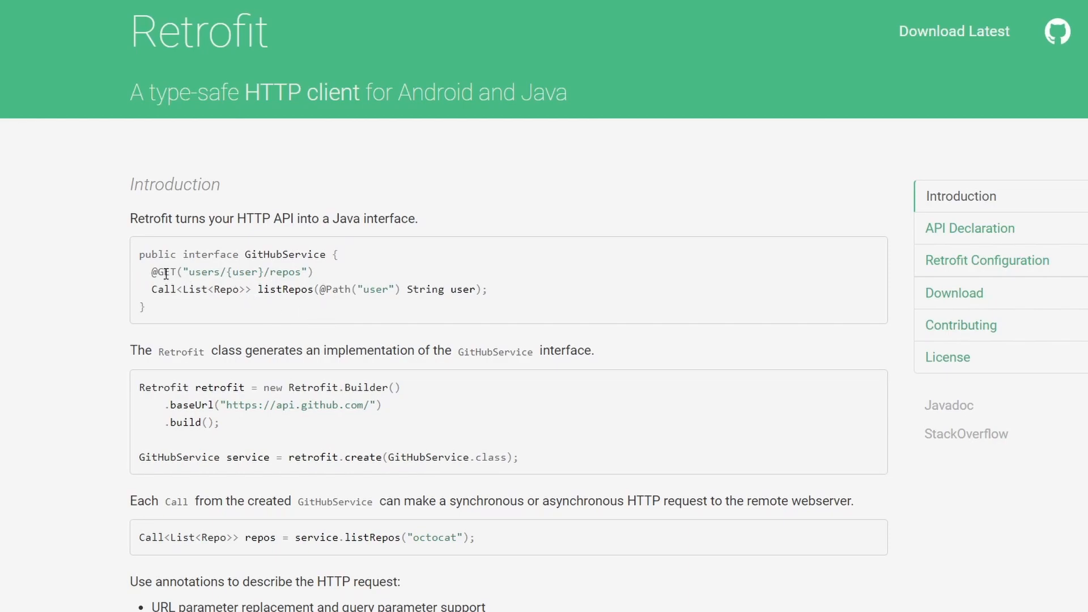
Step: Highlight the GET endpoint path and base URL, then scroll down toward Download
double_click(165, 272)
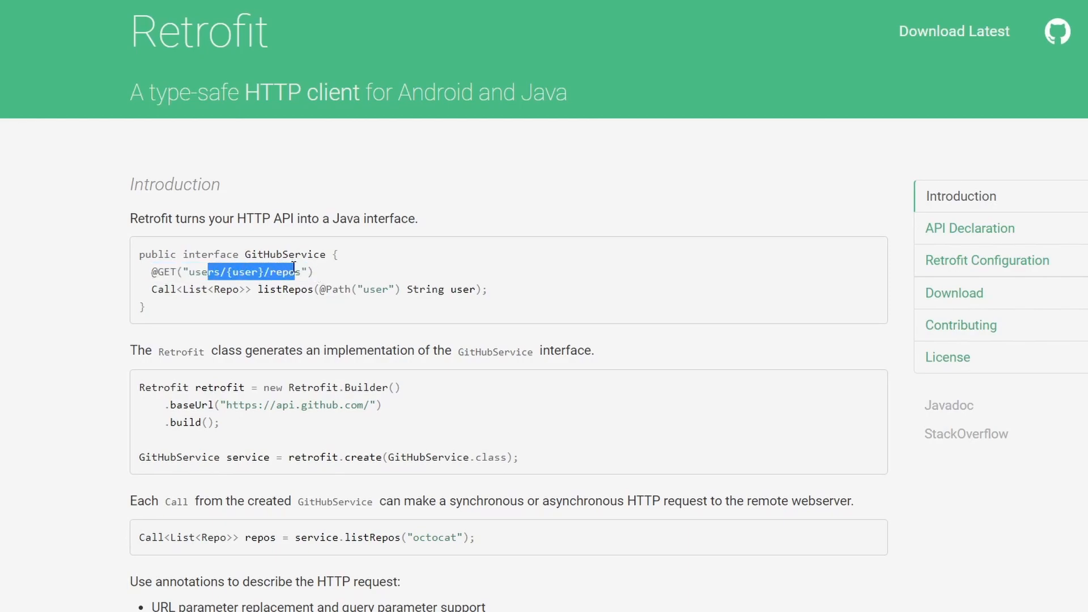
double_click(299, 405)
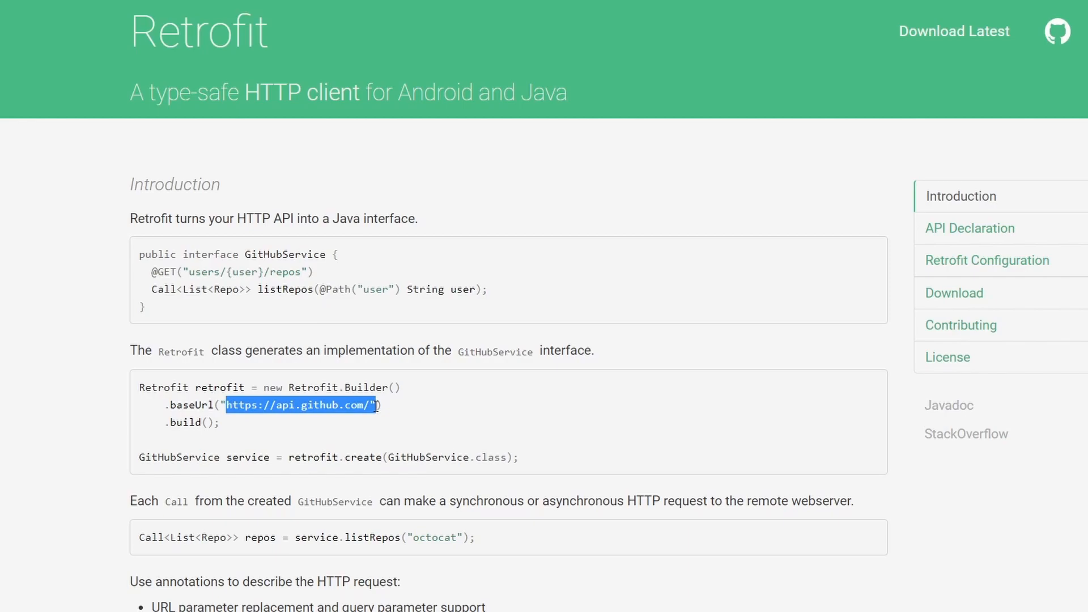
left_click(164, 294)
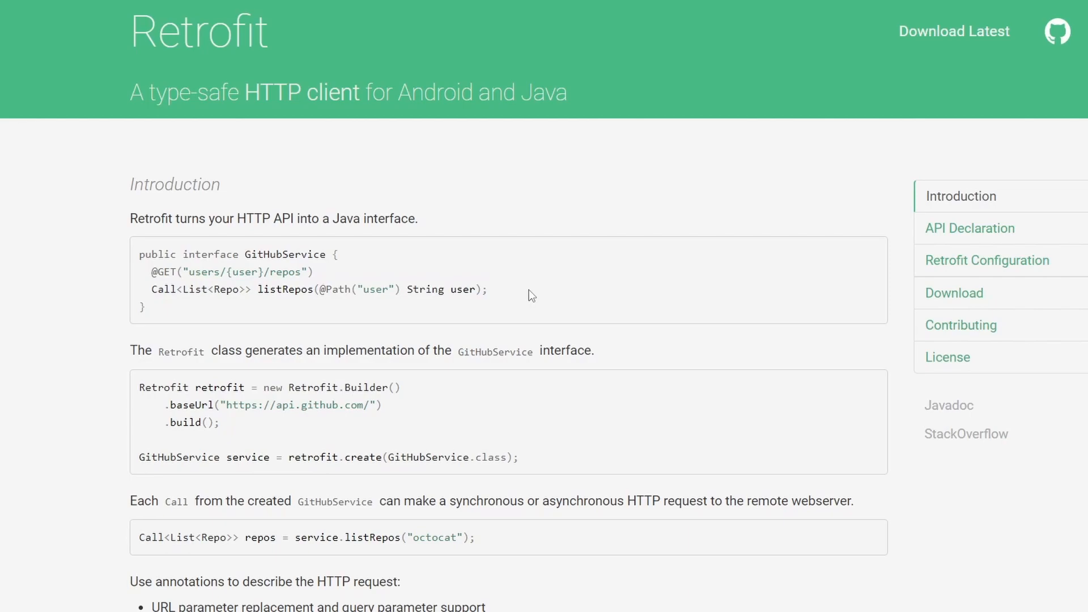
double_click(327, 289)
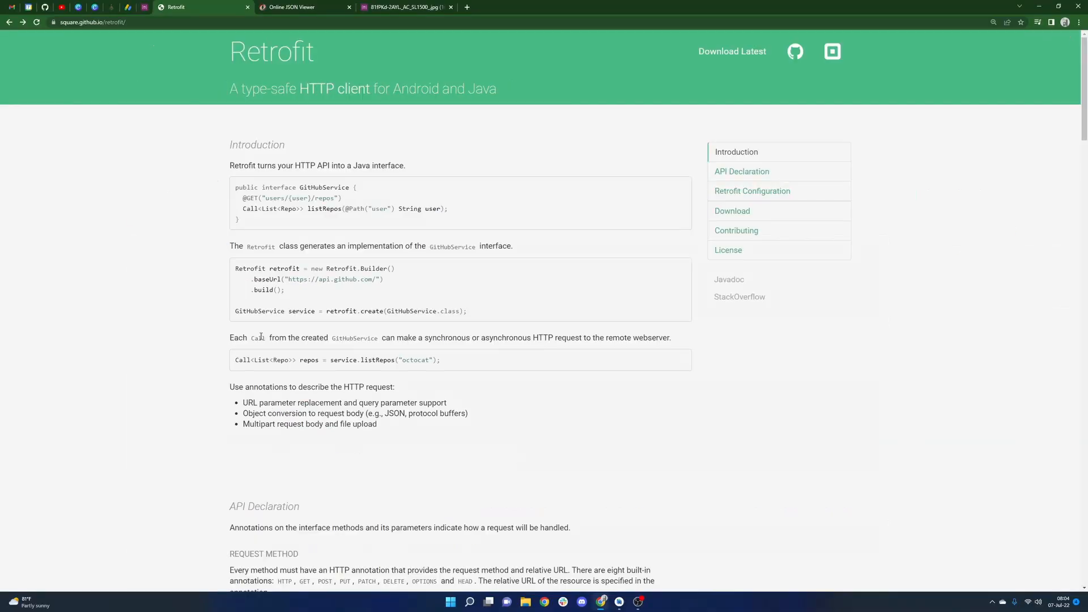
scroll("down", 3)
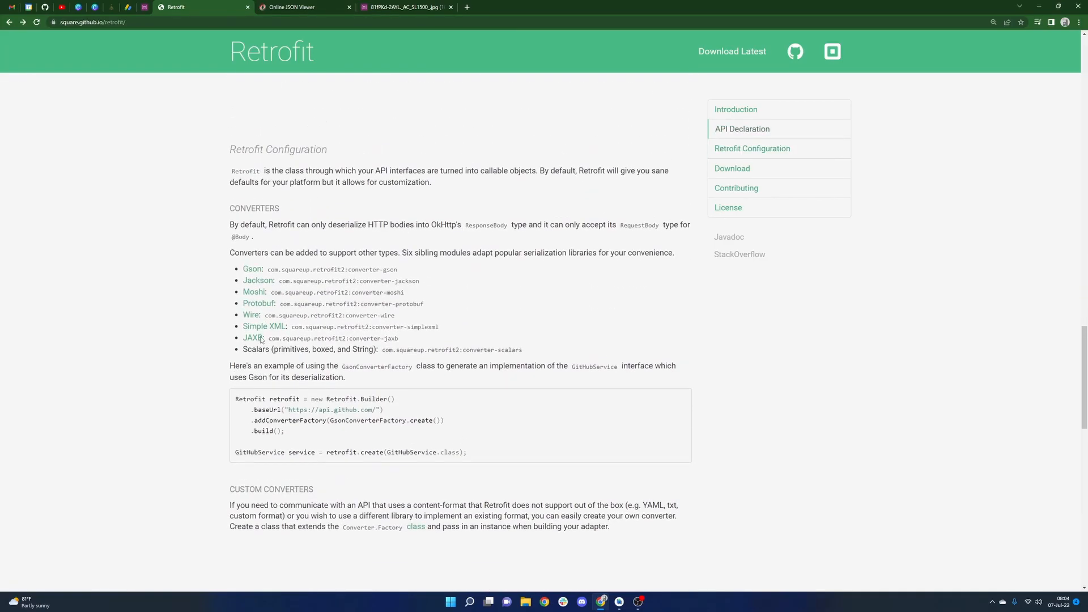
scroll("down", 3)
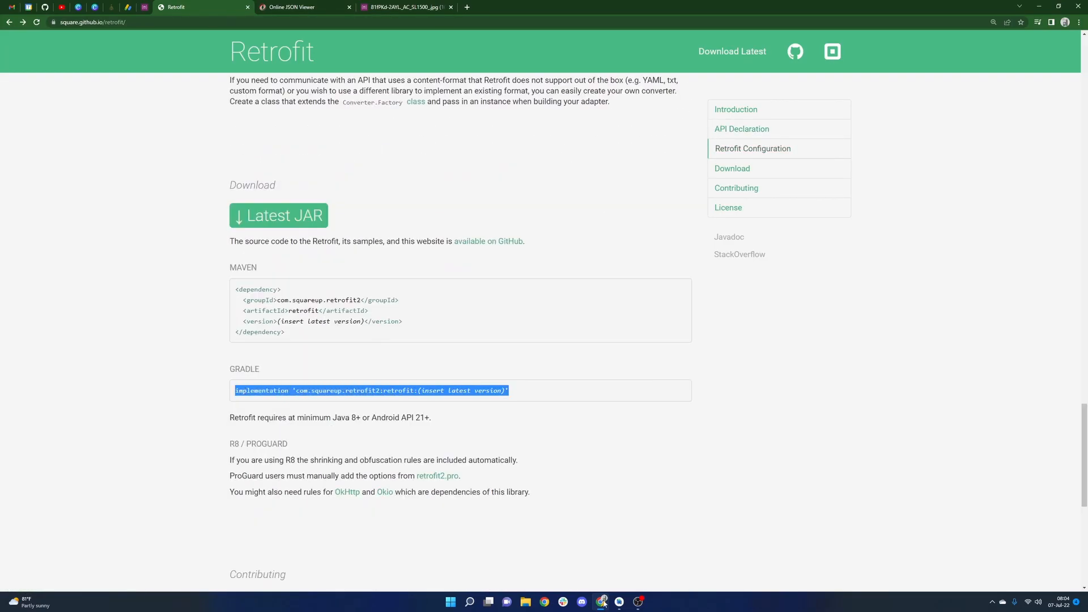
Step: Add implementation 'com.squareup.retrofit2:retrofit' to app build.gradle, entering version 2.9
left_click(602, 602)
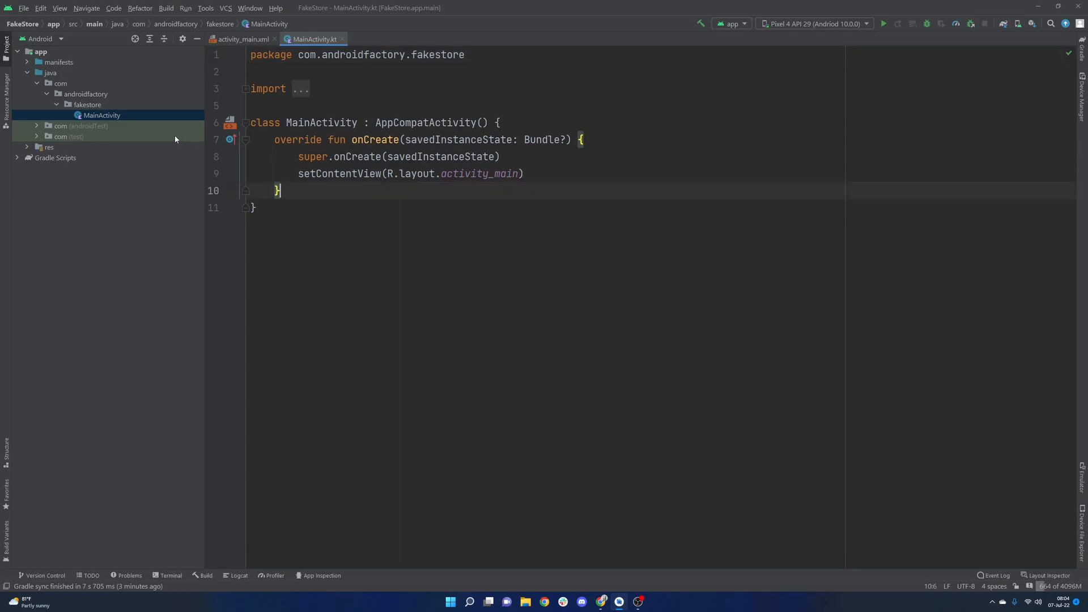
left_click(16, 158)
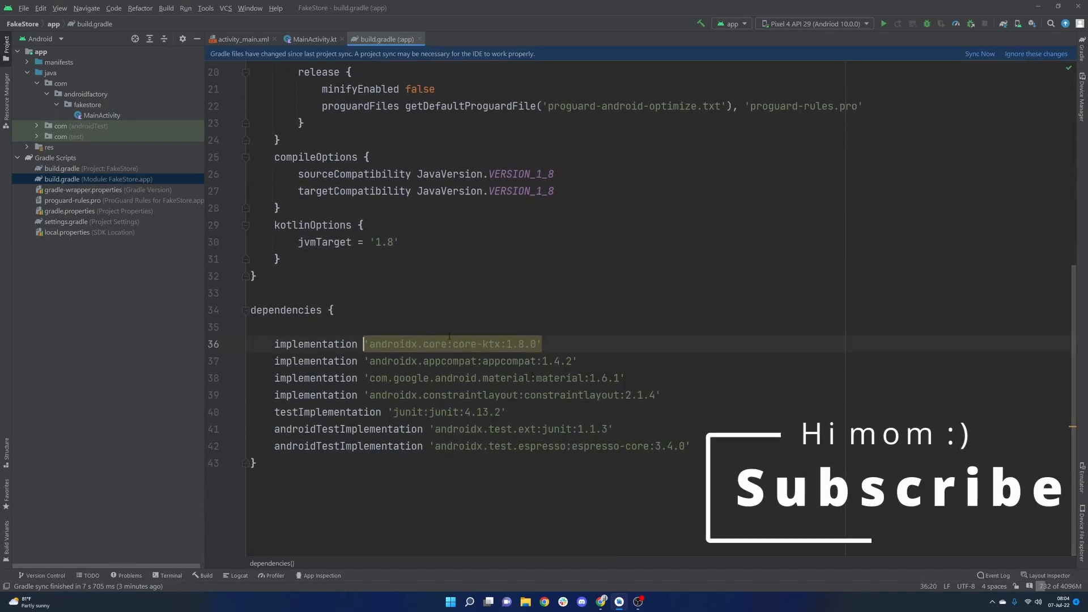
key("Enter")
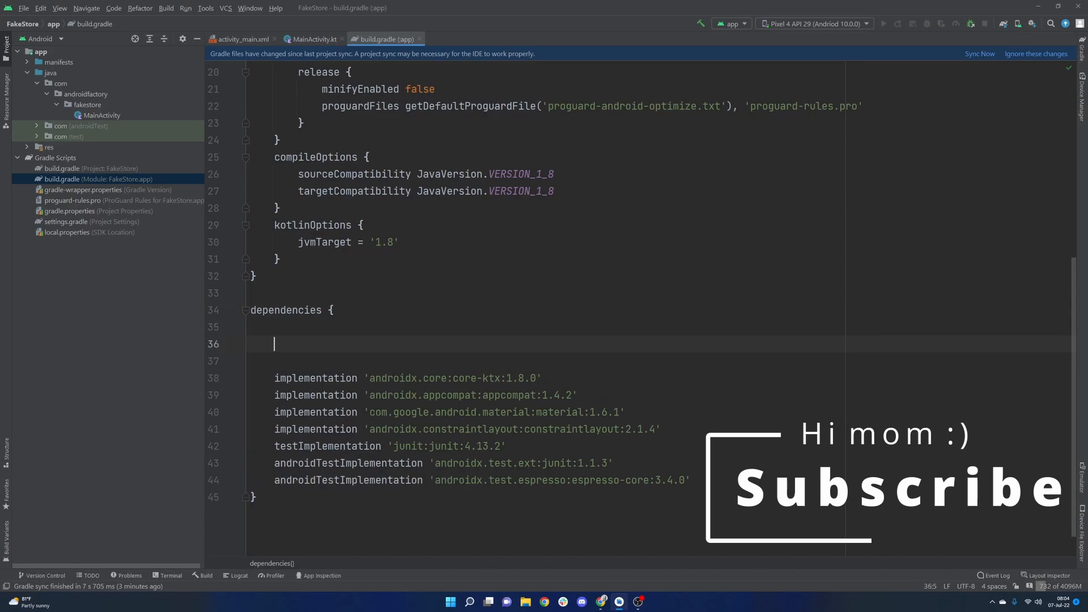
type("implementation 'com.squareup.retrofit2:retrofit:(insert latest version)'")
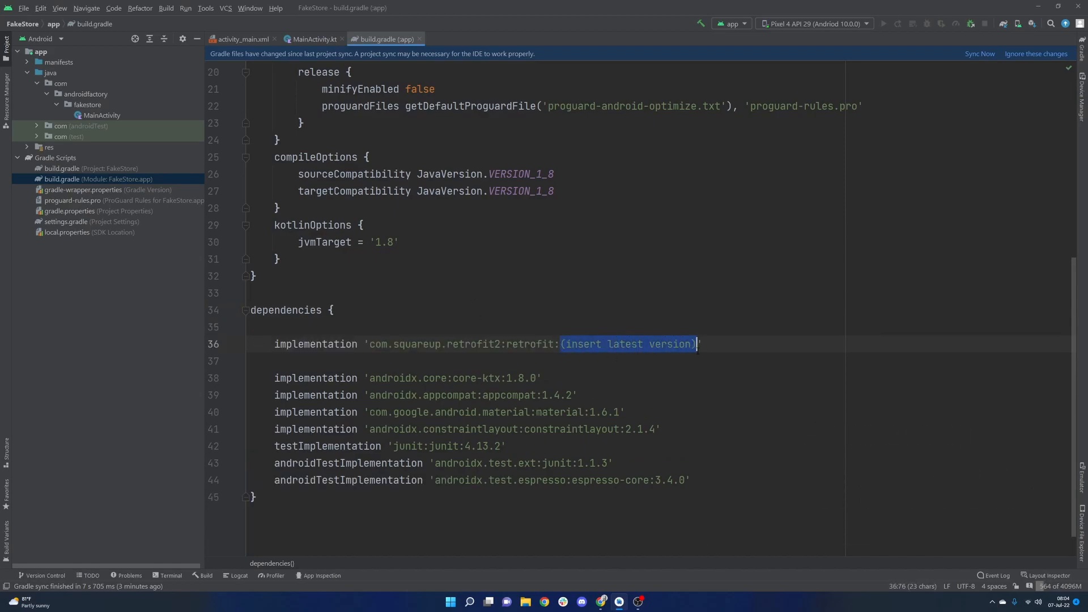
type("2.9.")
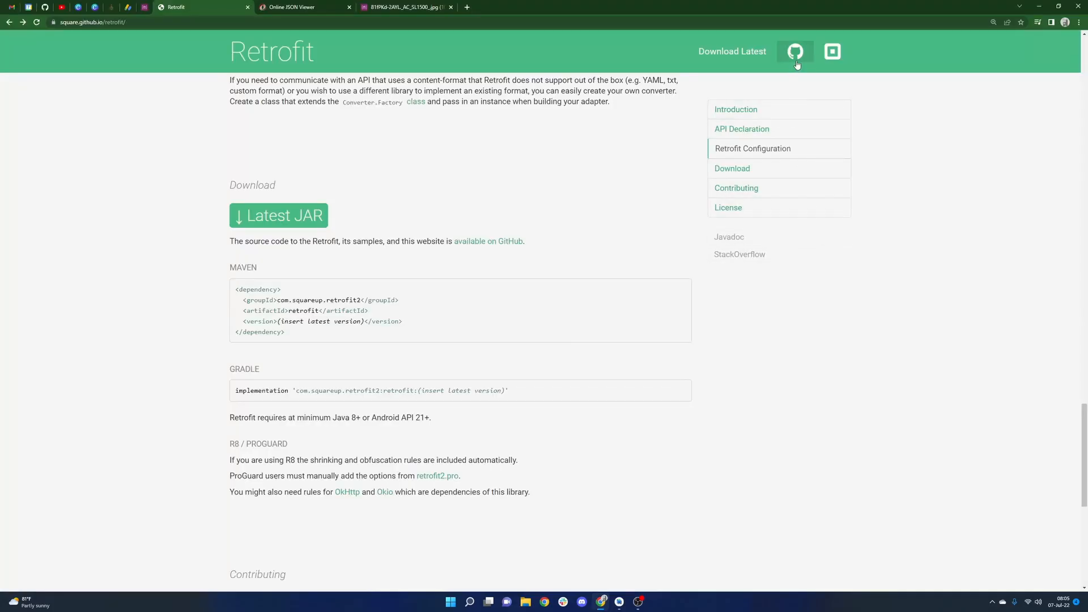
mouse_move(795, 52)
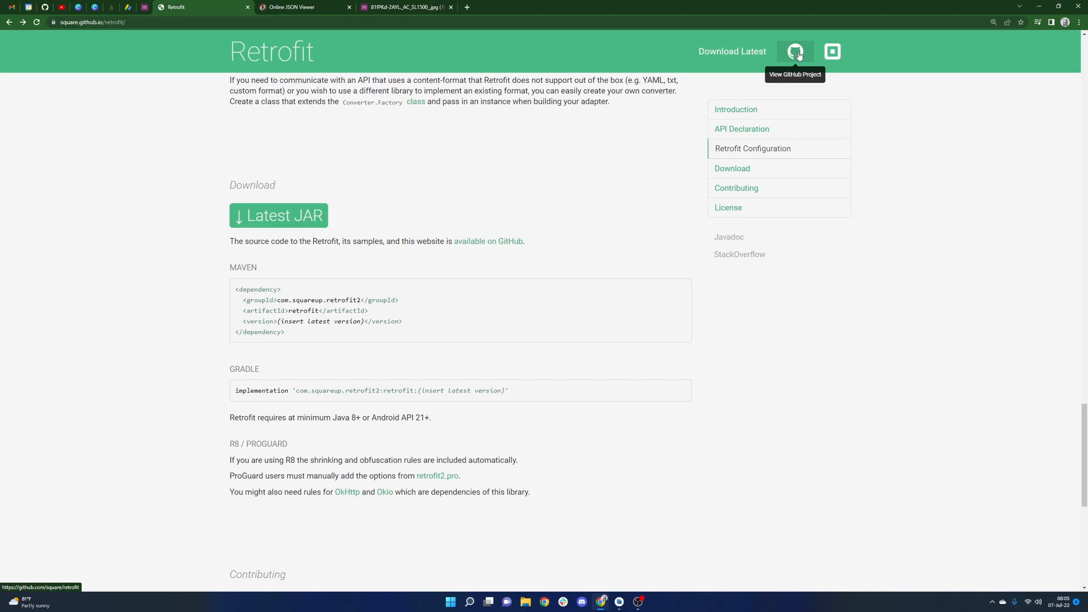
Step: Confirm 2.9.0 is the latest tag on Retrofit's GitHub Tags page, then close it
left_click(794, 52)
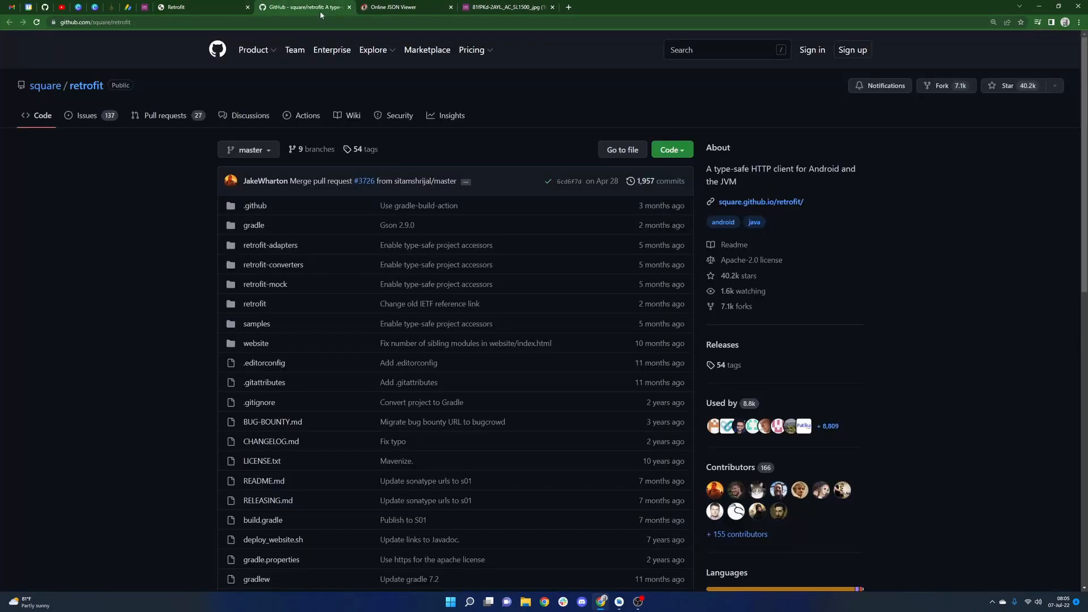
mouse_move(722, 346)
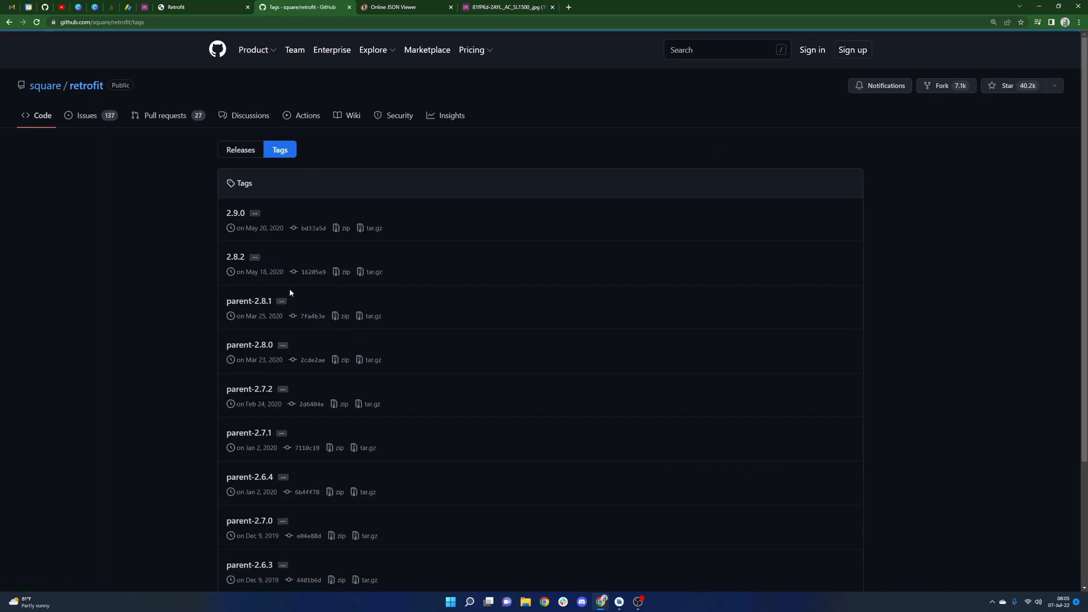
mouse_move(235, 213)
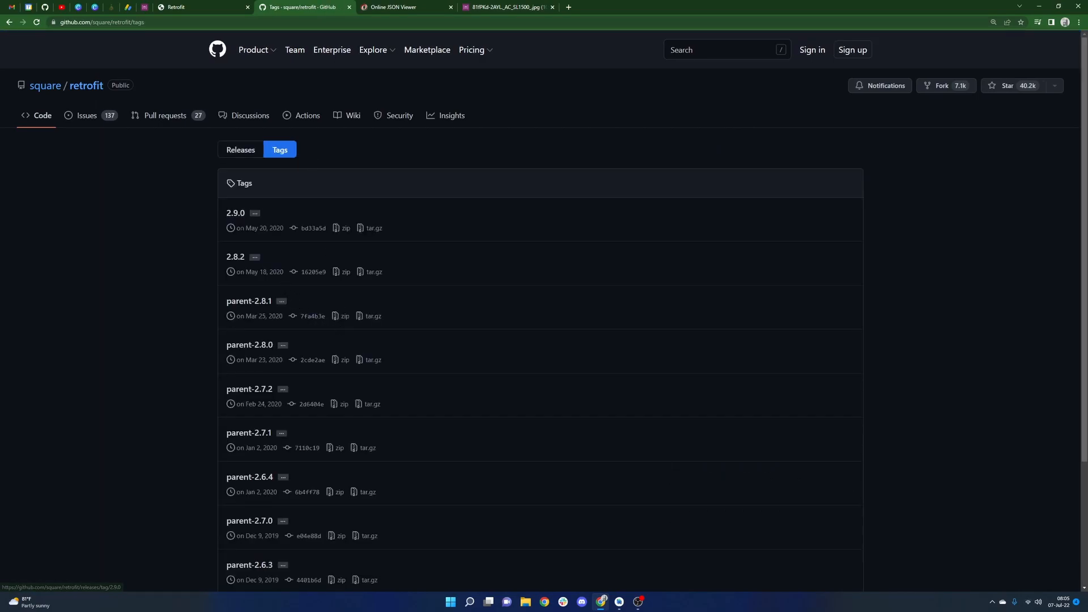
double_click(259, 228)
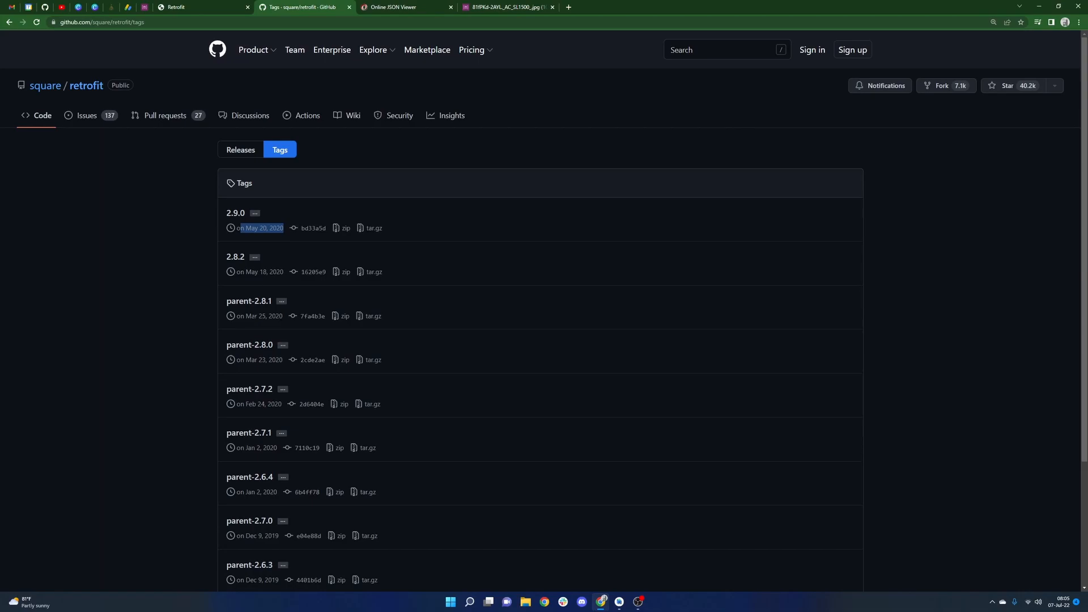
left_click(203, 194)
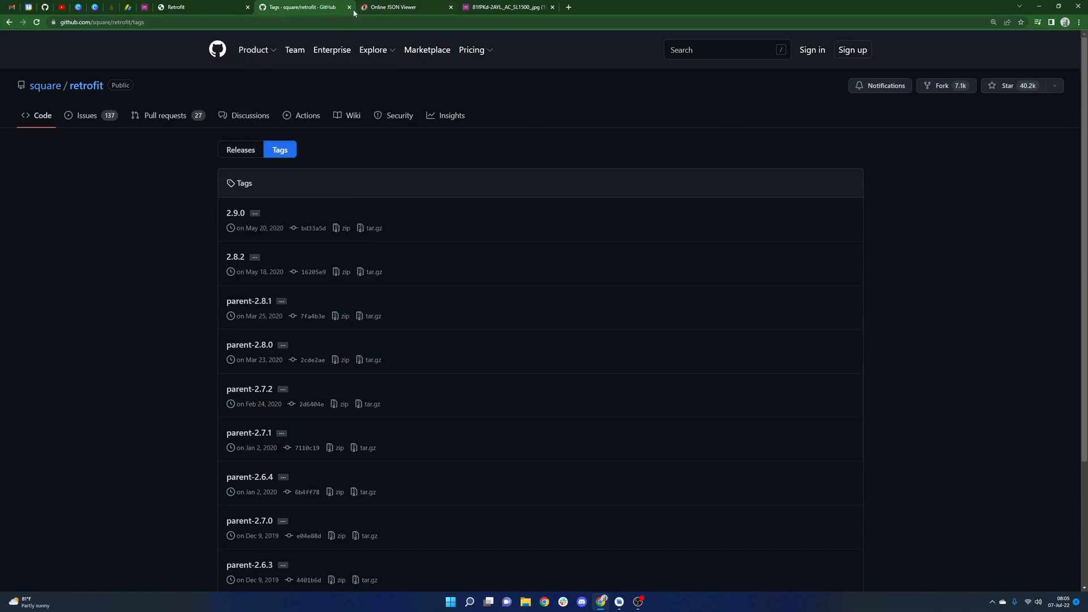
left_click(349, 6)
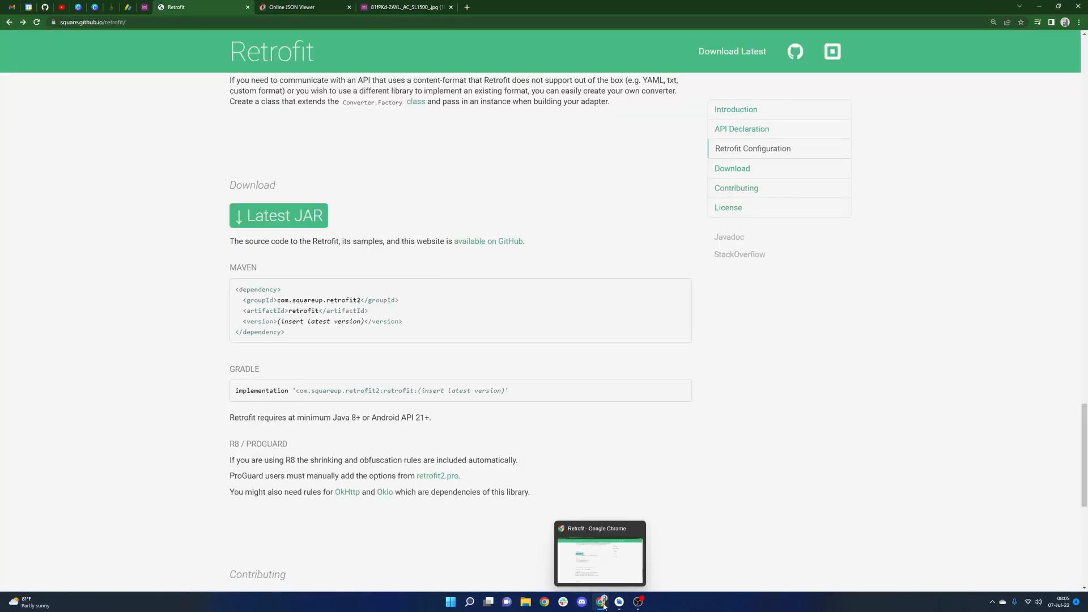
Step: Type a // Retrofit comment line above the Retrofit dependency in build.gradle
left_click(601, 602)
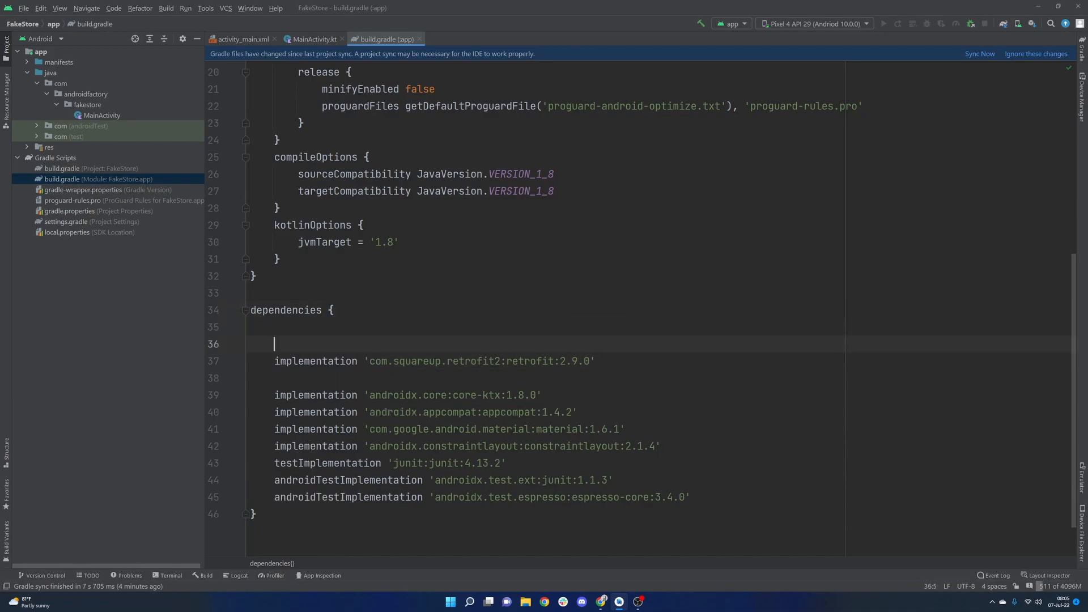
type("// Retrofit")
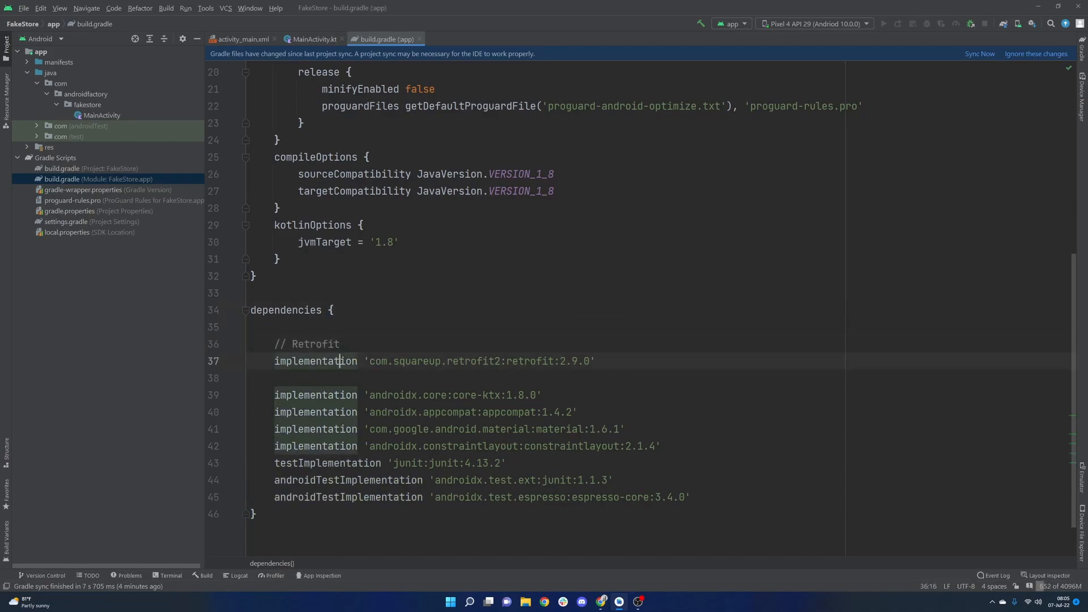
key("enter")
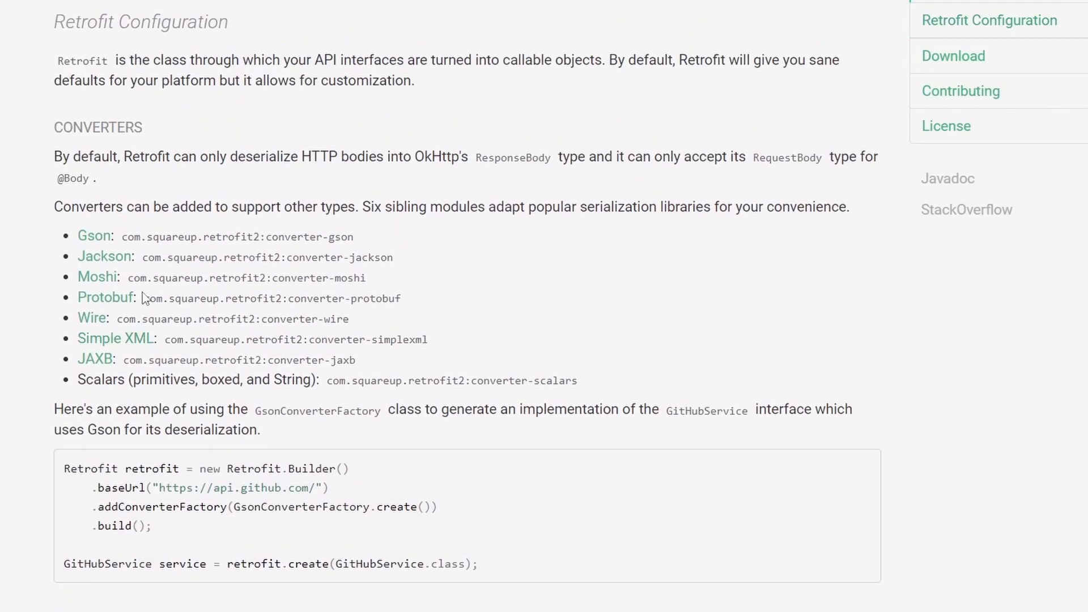
mouse_move(141, 285)
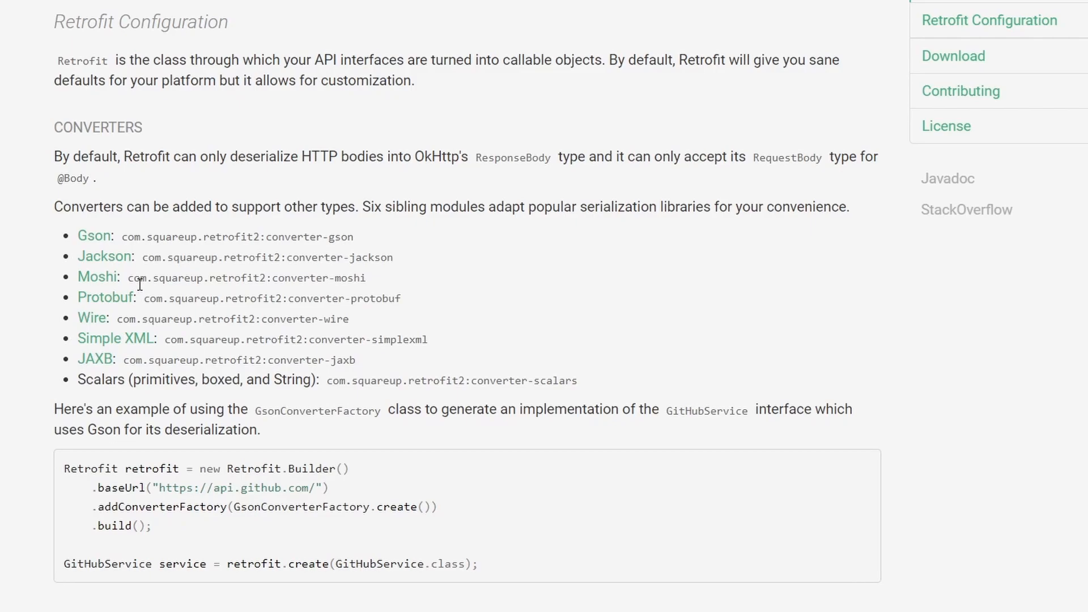
mouse_move(104, 256)
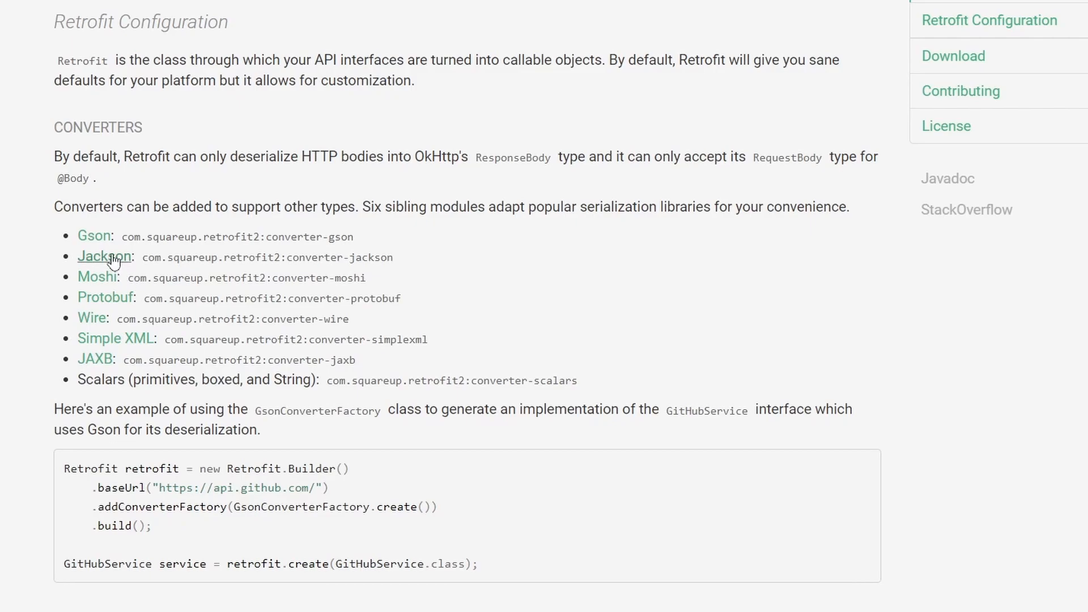
mouse_move(97, 276)
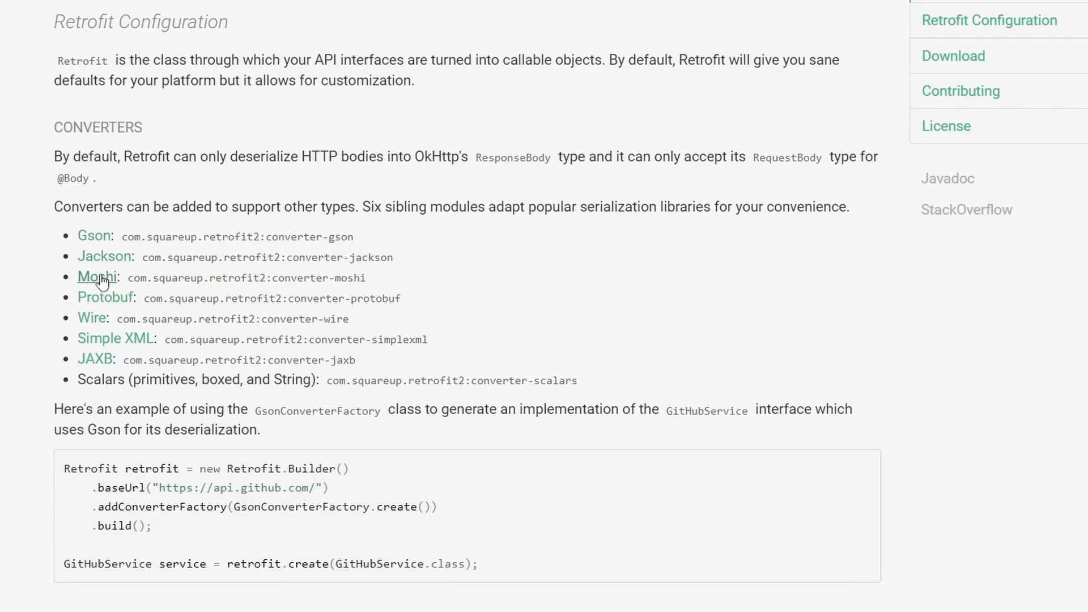
mouse_move(99, 288)
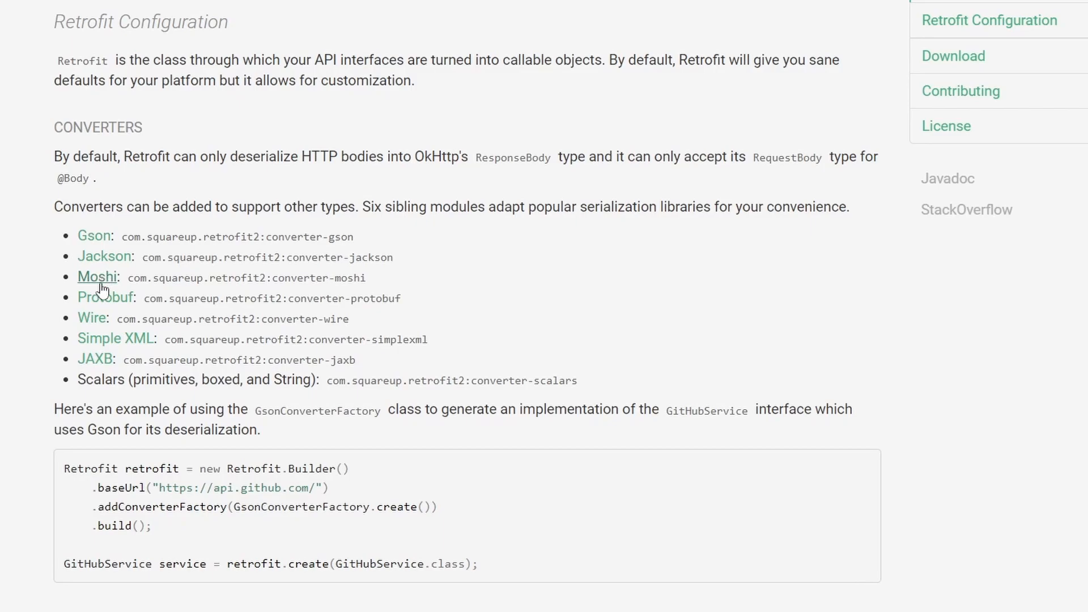
mouse_move(129, 279)
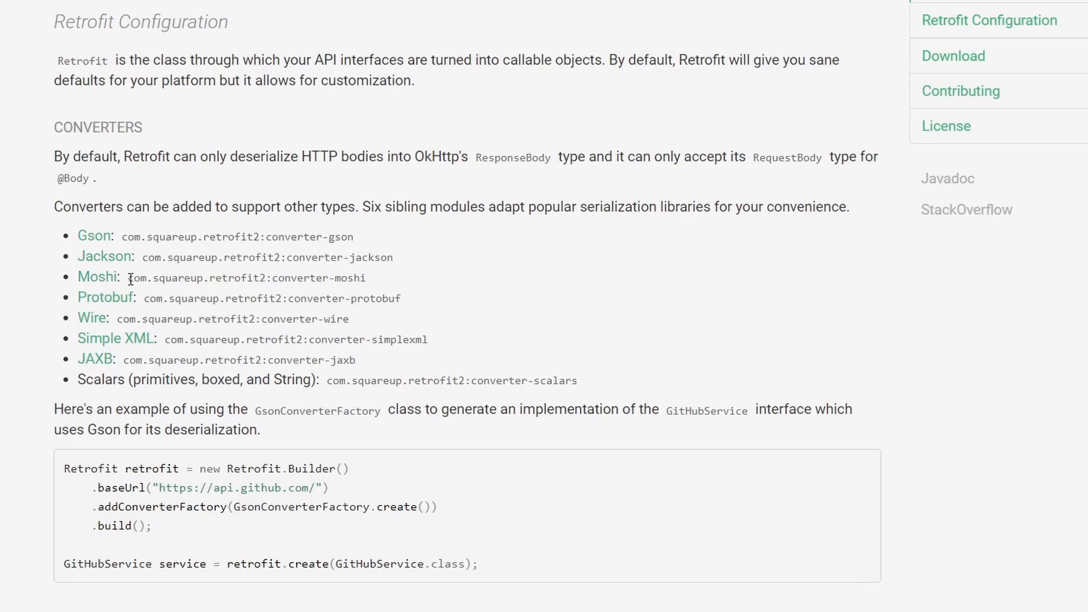
mouse_move(97, 277)
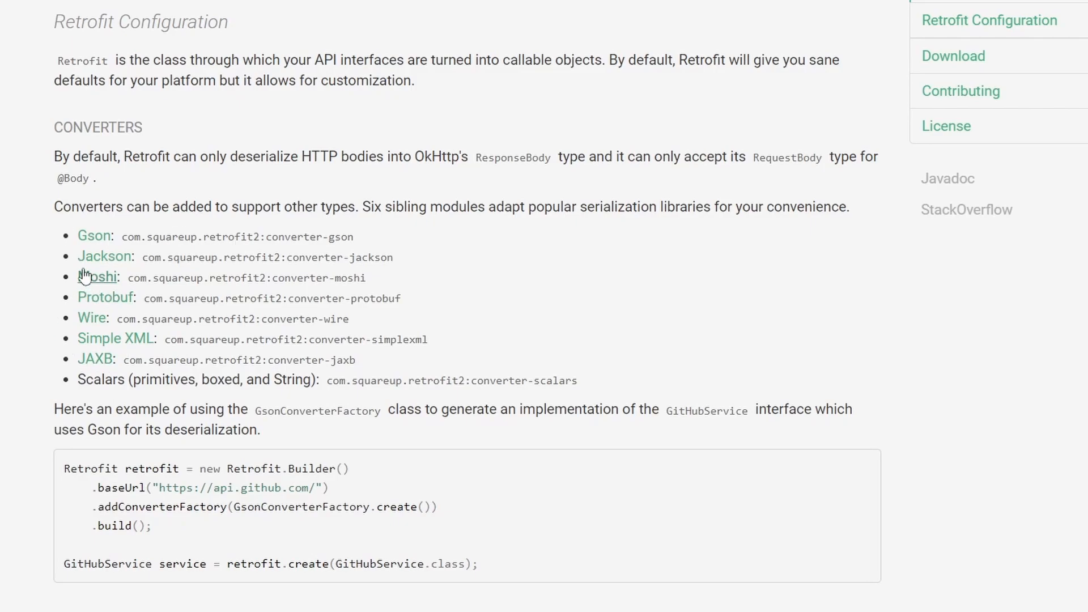
mouse_move(126, 290)
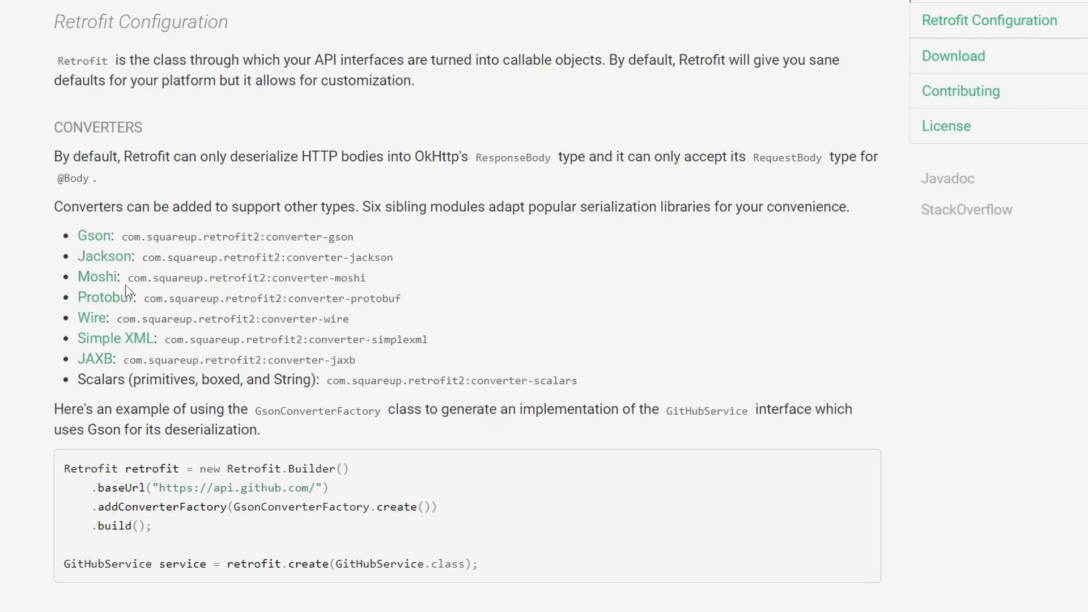
Step: Select the com.squareup.retrofit2:converter-moshi coordinates in the Converters list
double_click(138, 278)
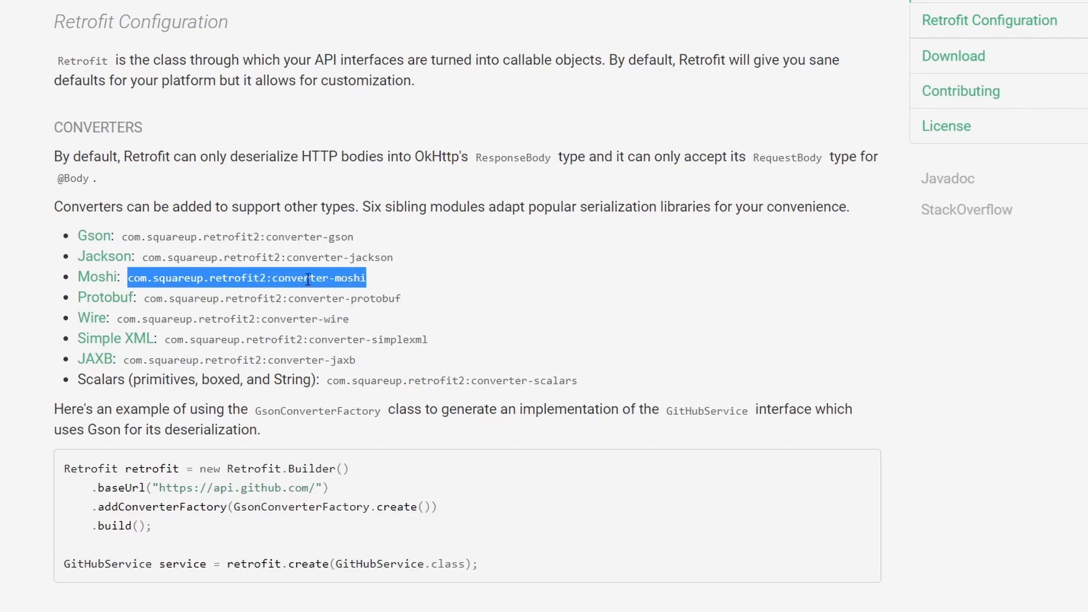
double_click(300, 278)
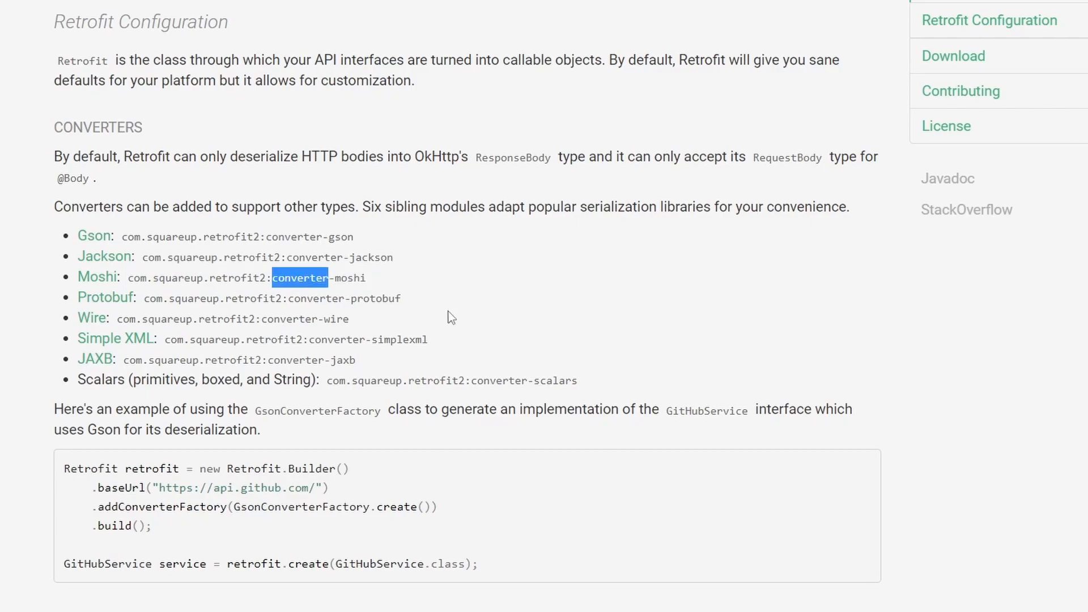
mouse_move(91, 318)
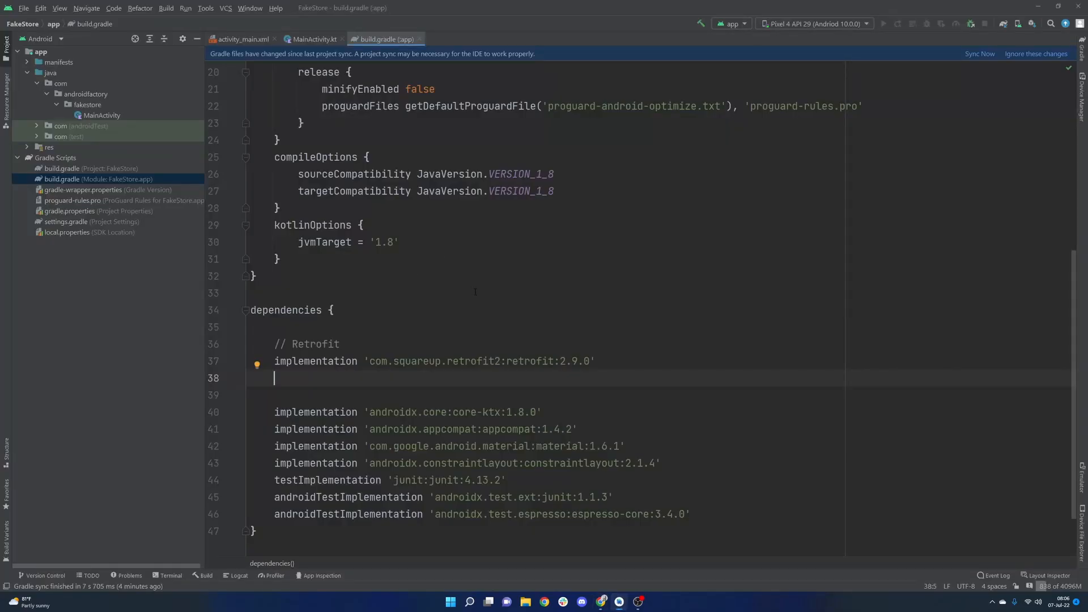
Step: Add the converter-moshi implementation dependency with version 2.9.0
type("implem")
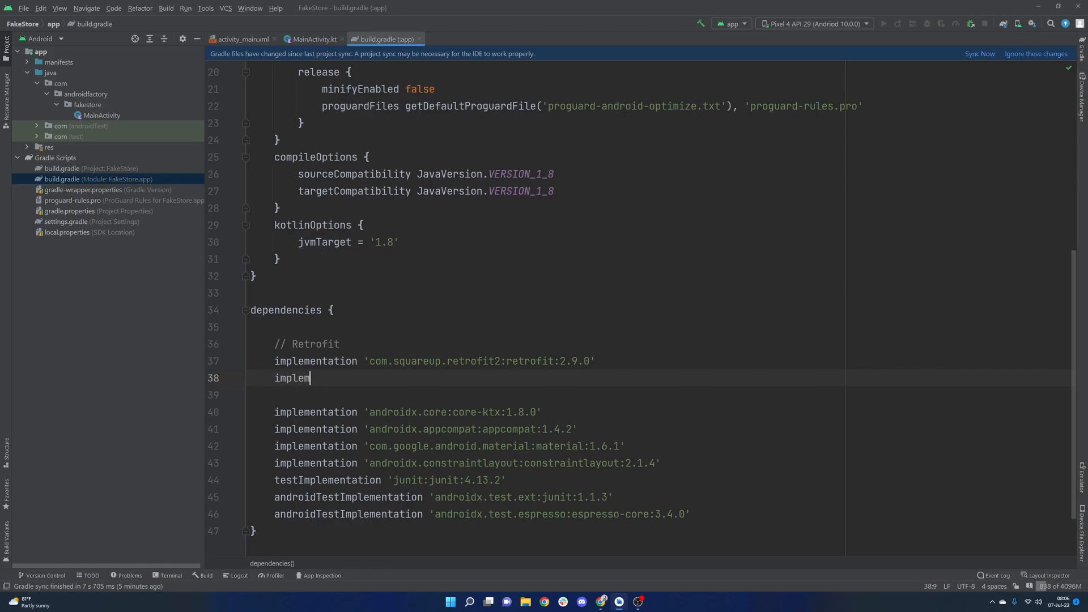
type("entation")
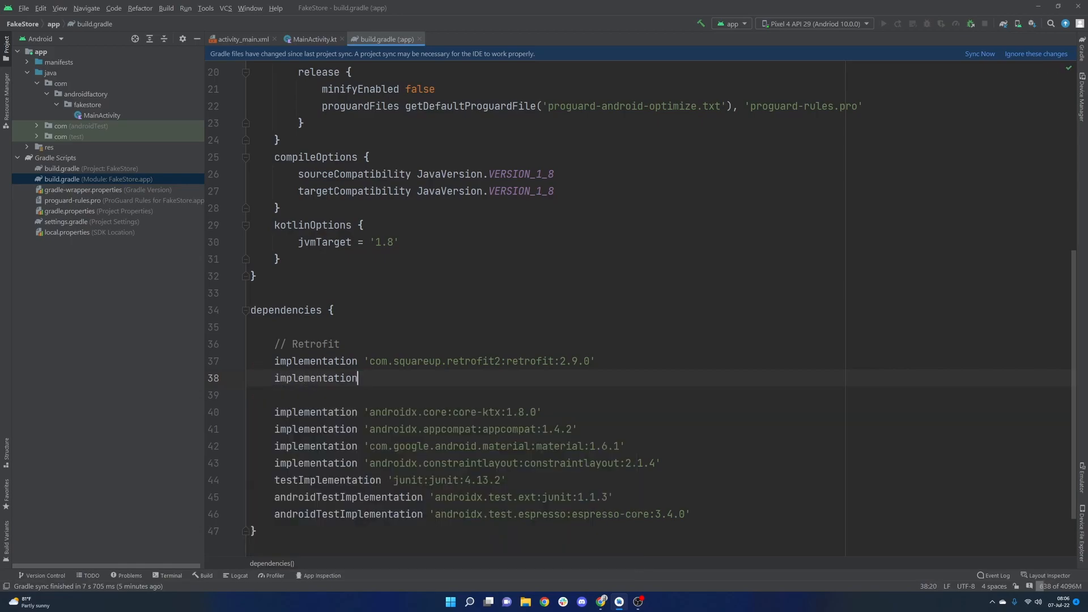
type("'")
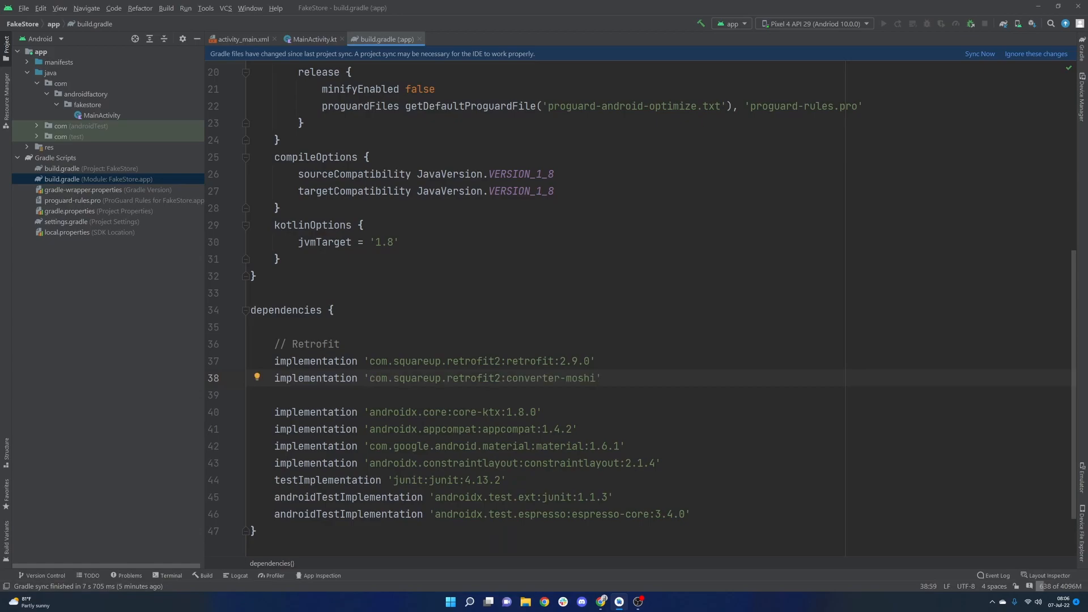
type(":2.9.0")
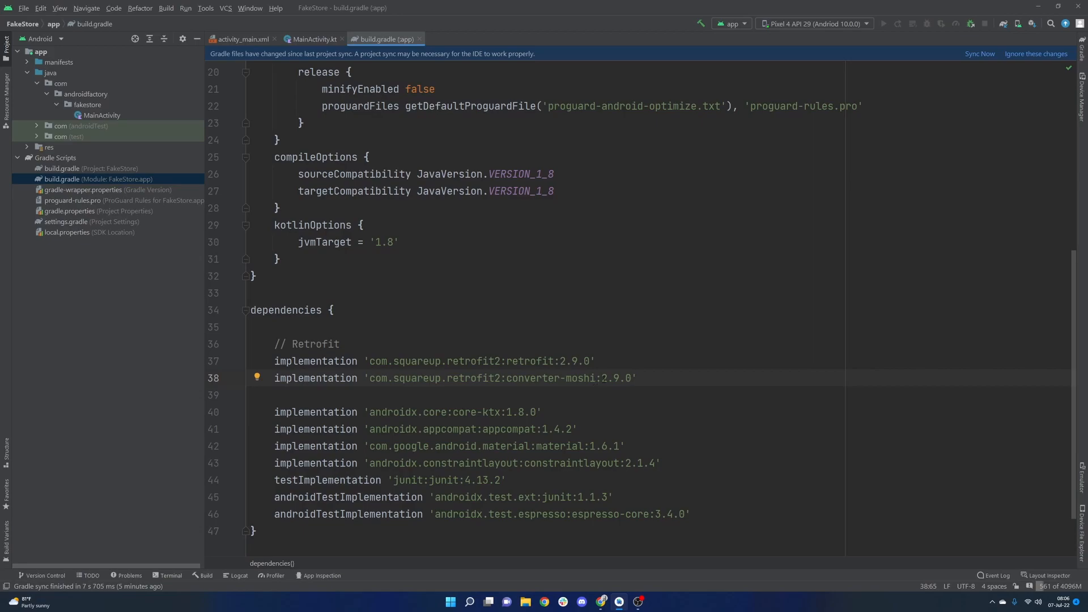
Step: Replace both 2.9.0 version numbers with a shared retrofit_version variable
double_click(613, 378)
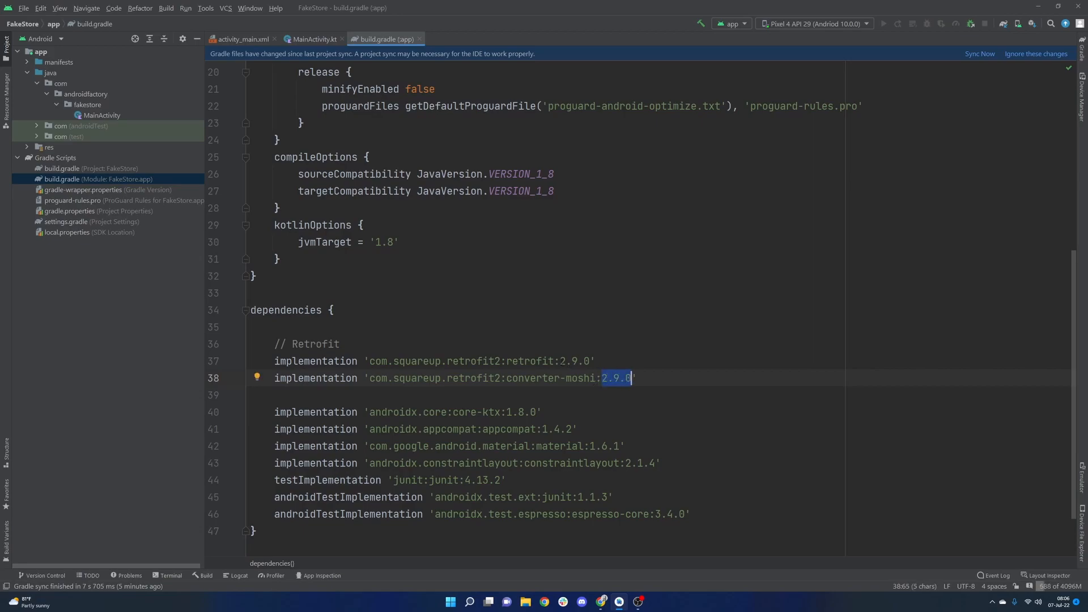
left_click(573, 361)
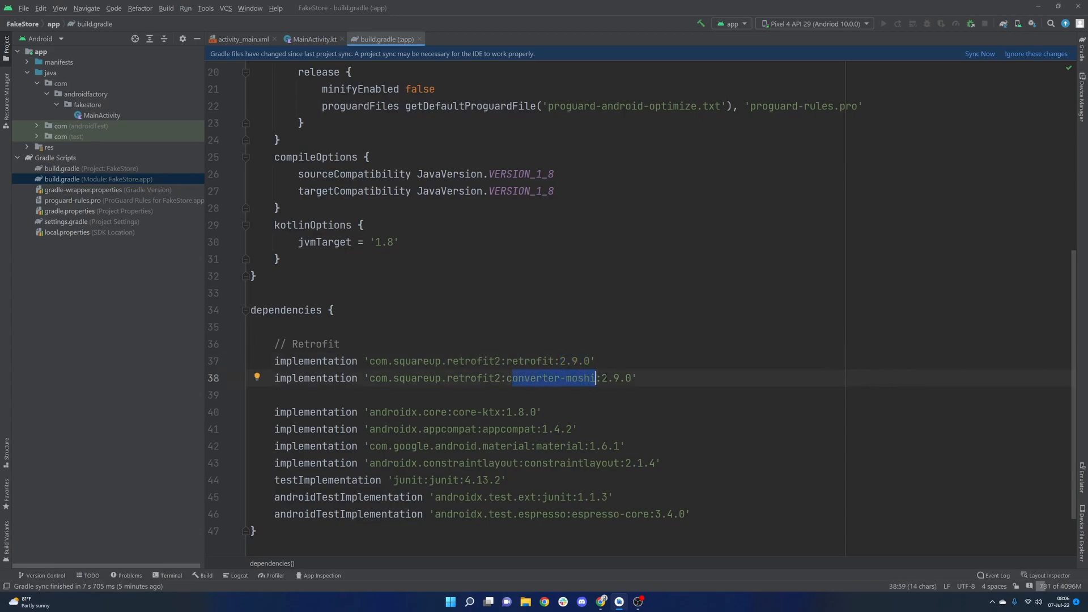
double_click(618, 378)
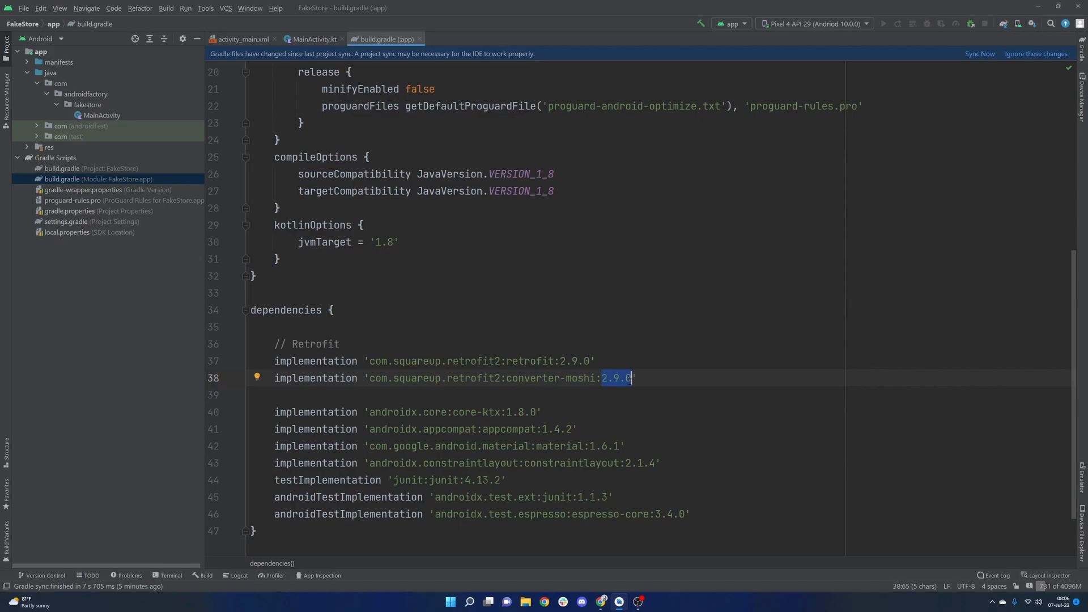
left_click(568, 361)
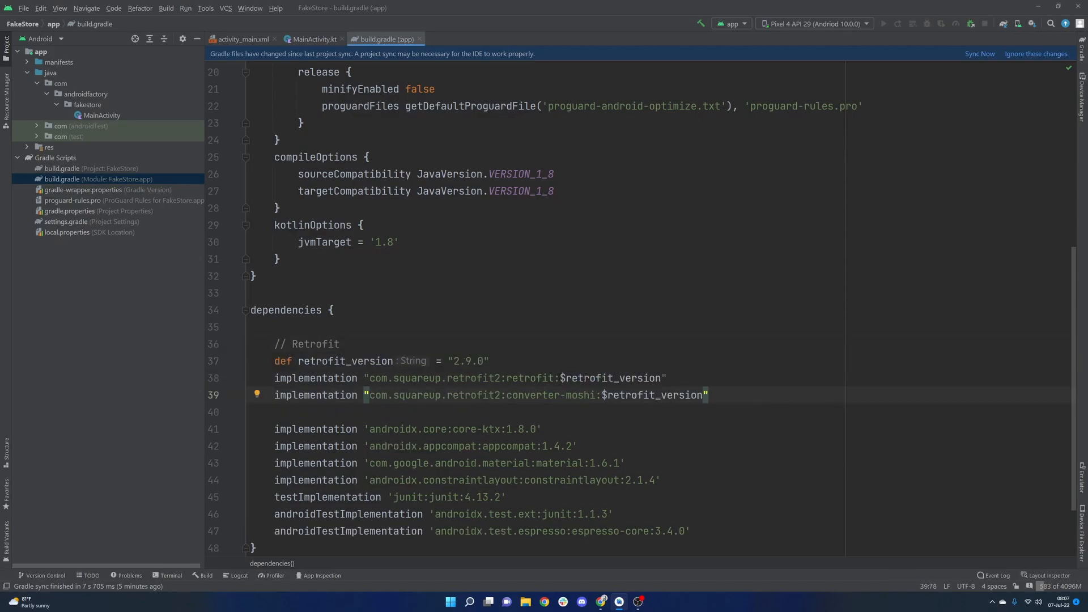
double_click(611, 378)
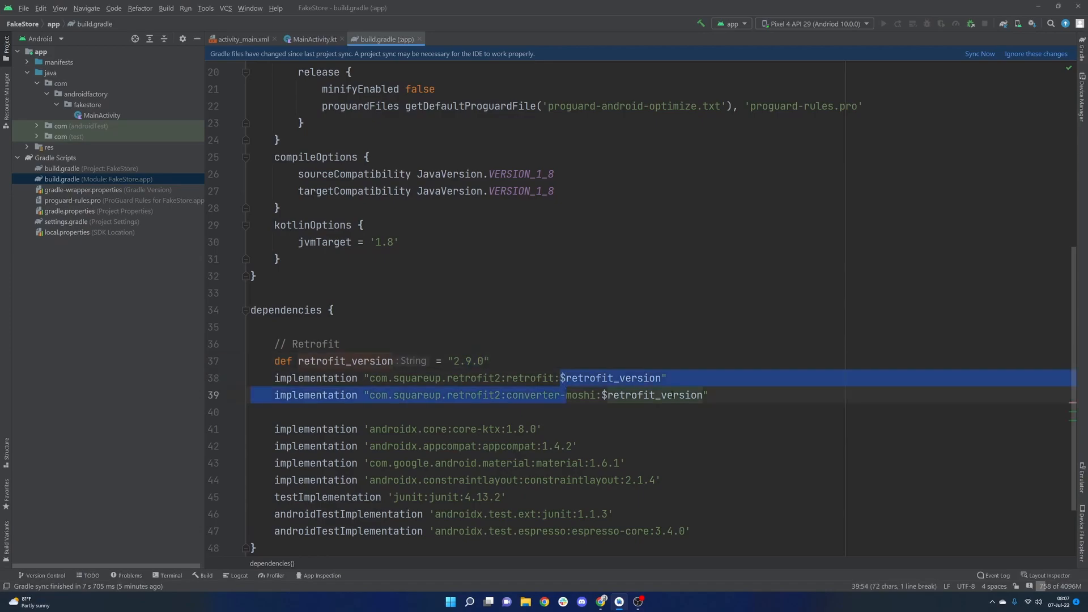
left_click(708, 395)
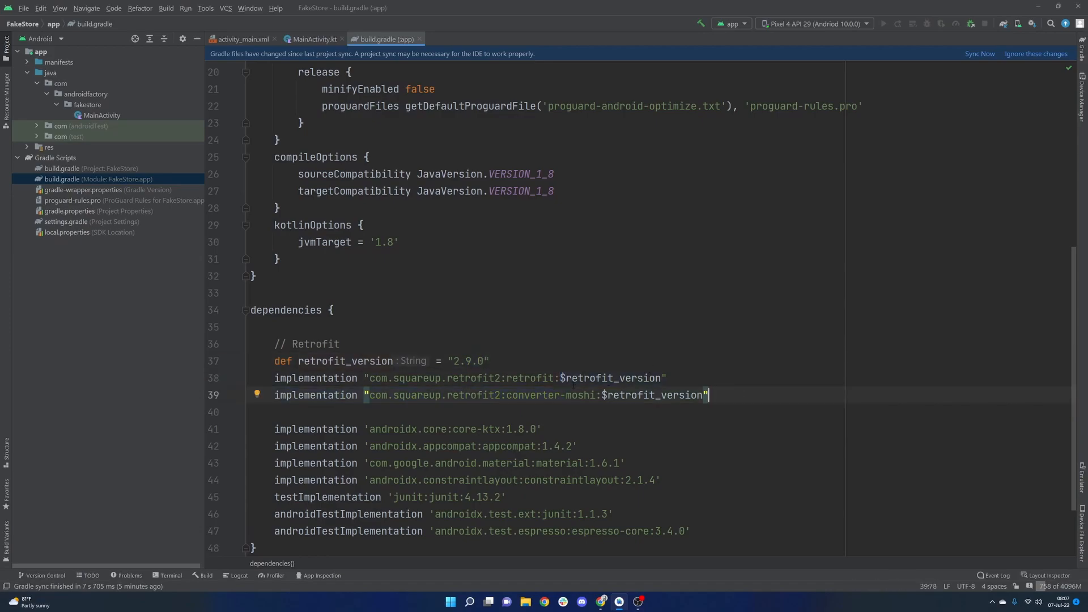
double_click(611, 378)
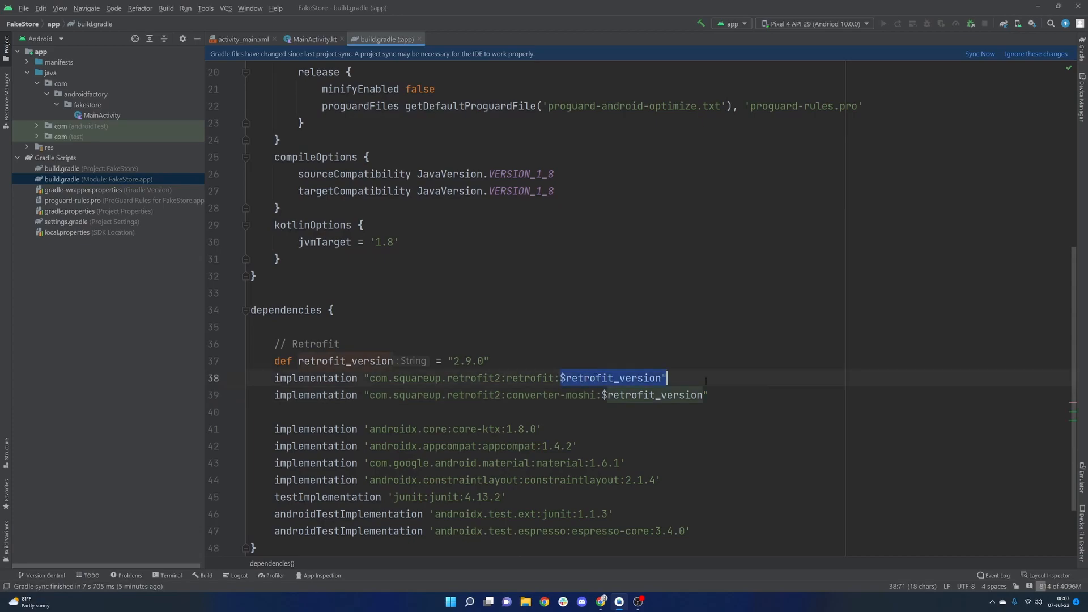
left_click(980, 54)
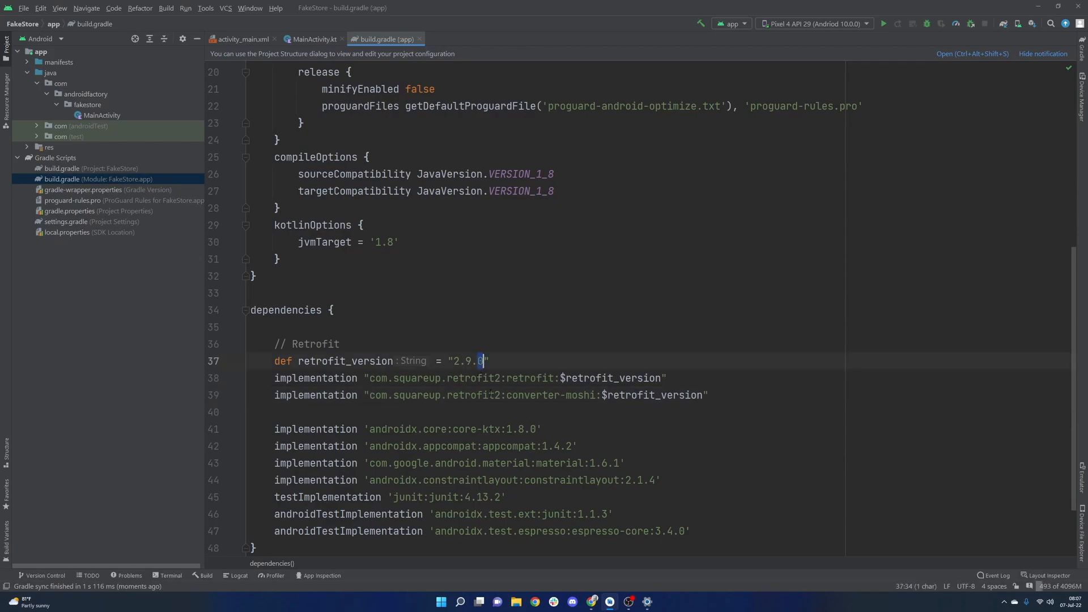
type("1")
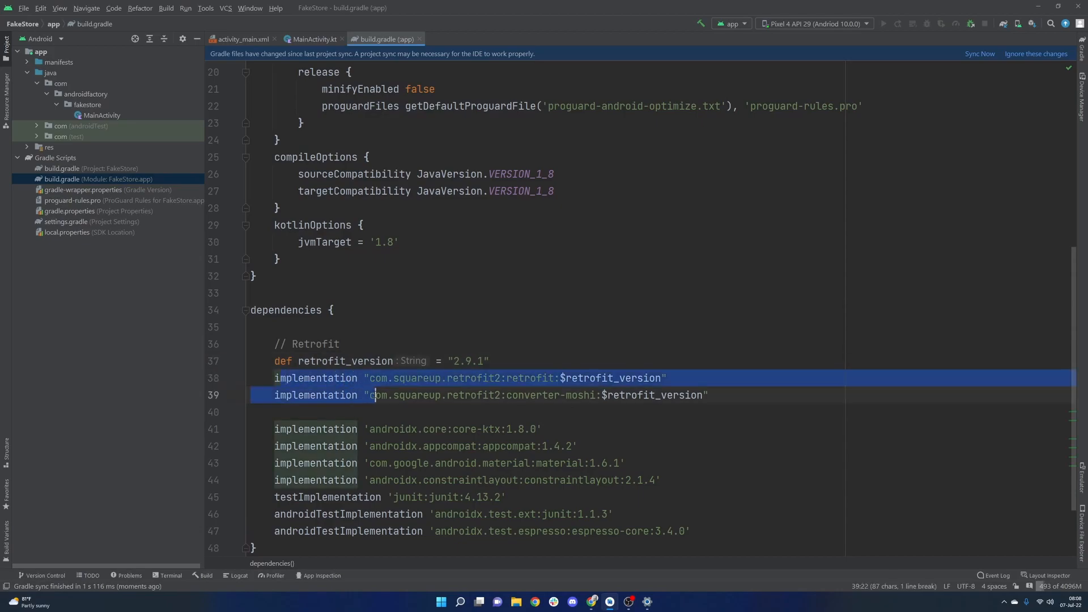
left_click(477, 361)
type("0")
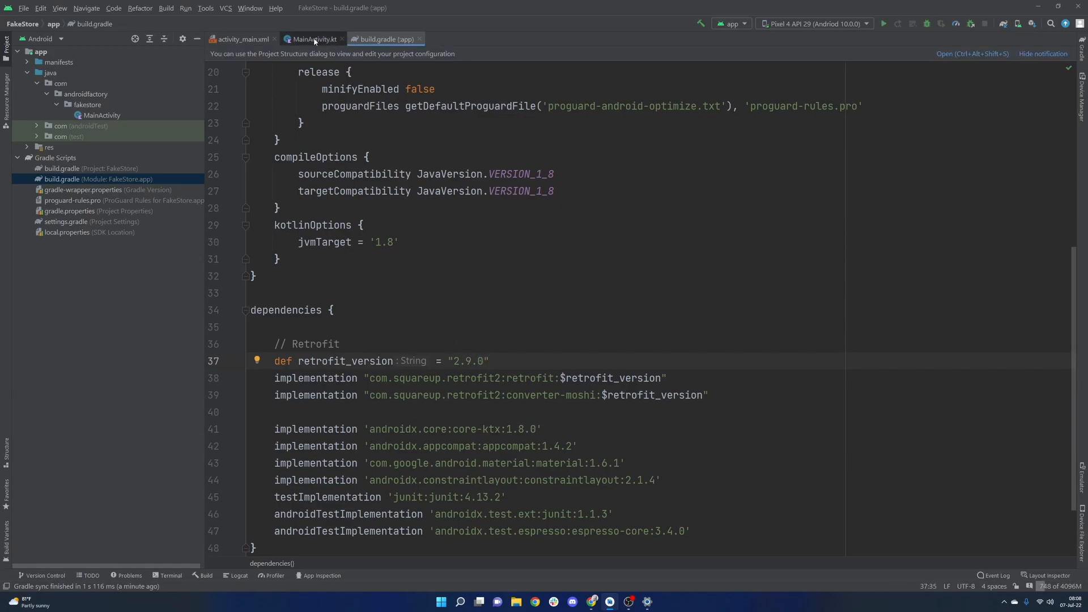
left_click(313, 39)
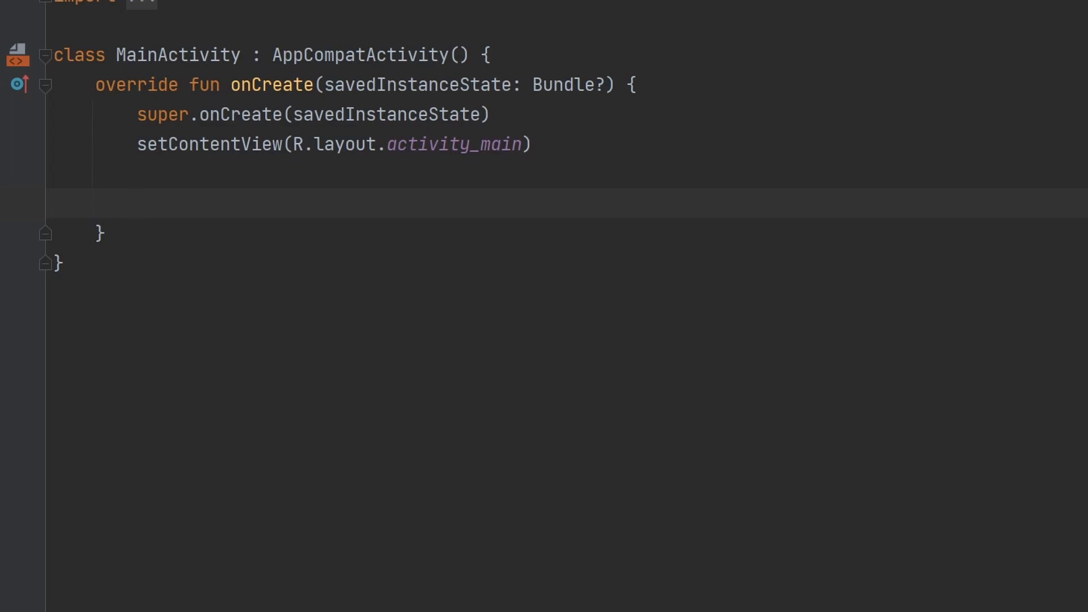
type("val ret")
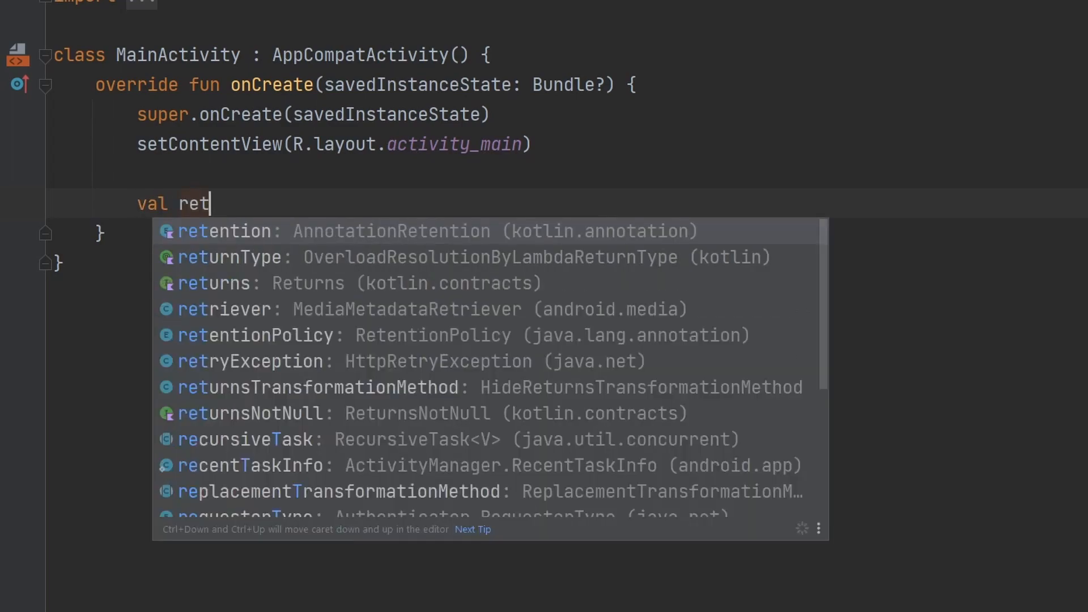
type("rofit =")
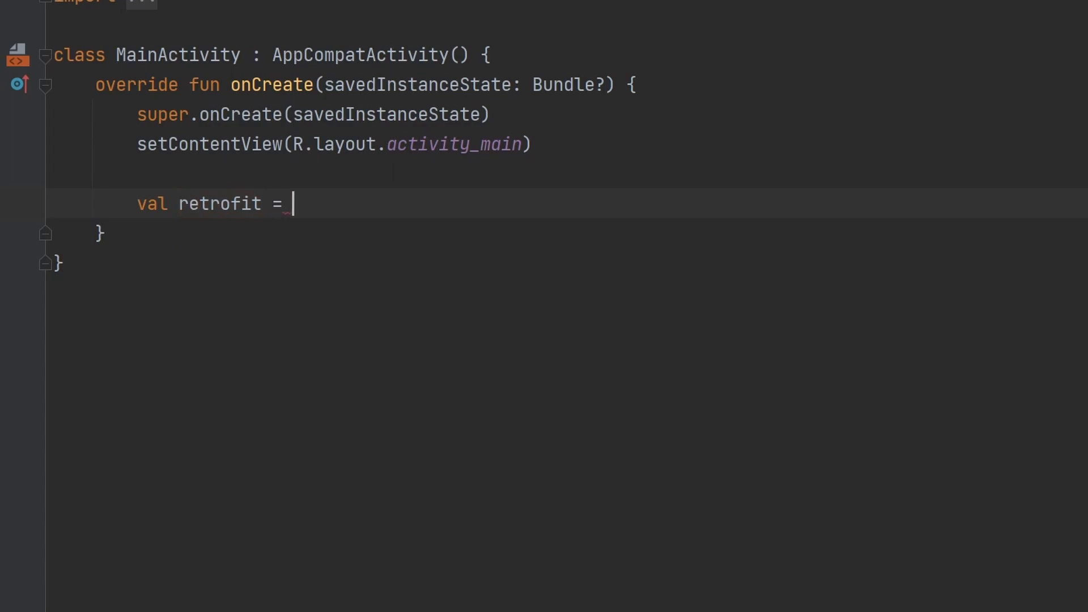
type("Retrofit.Builder")
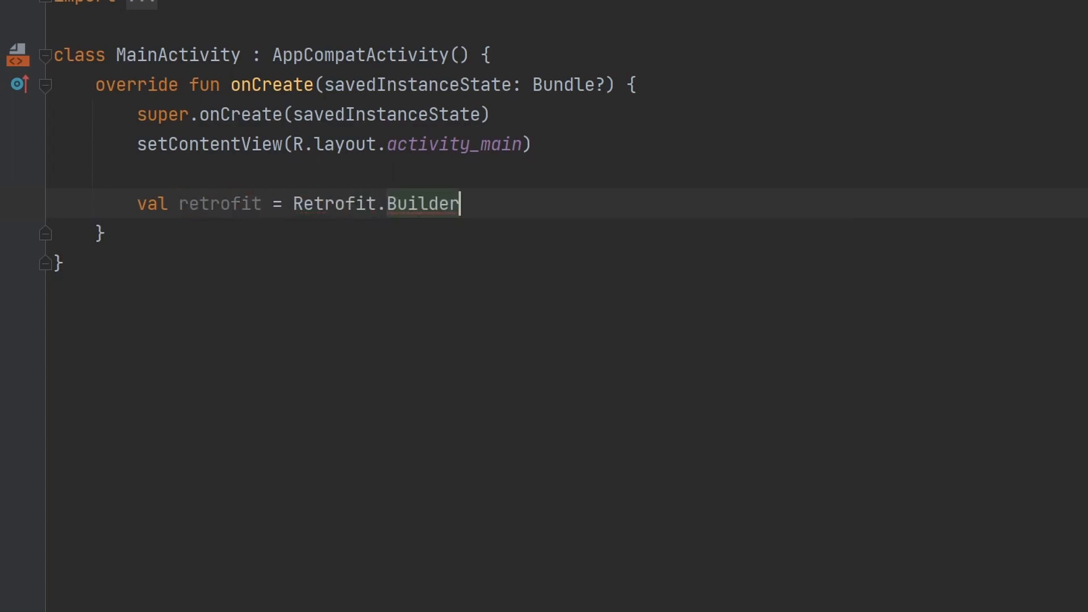
type("().")
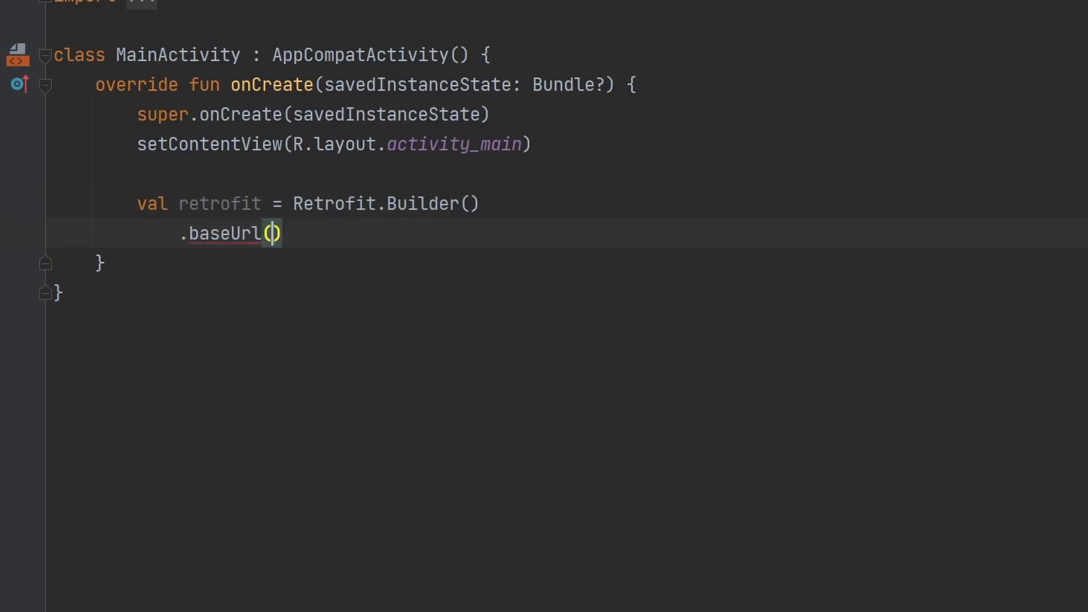
type("\"\"")
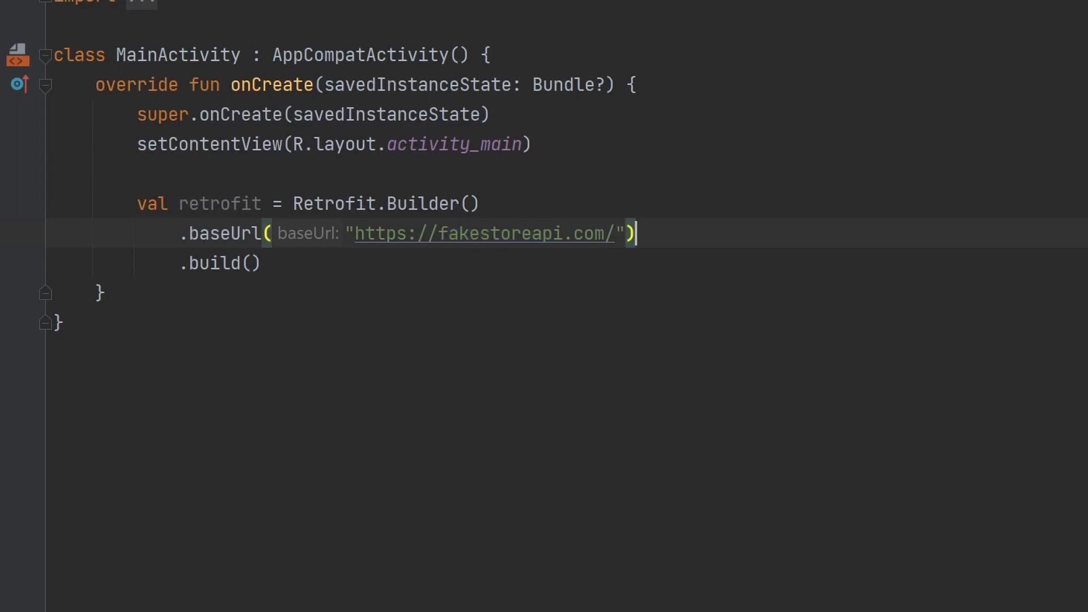
type(".")
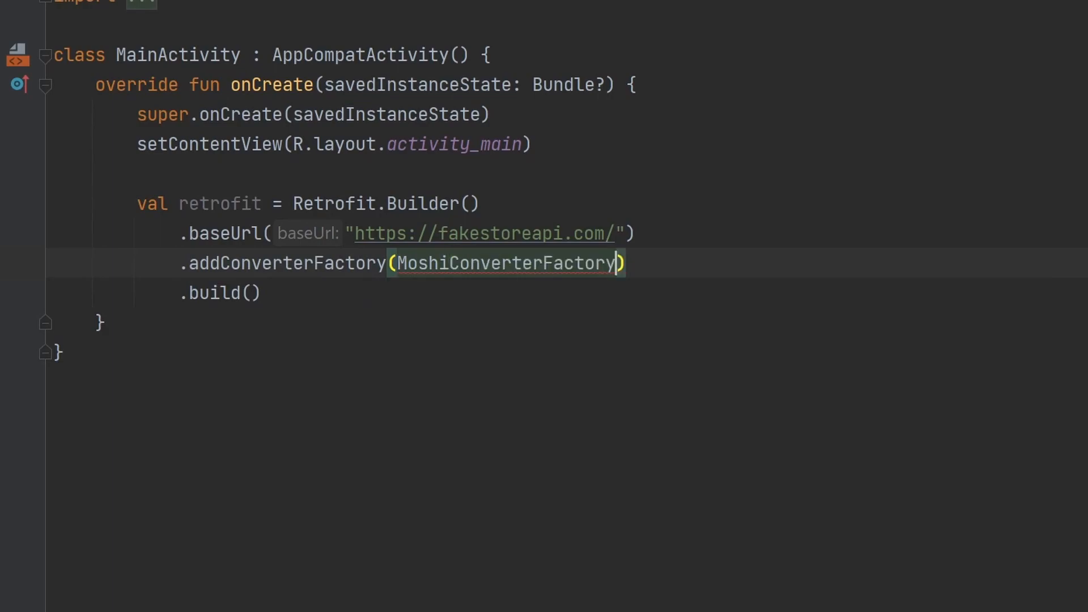
type(".create()")
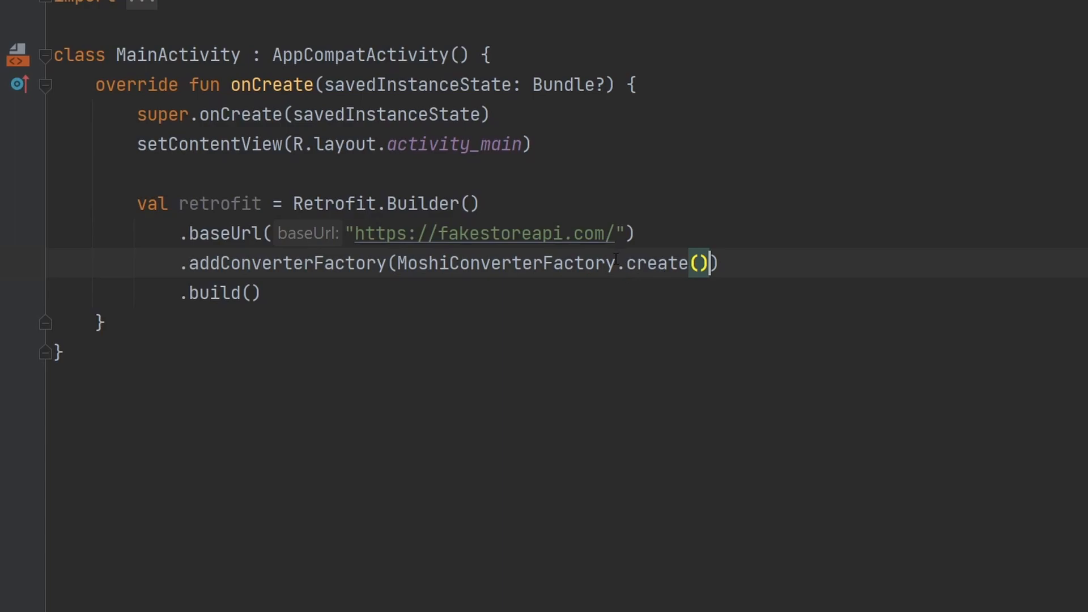
mouse_move(498, 263)
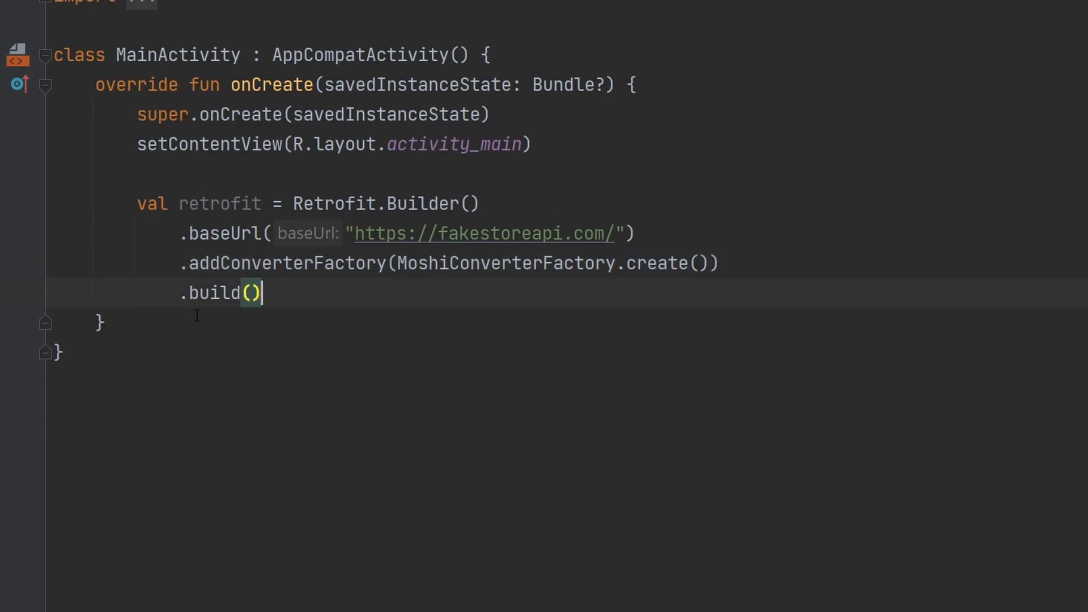
left_click(101, 321)
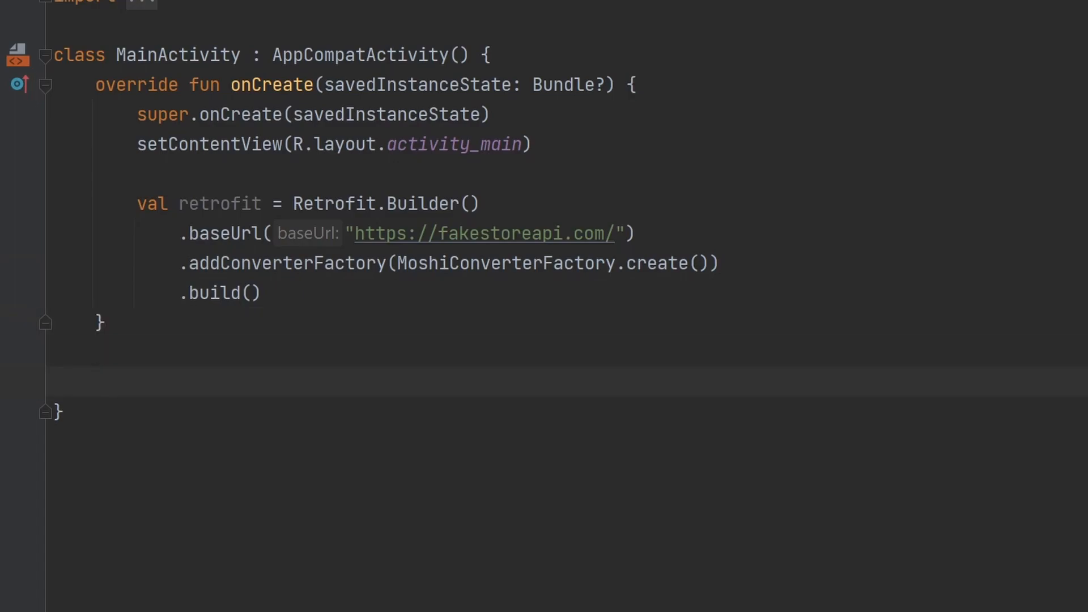
Step: Declare an empty ProductsService interface below onCreate
type("interface")
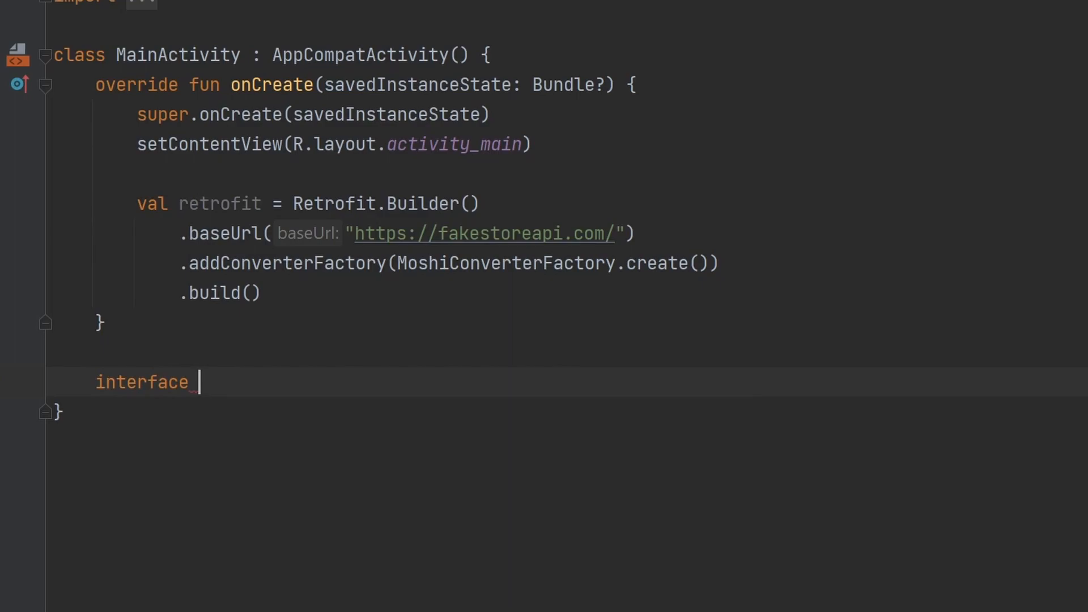
type("ProductsService")
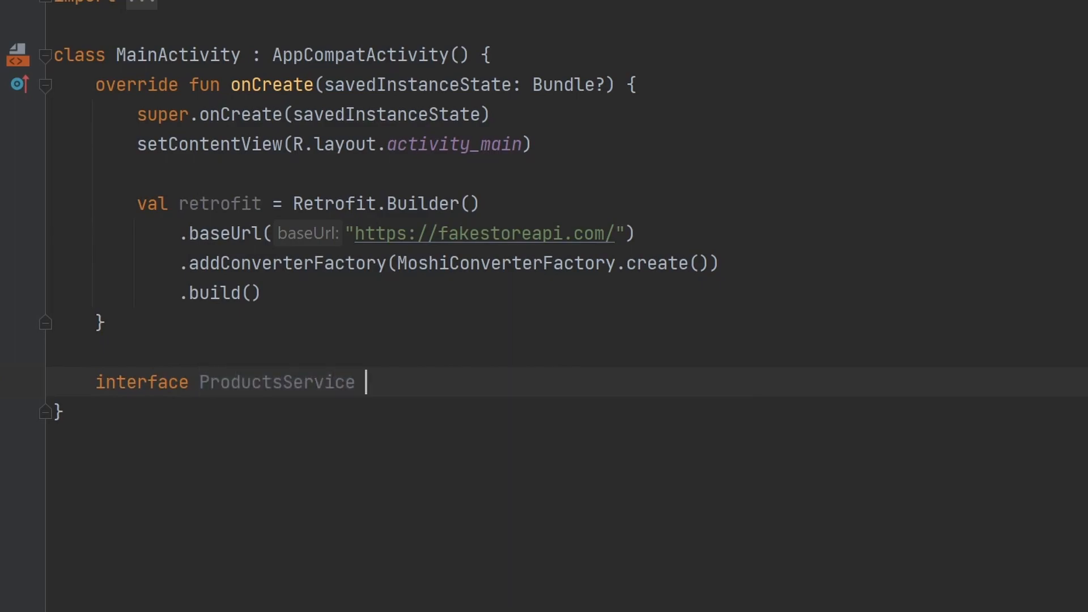
type("{")
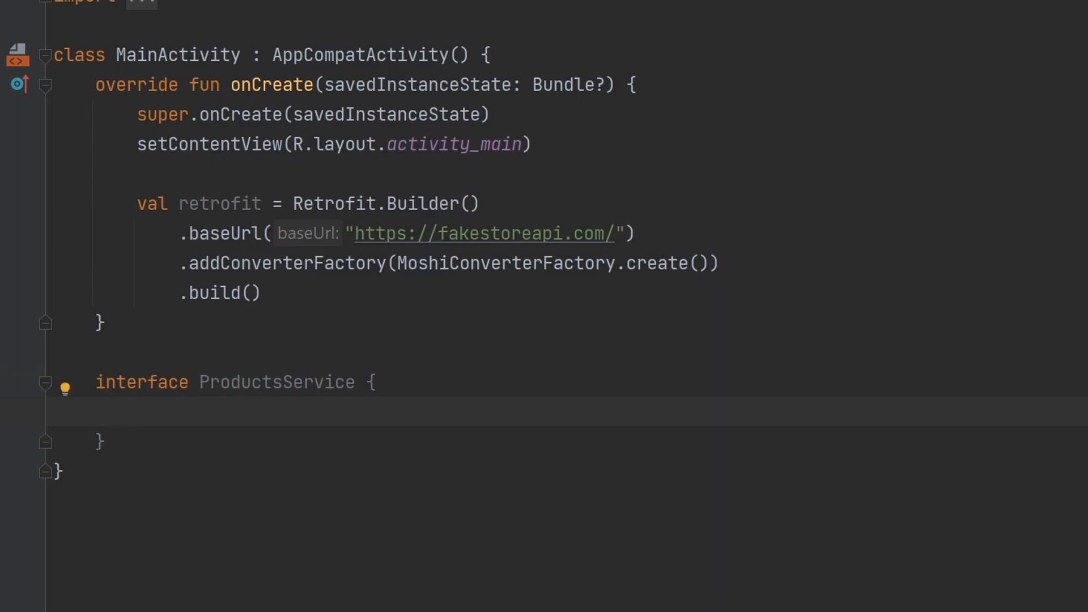
left_click(137, 411)
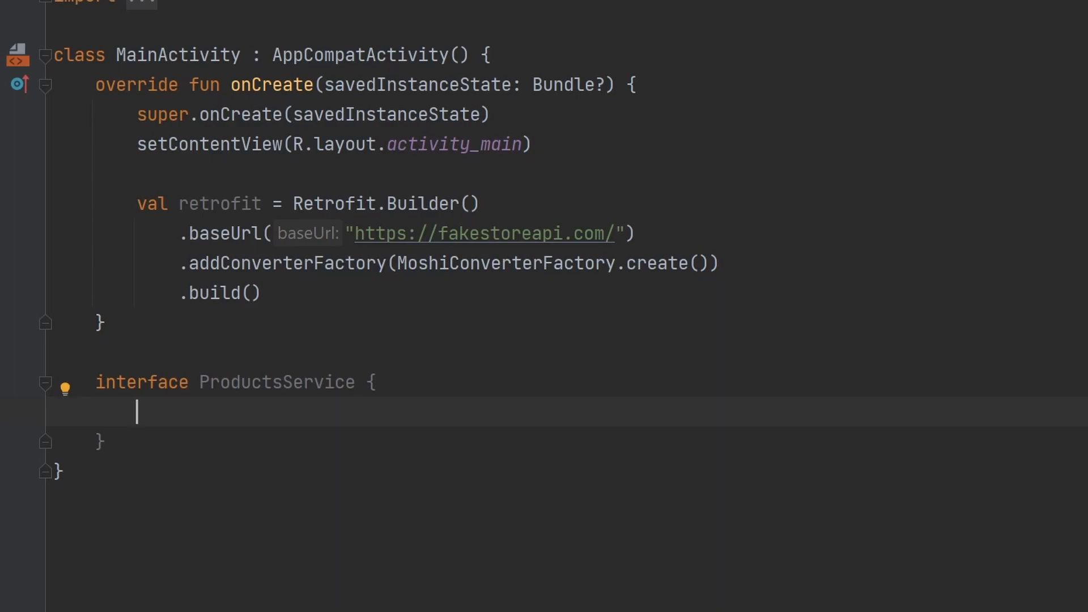
type("@GET(")
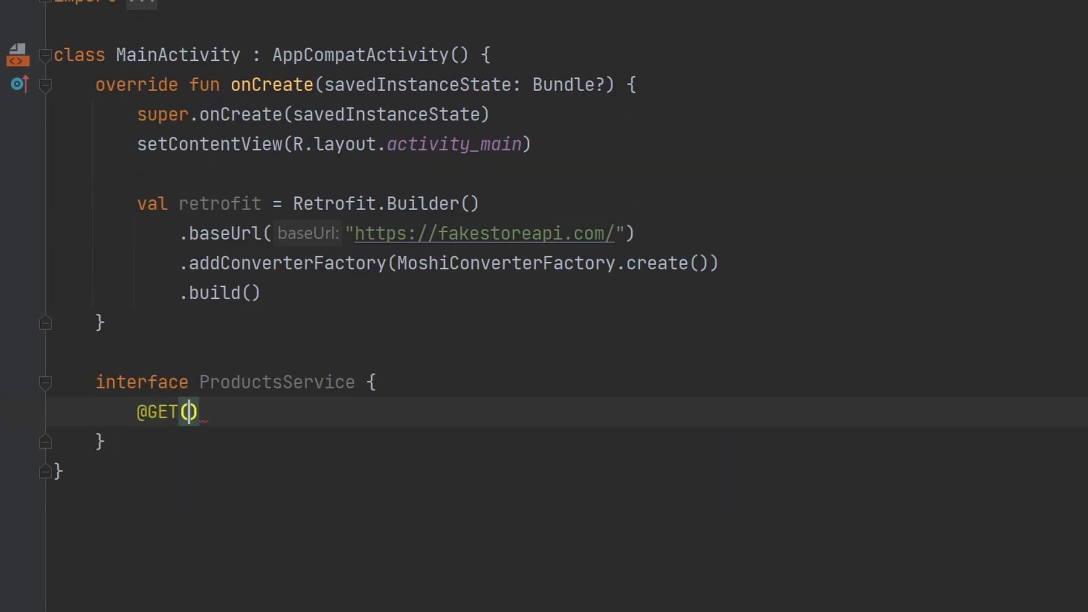
type("\"pro\"")
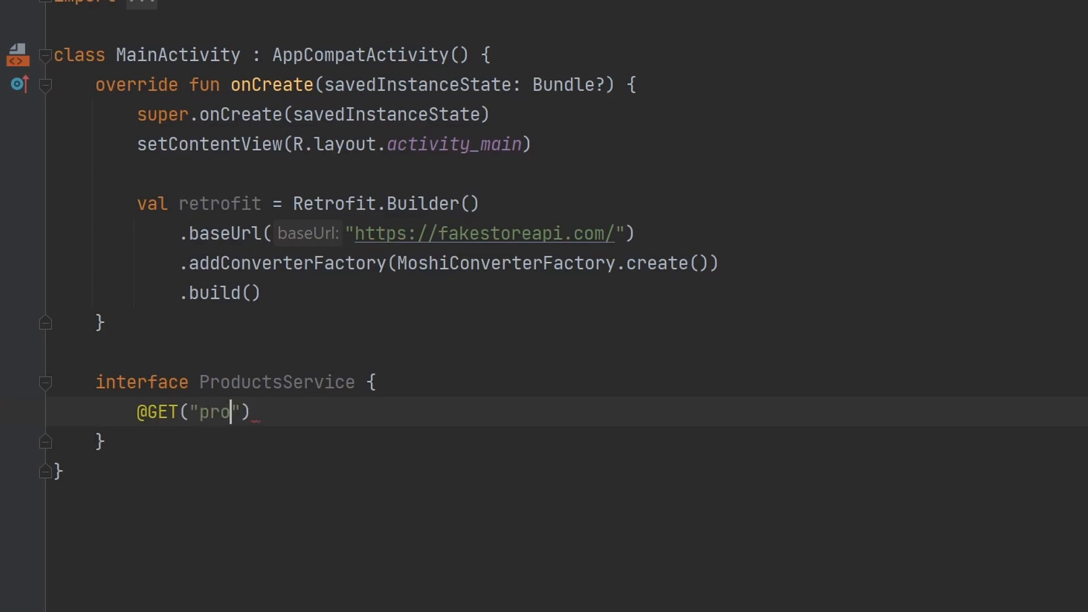
type("ducts")
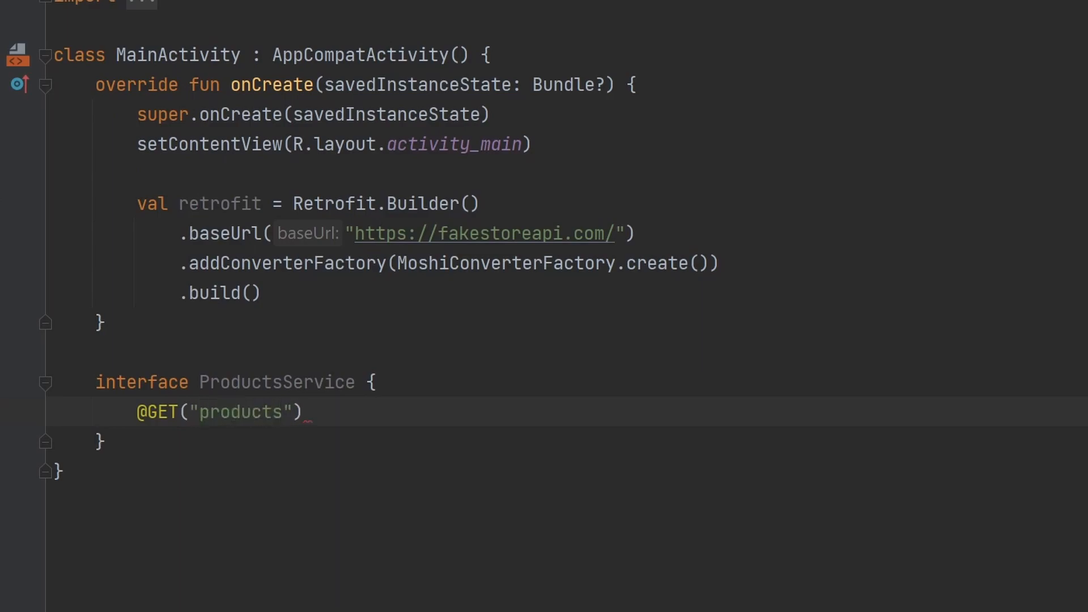
key("Enter")
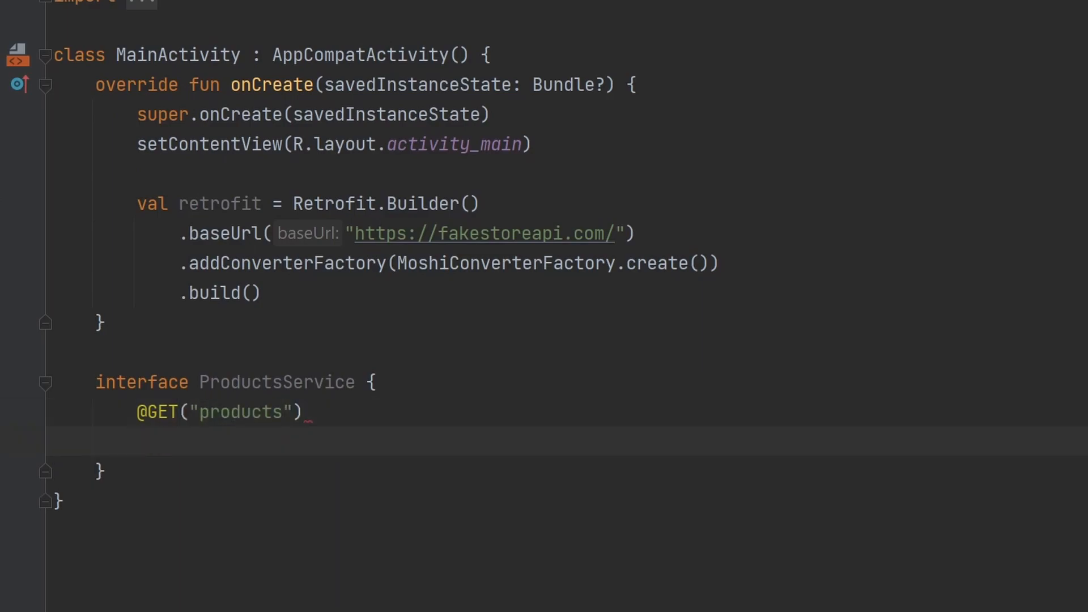
type("suspend fun")
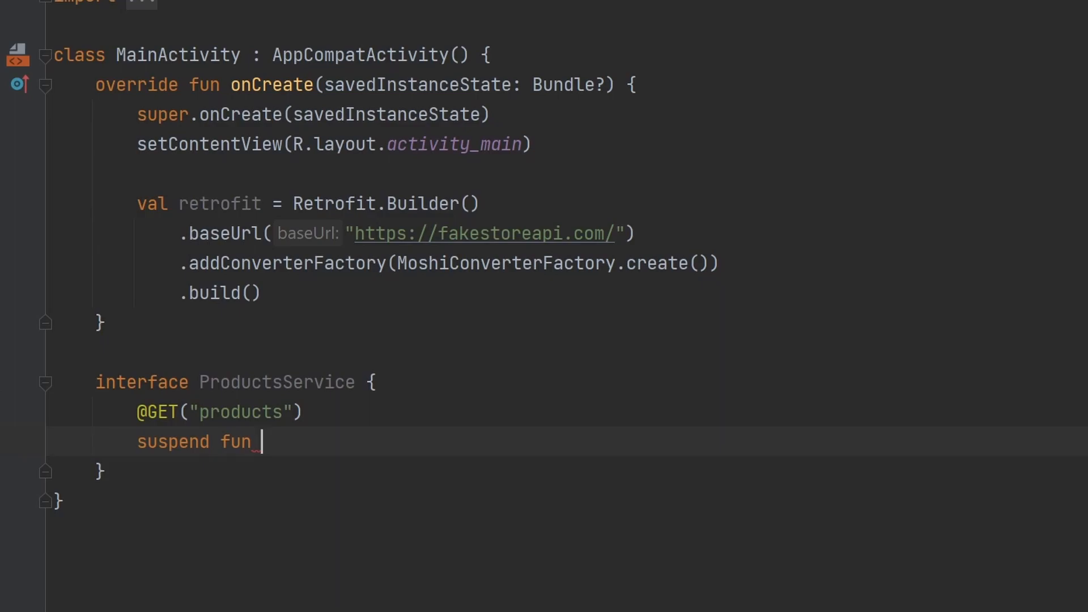
type("get")
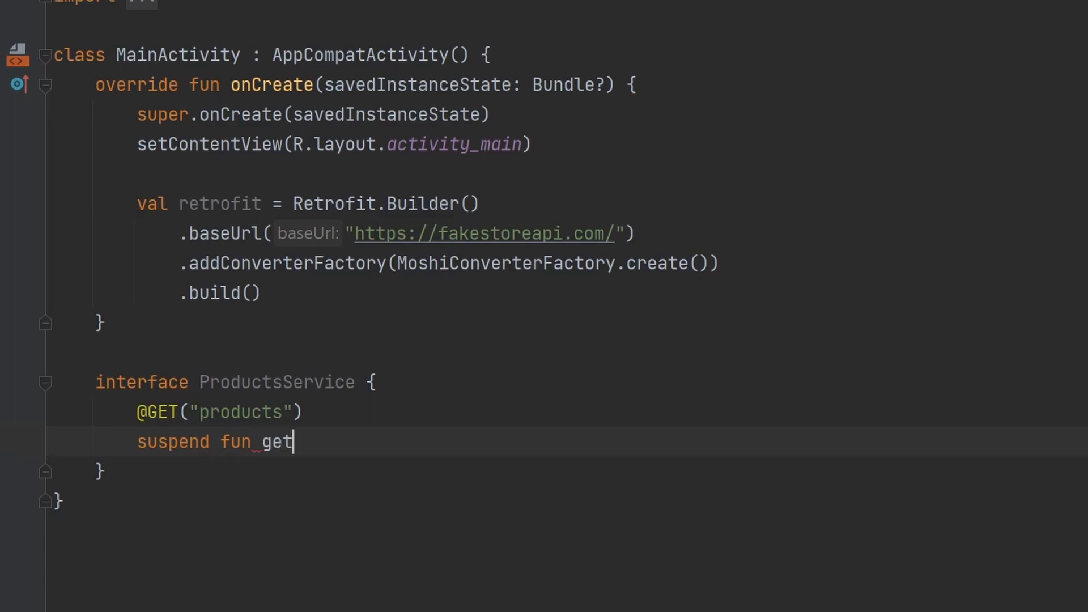
type("AllProducts")
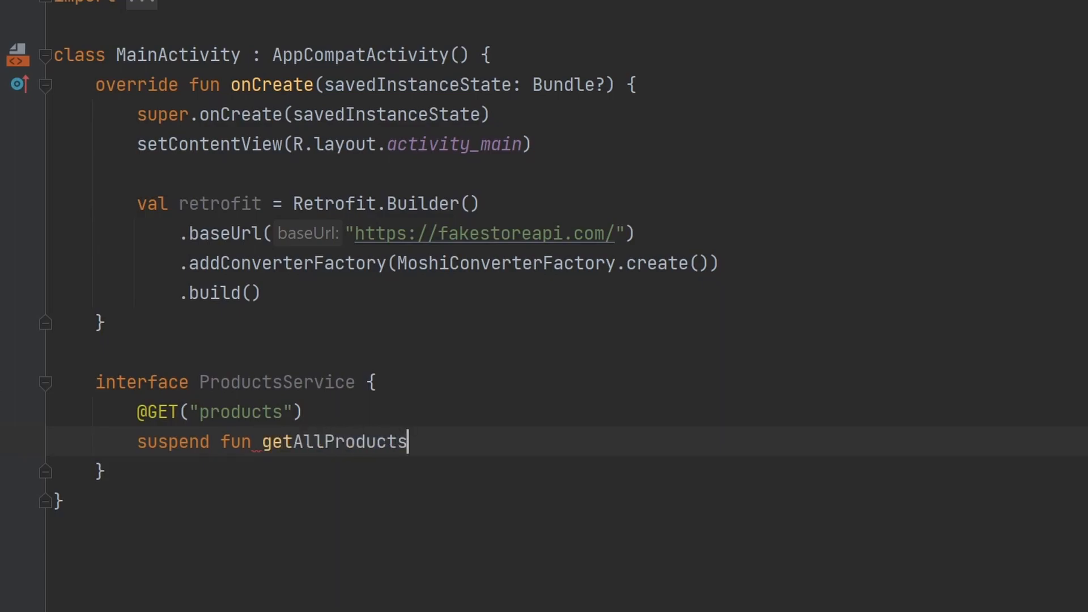
type("(): Re")
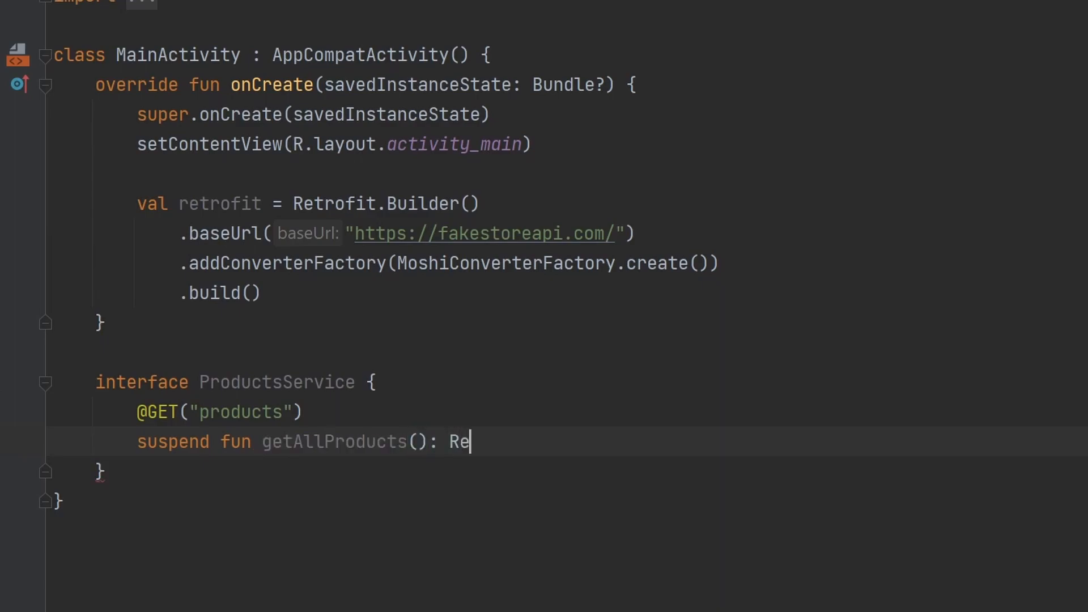
type("sponse<L>")
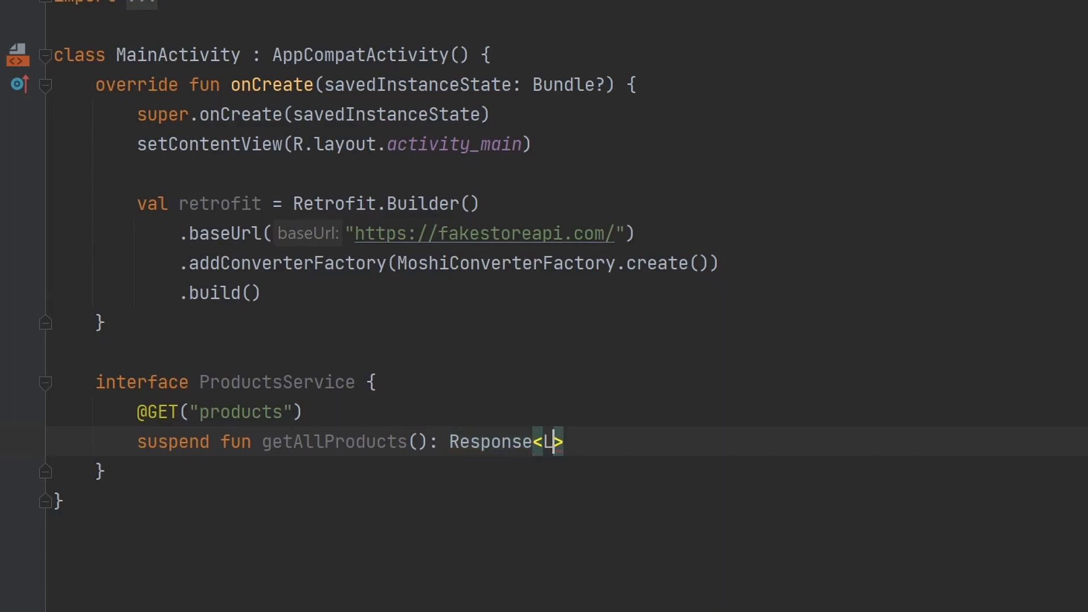
type("List<A")
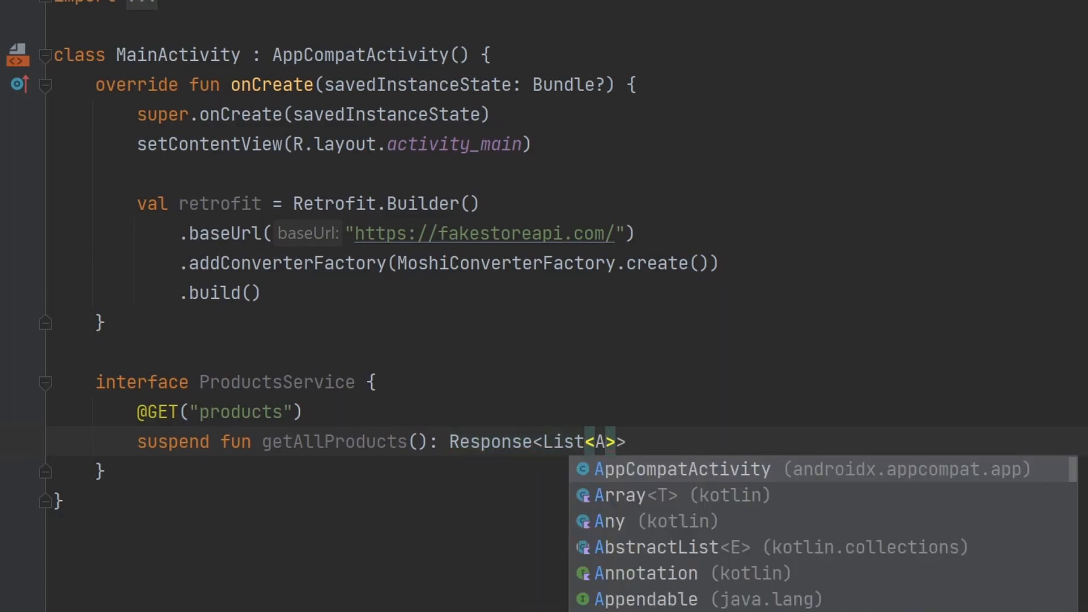
left_click(608, 521)
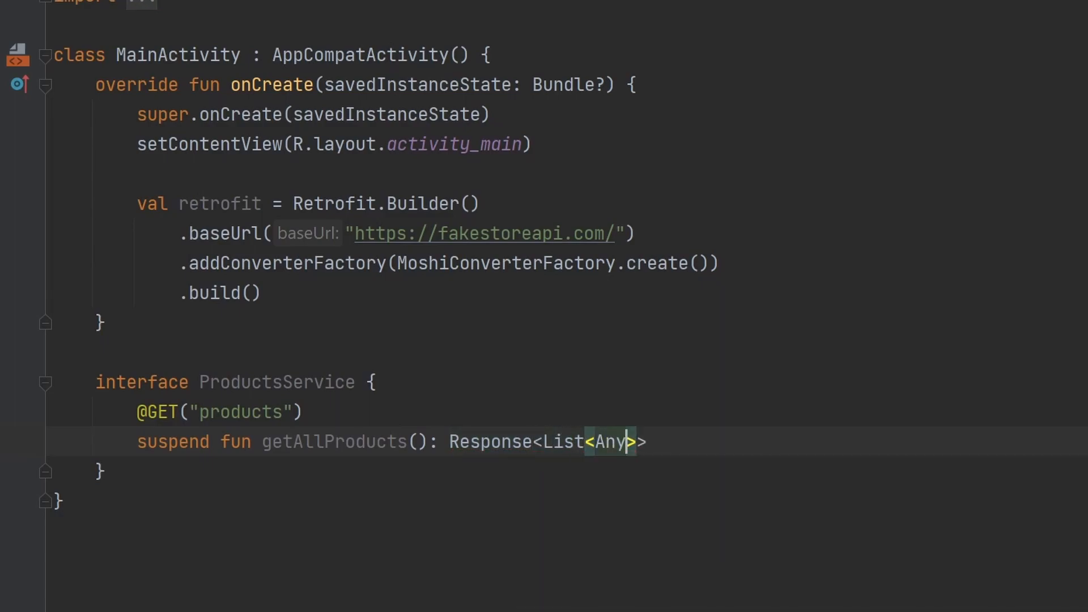
double_click(609, 442)
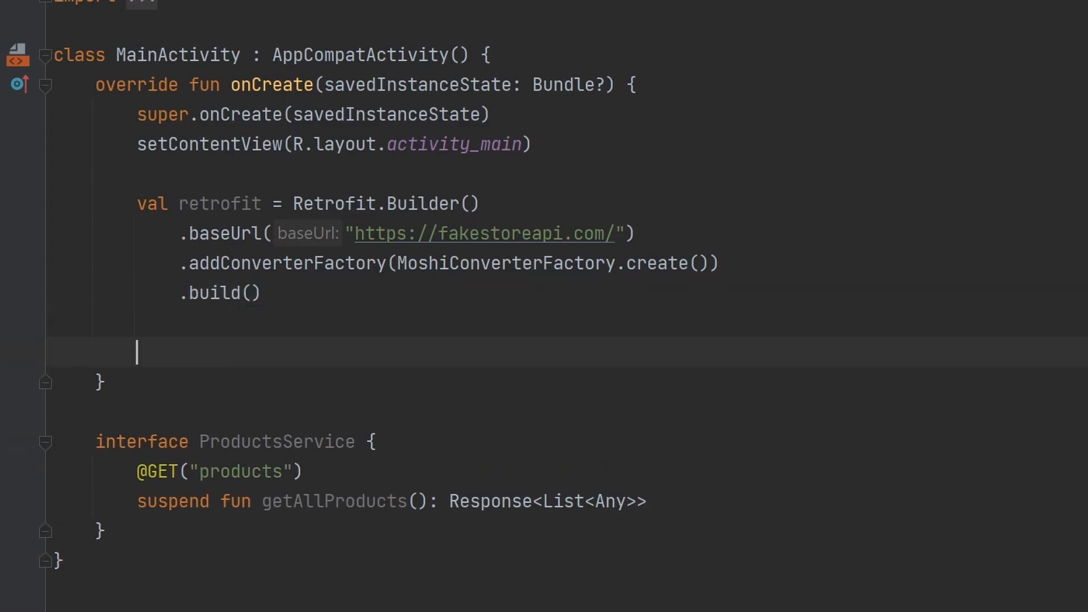
Step: Add val productsService = retrofit.create(ProductsService::class.java) after build()
type("val productsService =")
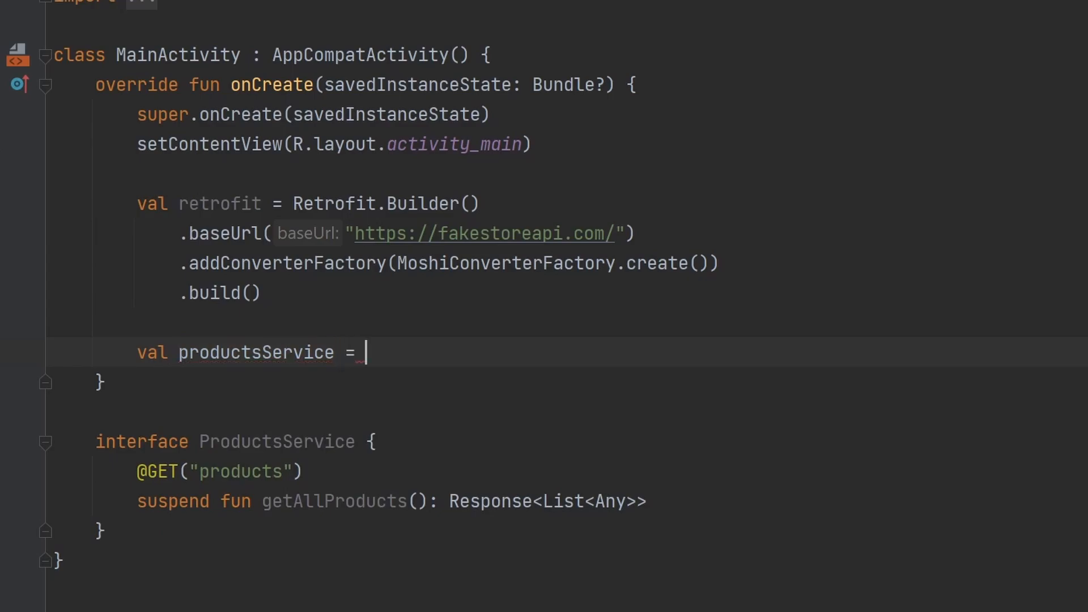
type("retrofit.create(")
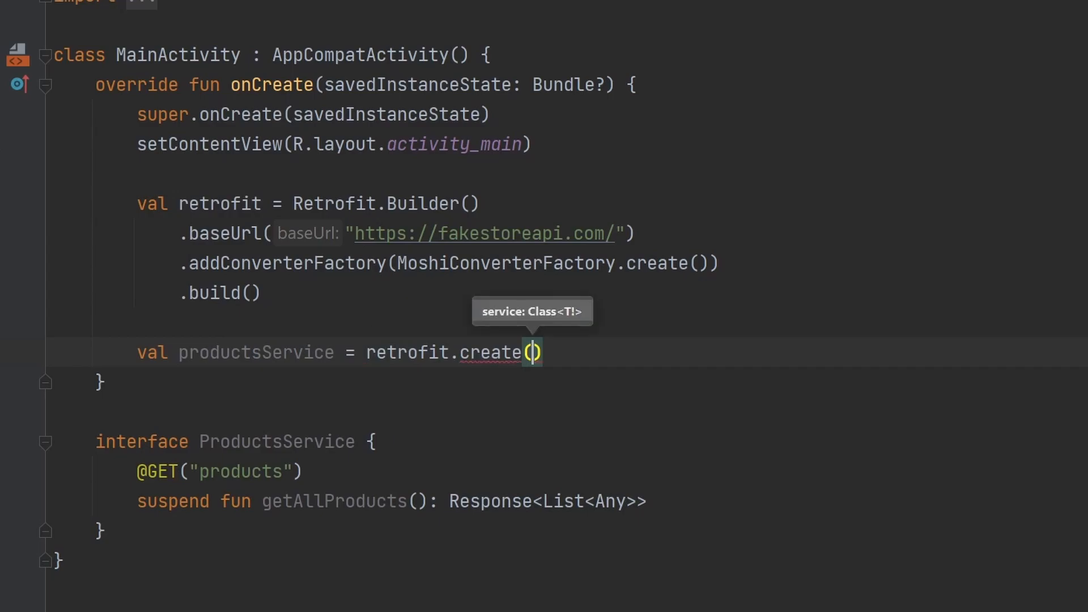
type("Pro")
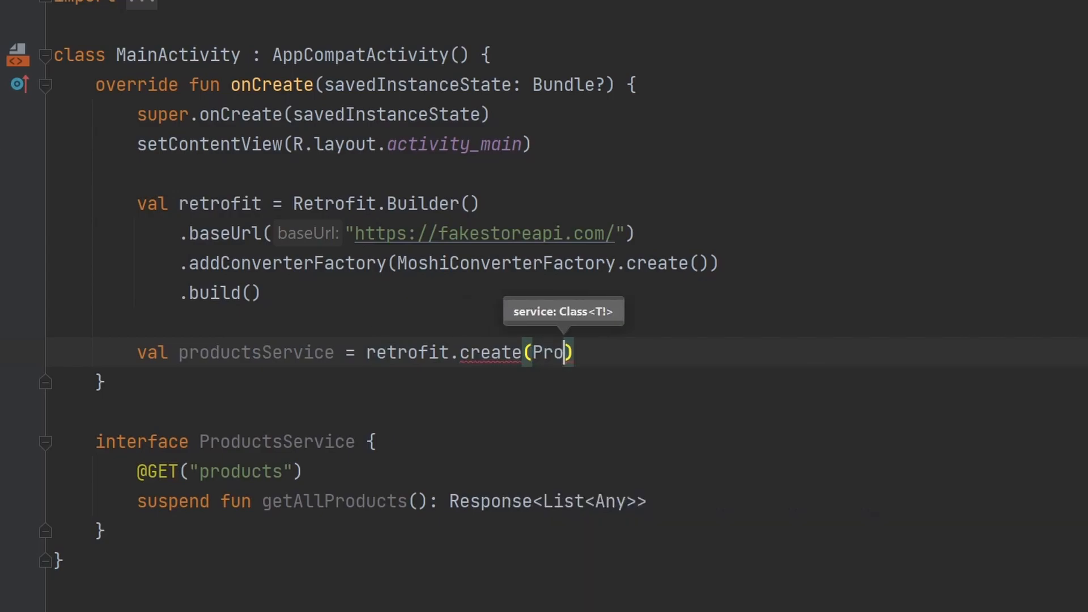
type("ProductsService::class.java")
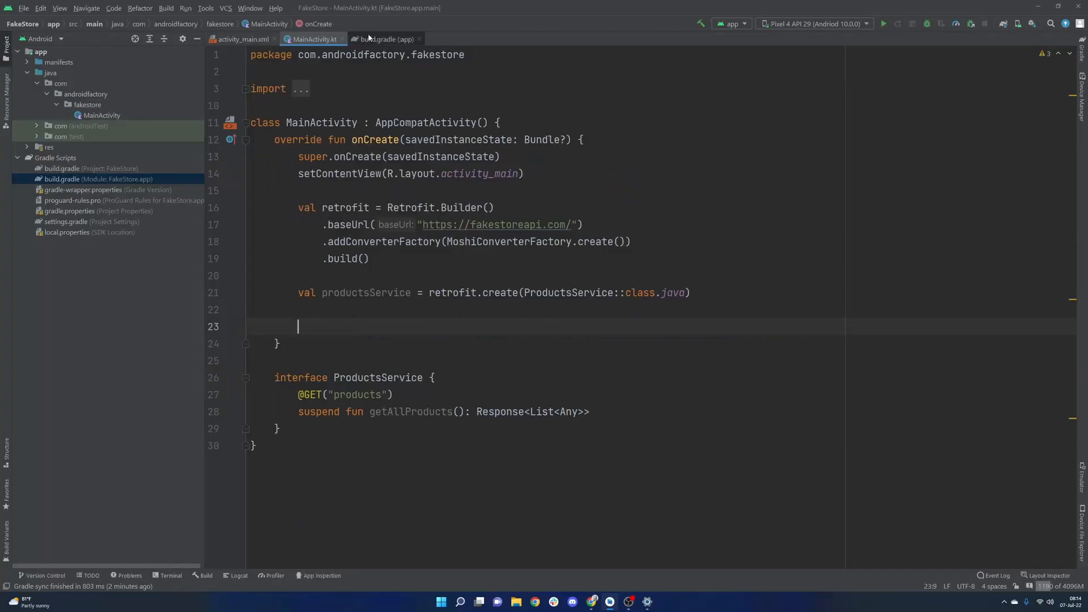
Step: Add the androidx.lifecycle lifecycle-runtime-ktx dependency to the app build.gradle and sync Gradle
left_click(383, 39)
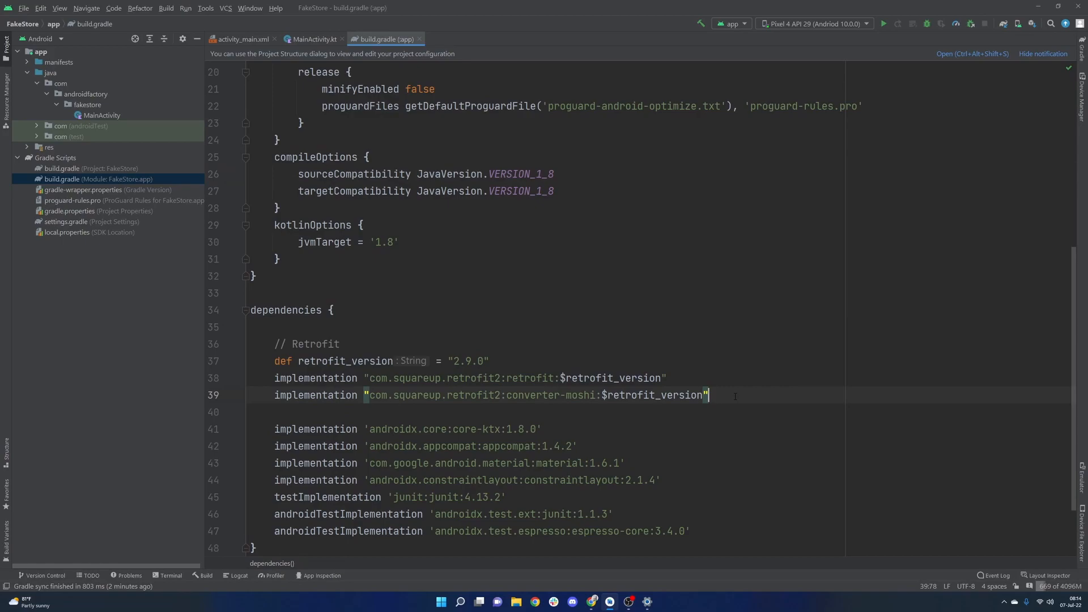
type("implementation \"androidx.lifecycle:lifecycle-runtime-ktx:2.6.0-alpha01\"")
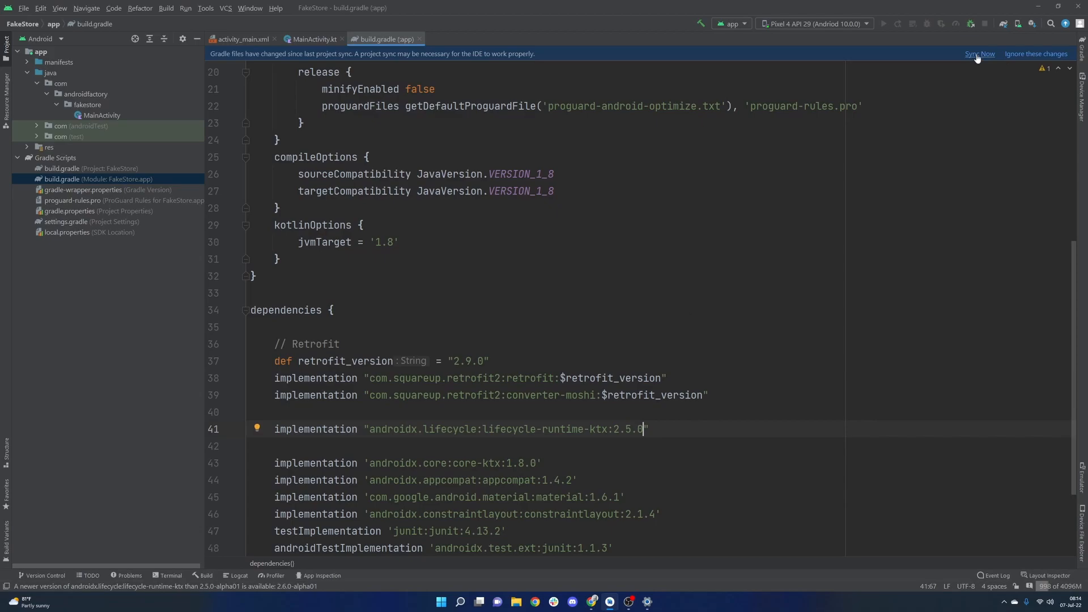
left_click(980, 53)
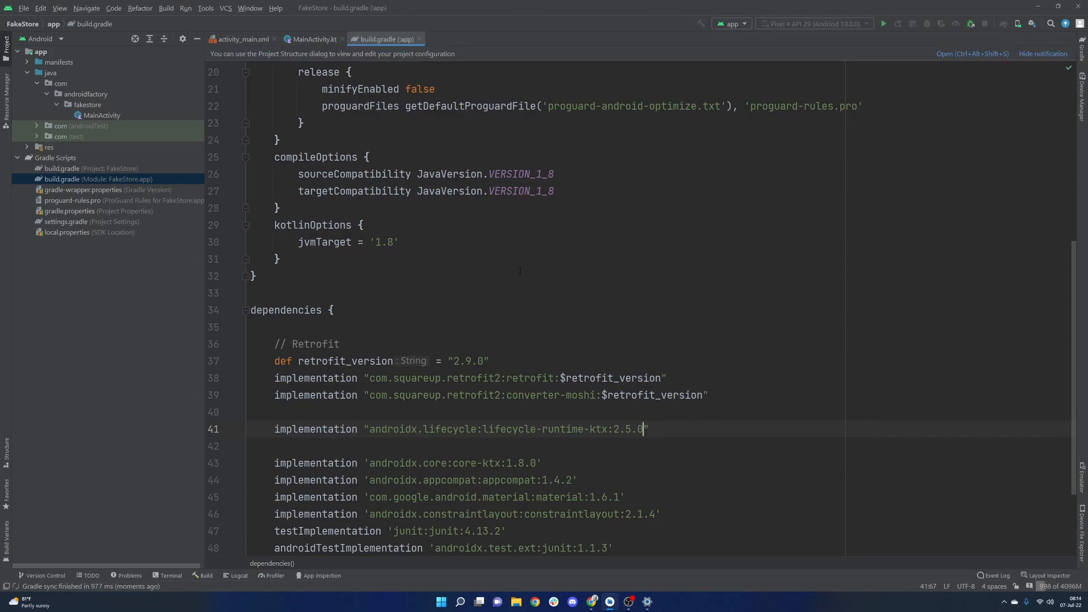
left_click(313, 40)
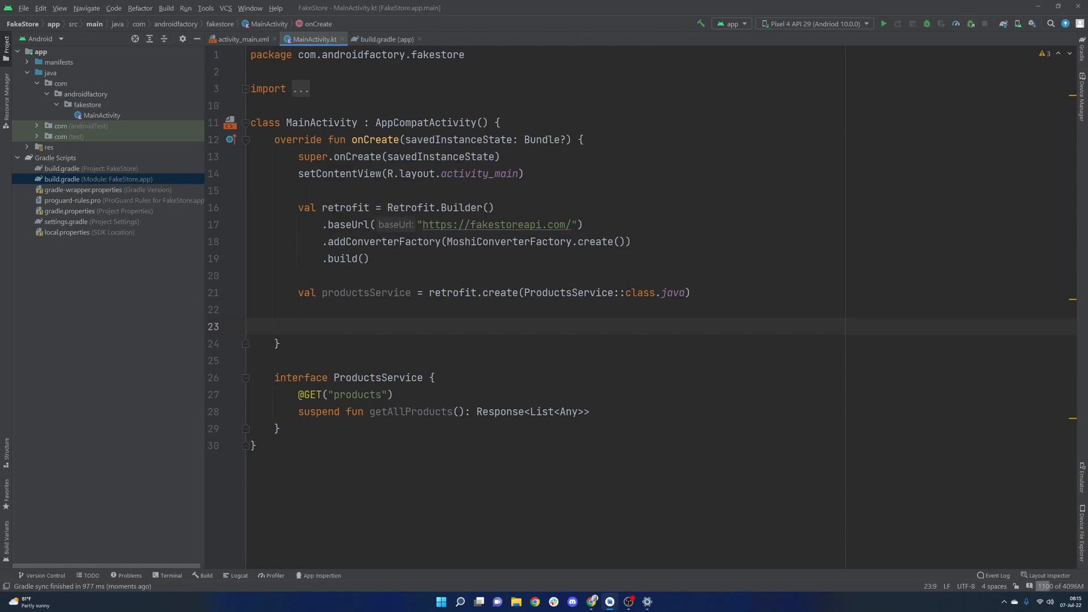
Step: Launch lifecycleScope.launchWhenStarted calling getAllProducts() and logging response.body()!!.toString() under DATA
type("lifecycleScope.")
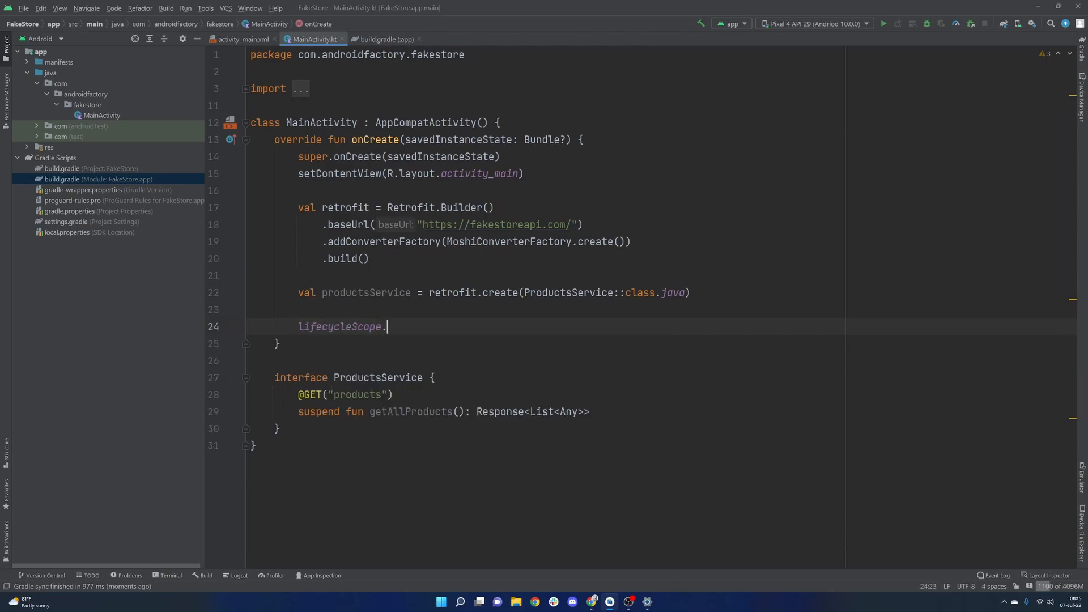
type(".")
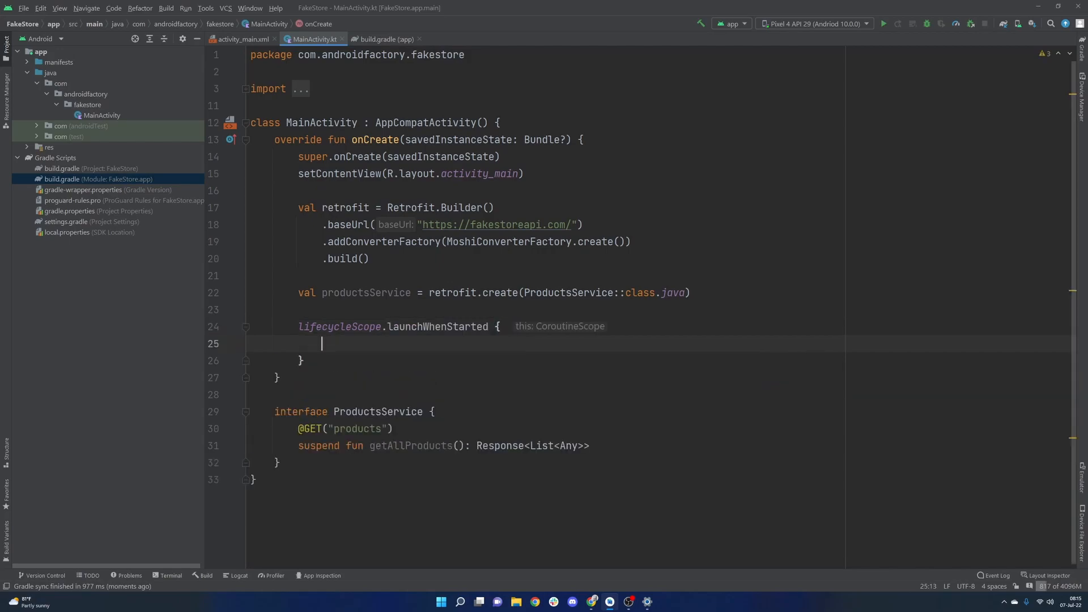
left_click(321, 122)
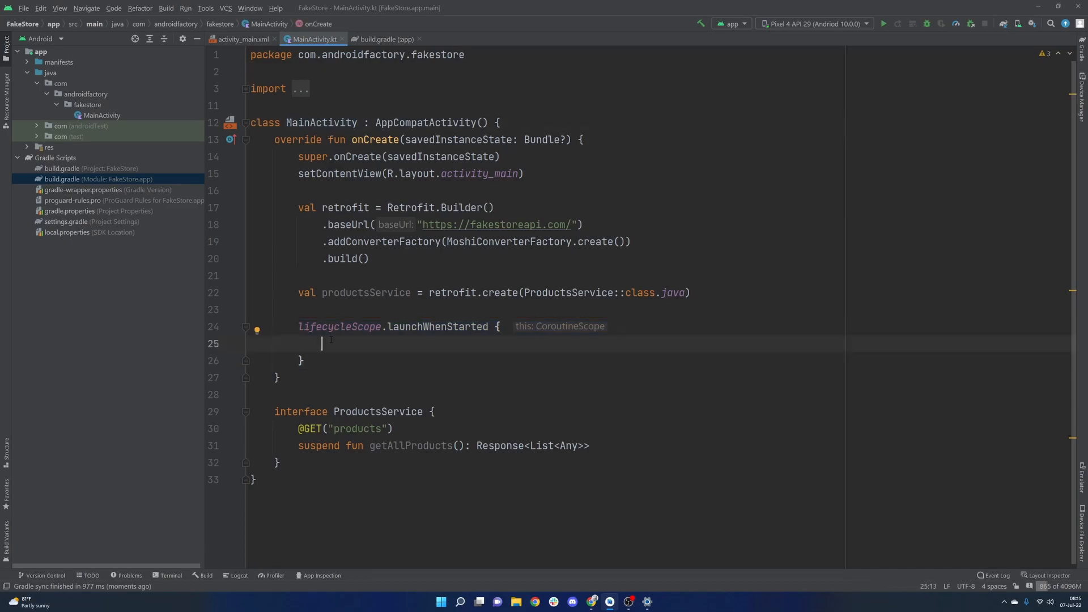
type("s")
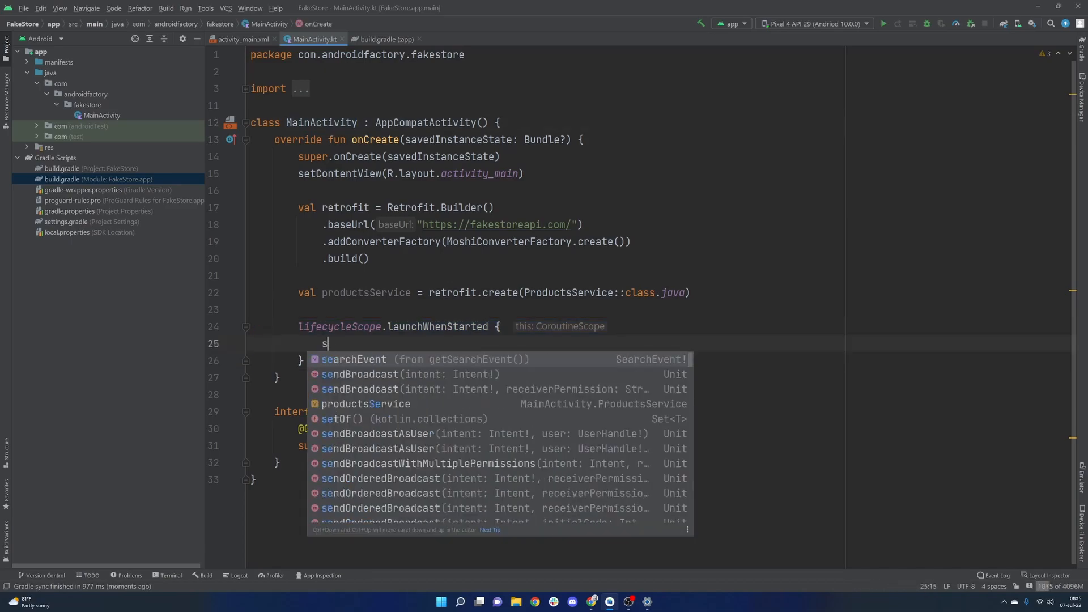
type("val response =")
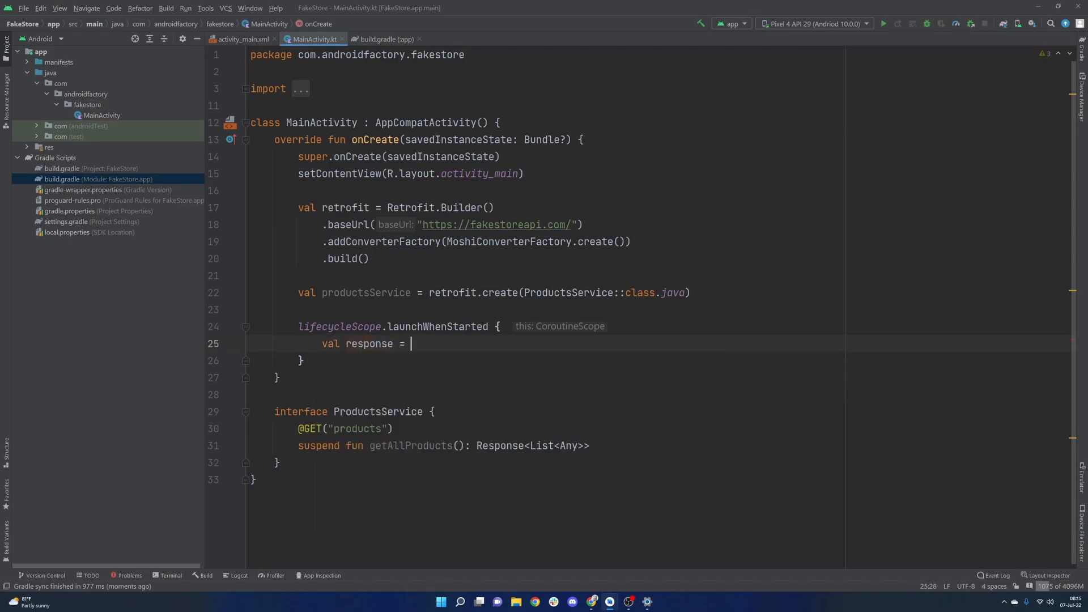
type("productsService.getAllProducts(")
type("Log.i(\"DATA\", ")
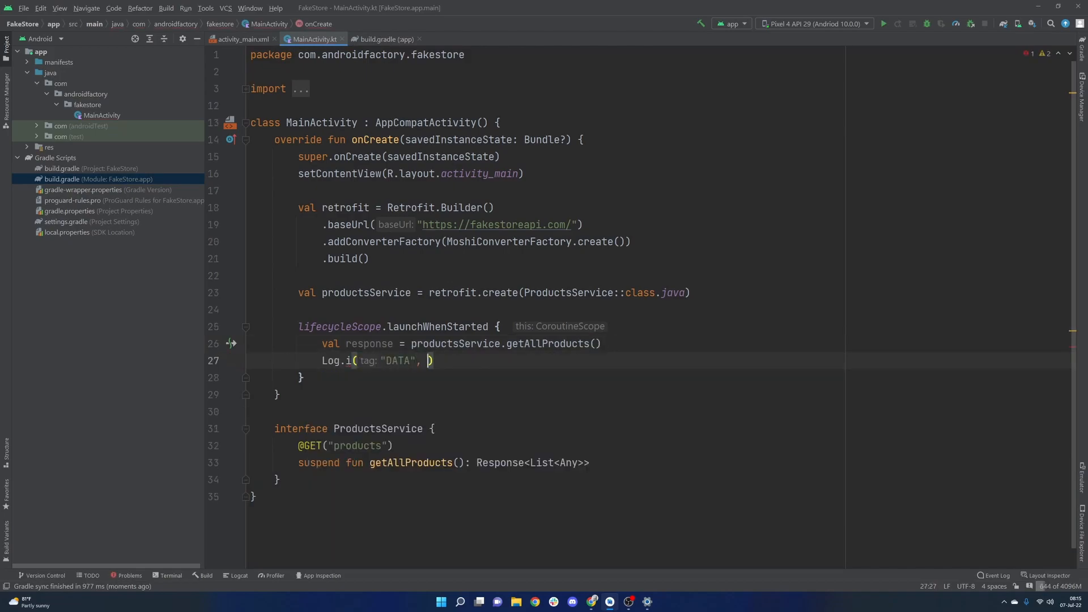
type("response.body(")
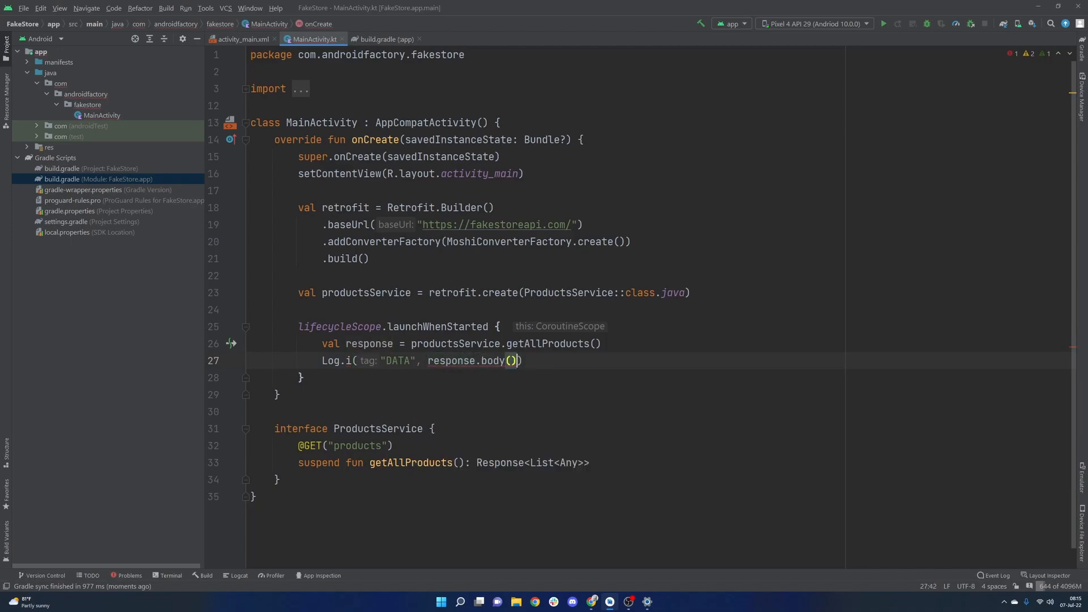
type("!!.toString()")
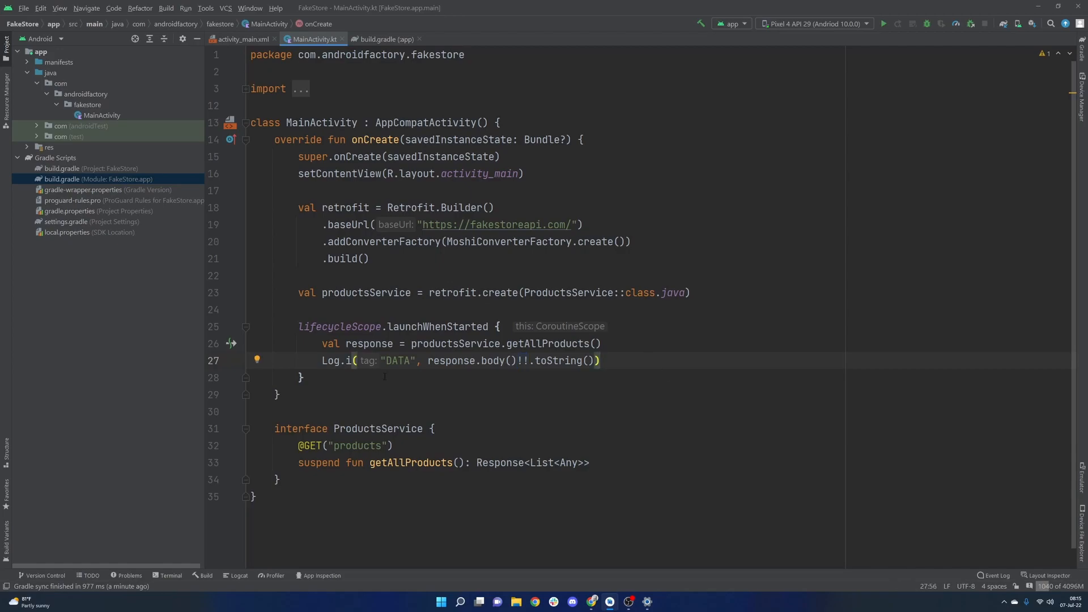
mouse_move(339, 327)
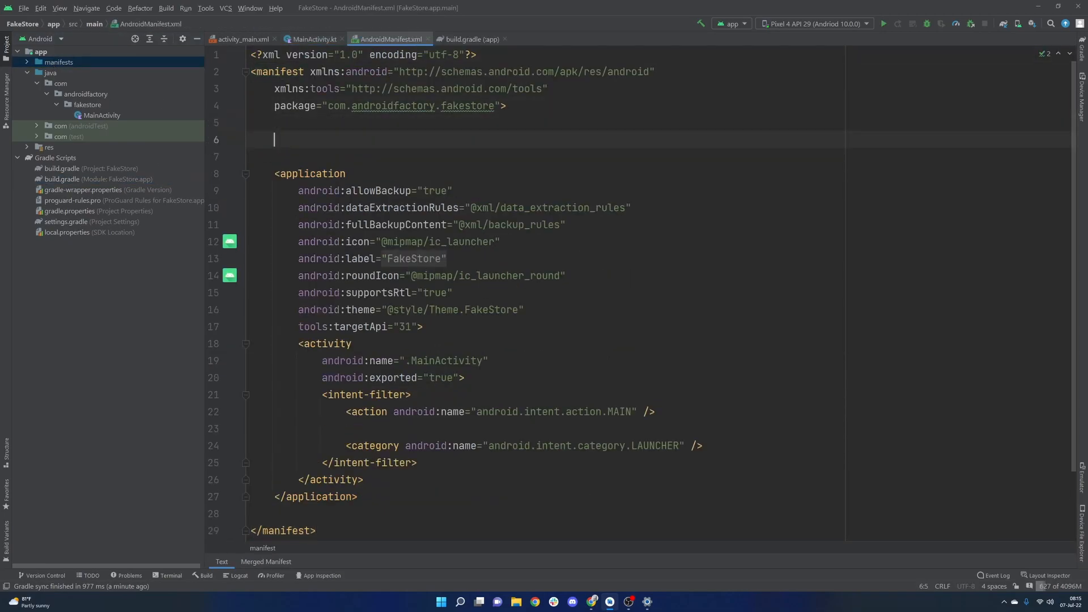
Step: Add the android.permission.INTERNET uses-permission to AndroidManifest.xml and return to MainActivity
type("<uses-permission android:name=\"android.permission.INTERNET\" />")
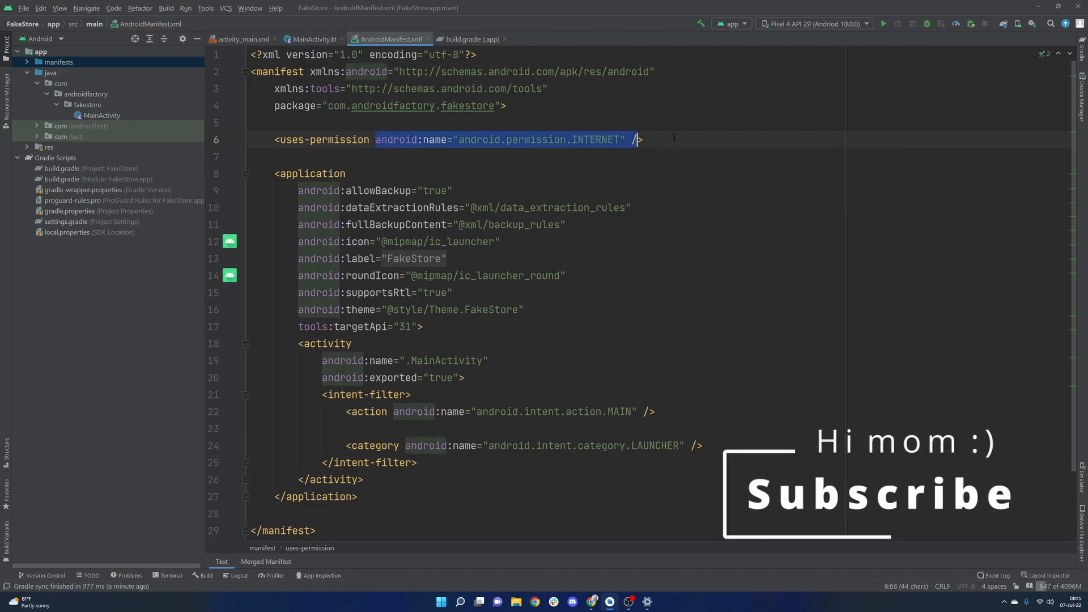
left_click(312, 39)
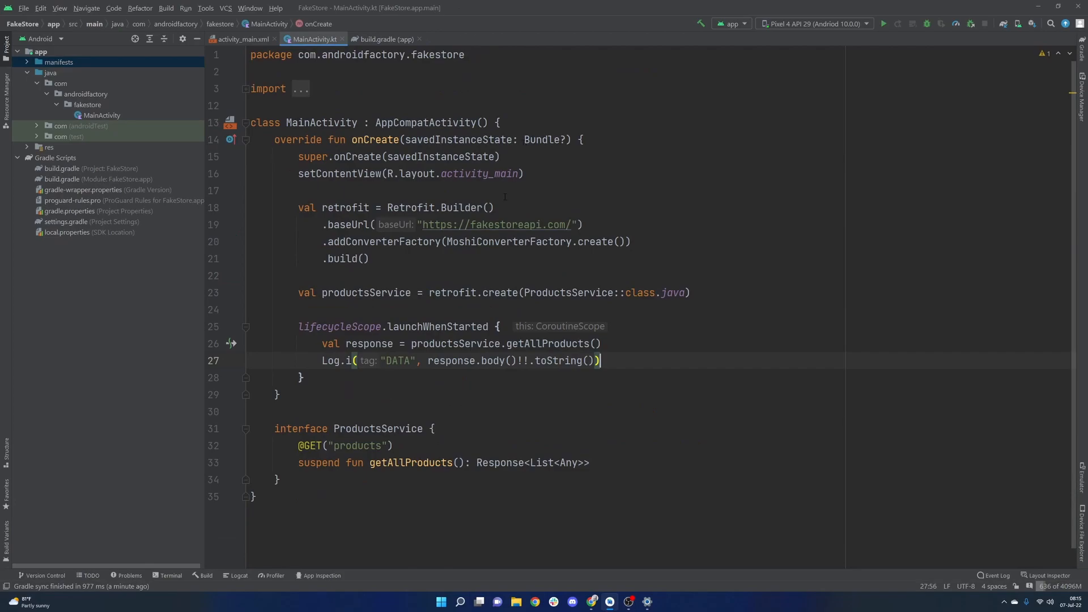
mouse_move(887, 37)
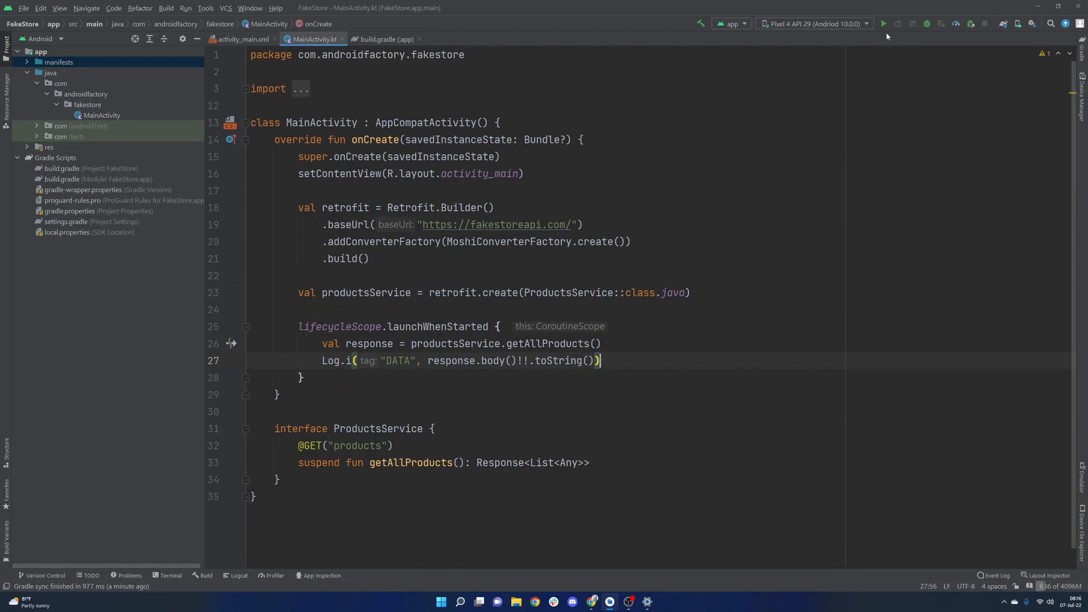
Step: Run the app on the emulator and scroll through the logged I/DATA product list
left_click(885, 23)
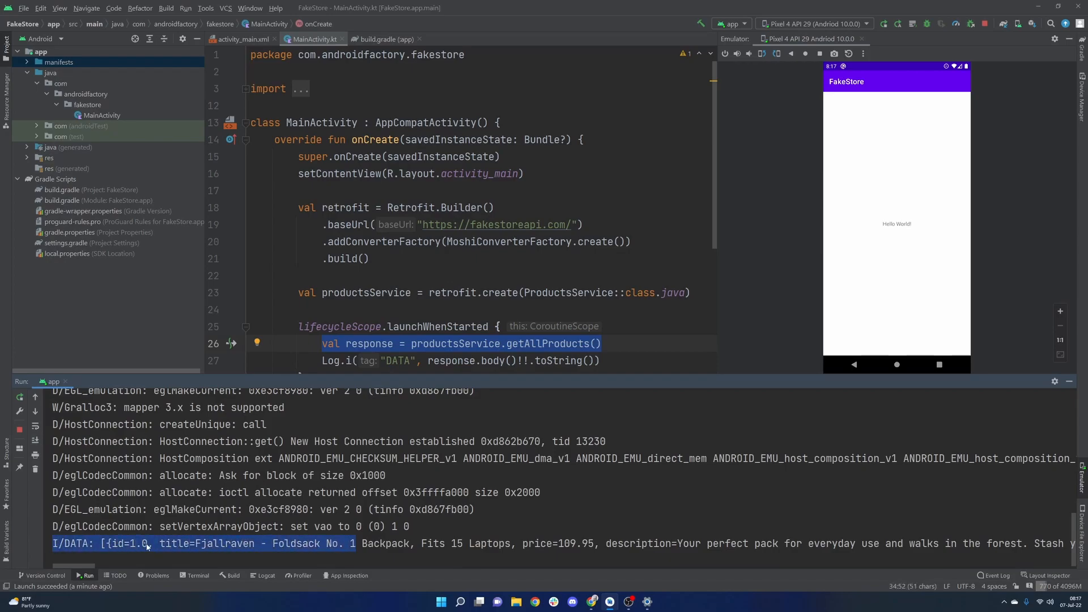
left_click(111, 544)
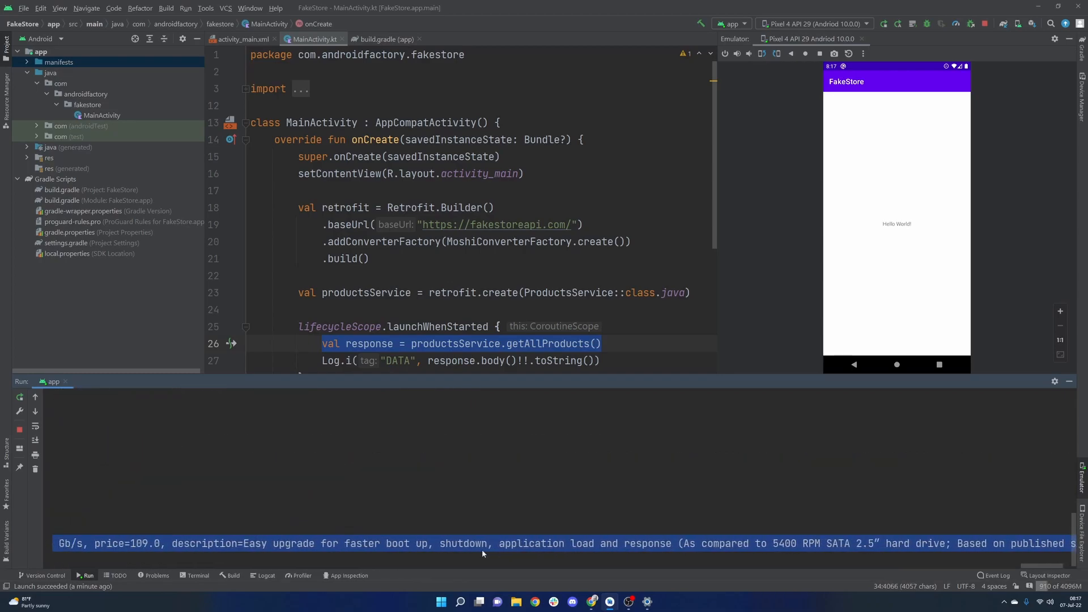
scroll("right", 3)
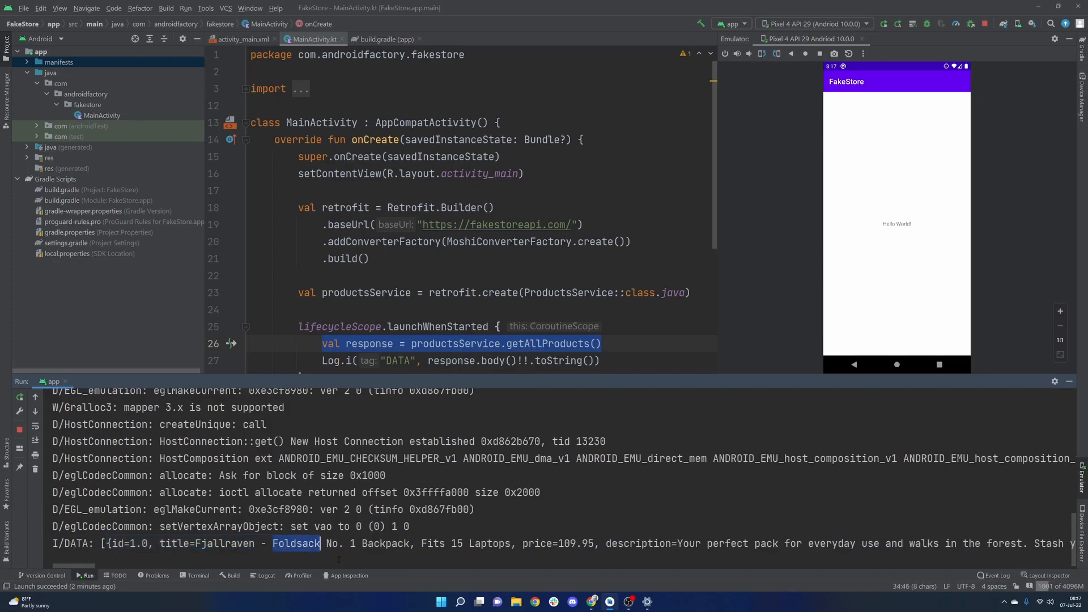
left_click(508, 6)
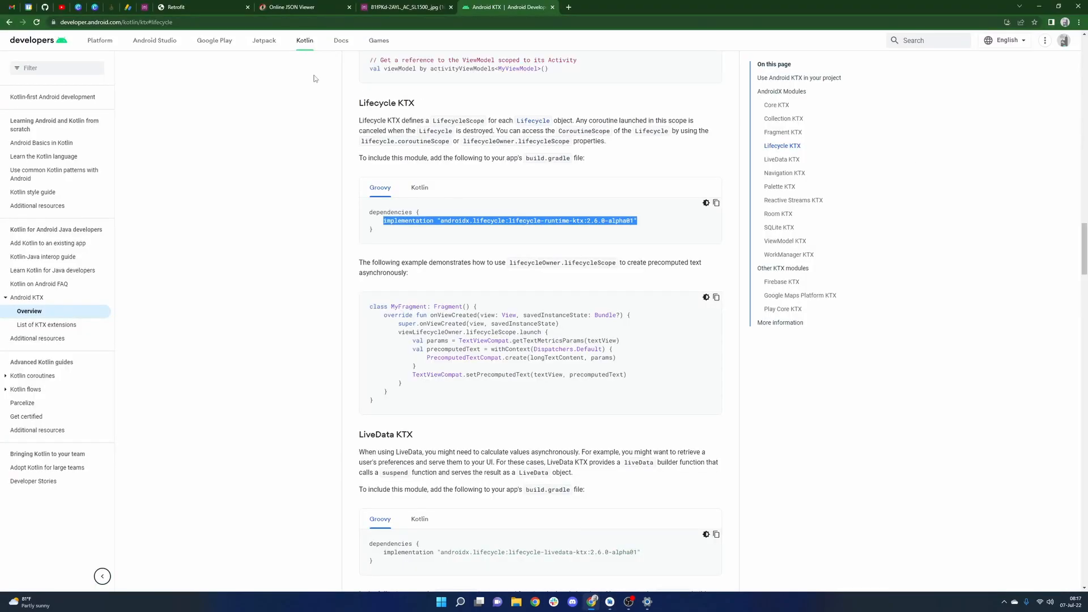
Step: Highlight the first product's Fjallraven backpack title in Online JSON Viewer
left_click(300, 7)
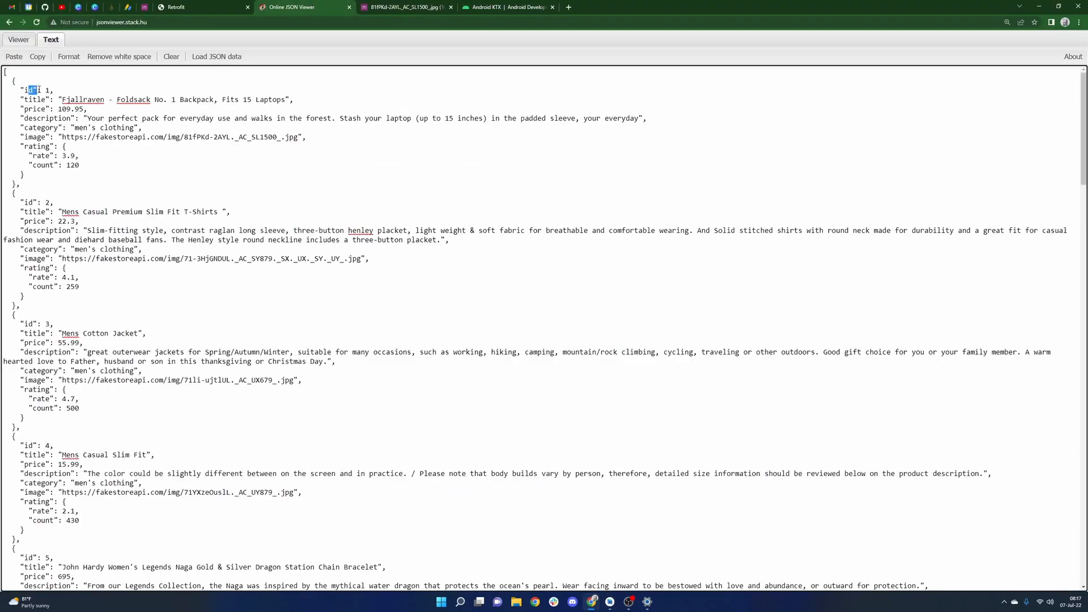
left_click_drag(42, 89, 208, 99)
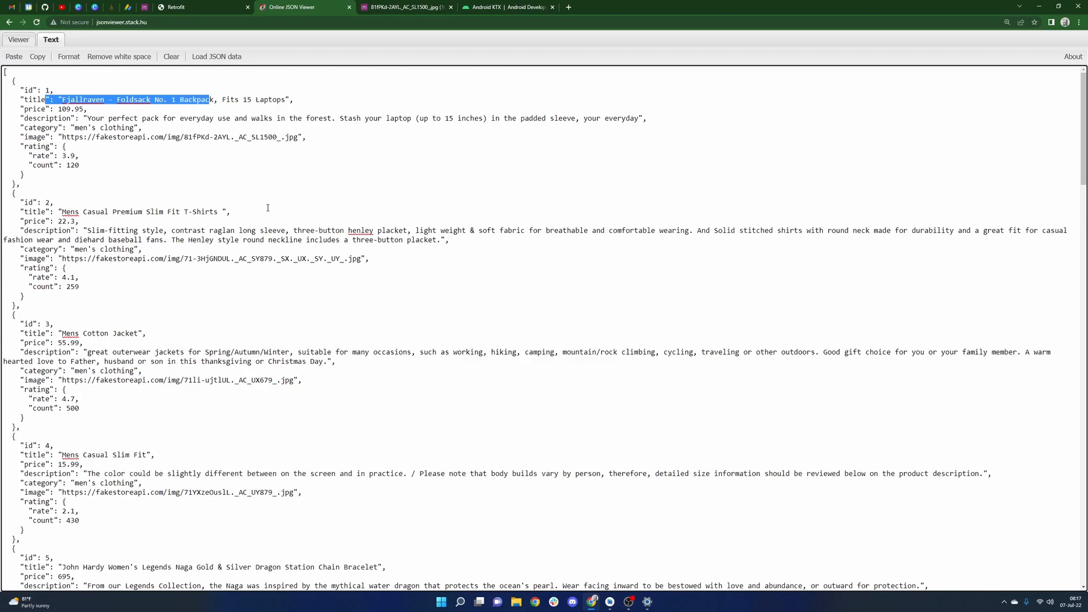
mouse_move(598, 585)
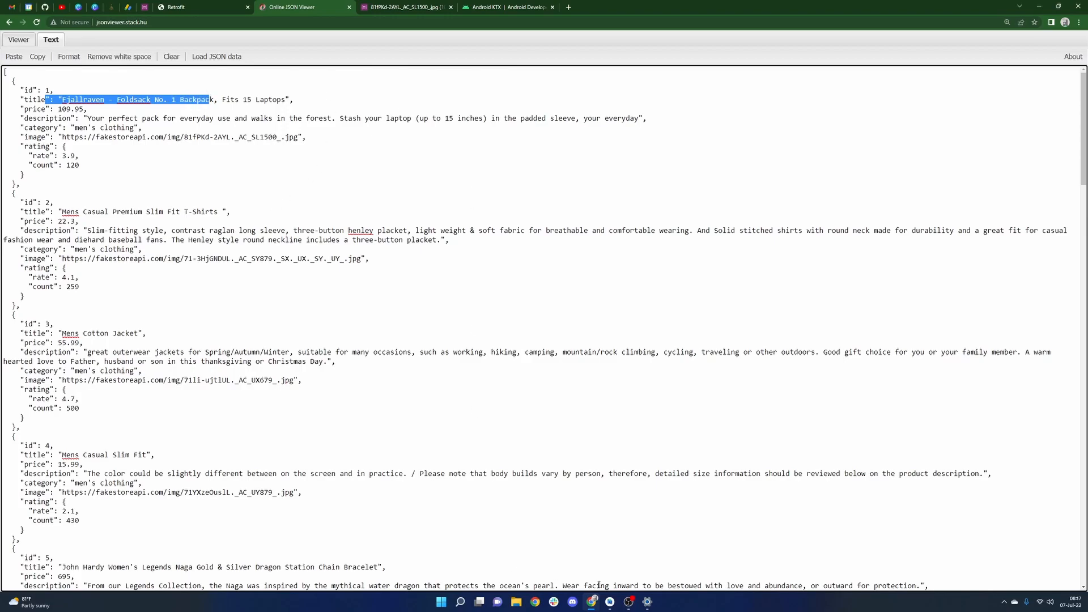